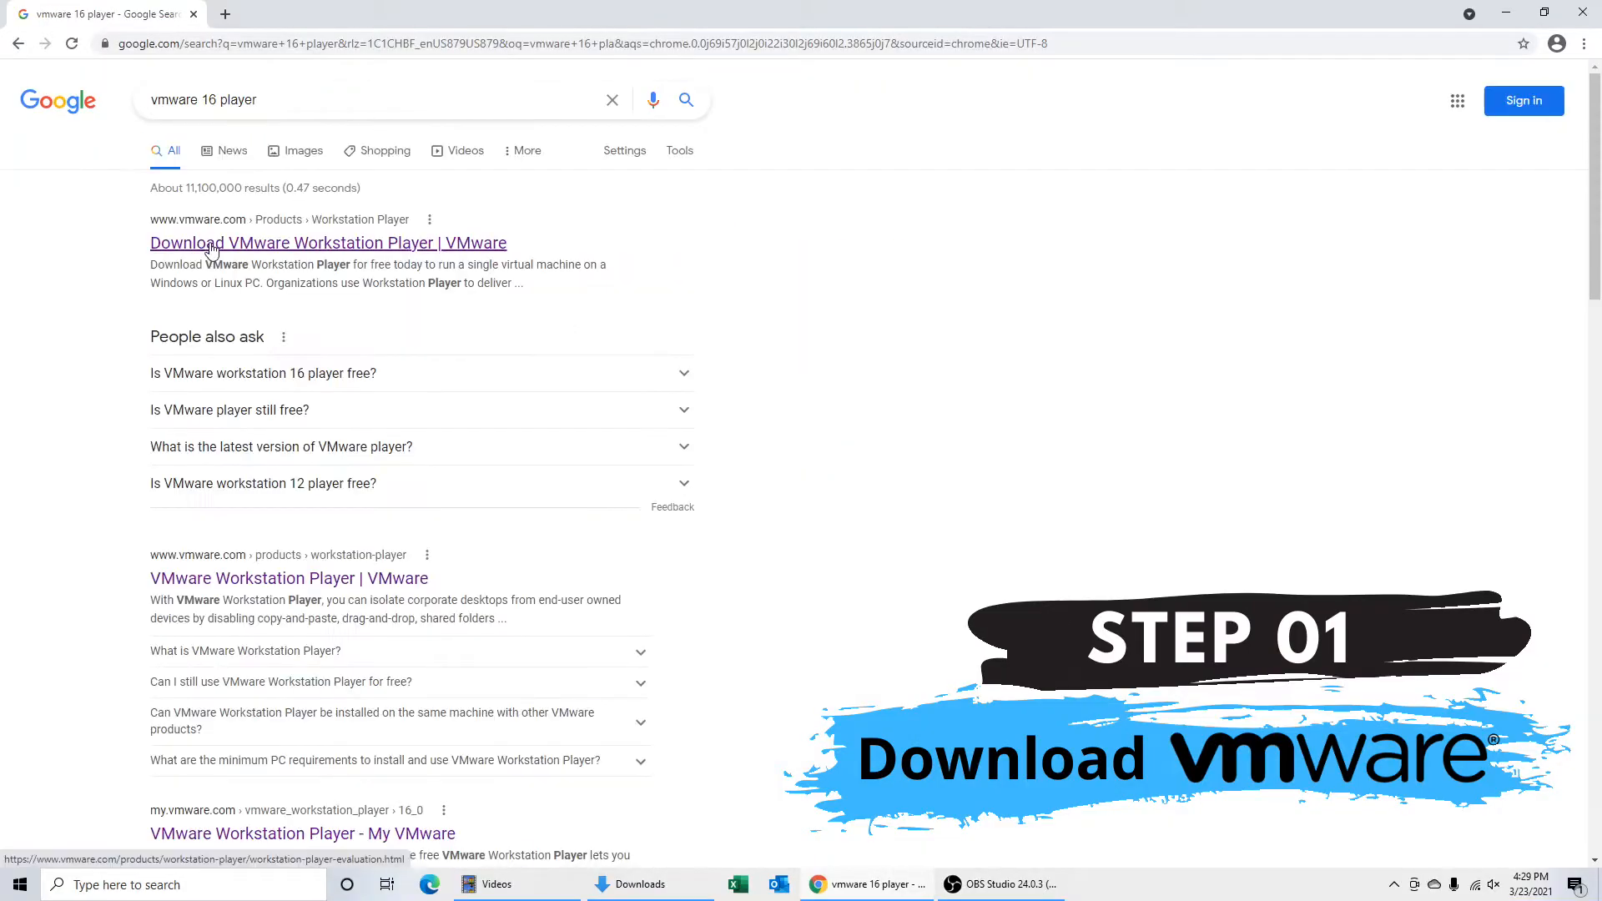
Step: Download the Workstation 16 Player for Windows installer and use the download item's menu
click(328, 242)
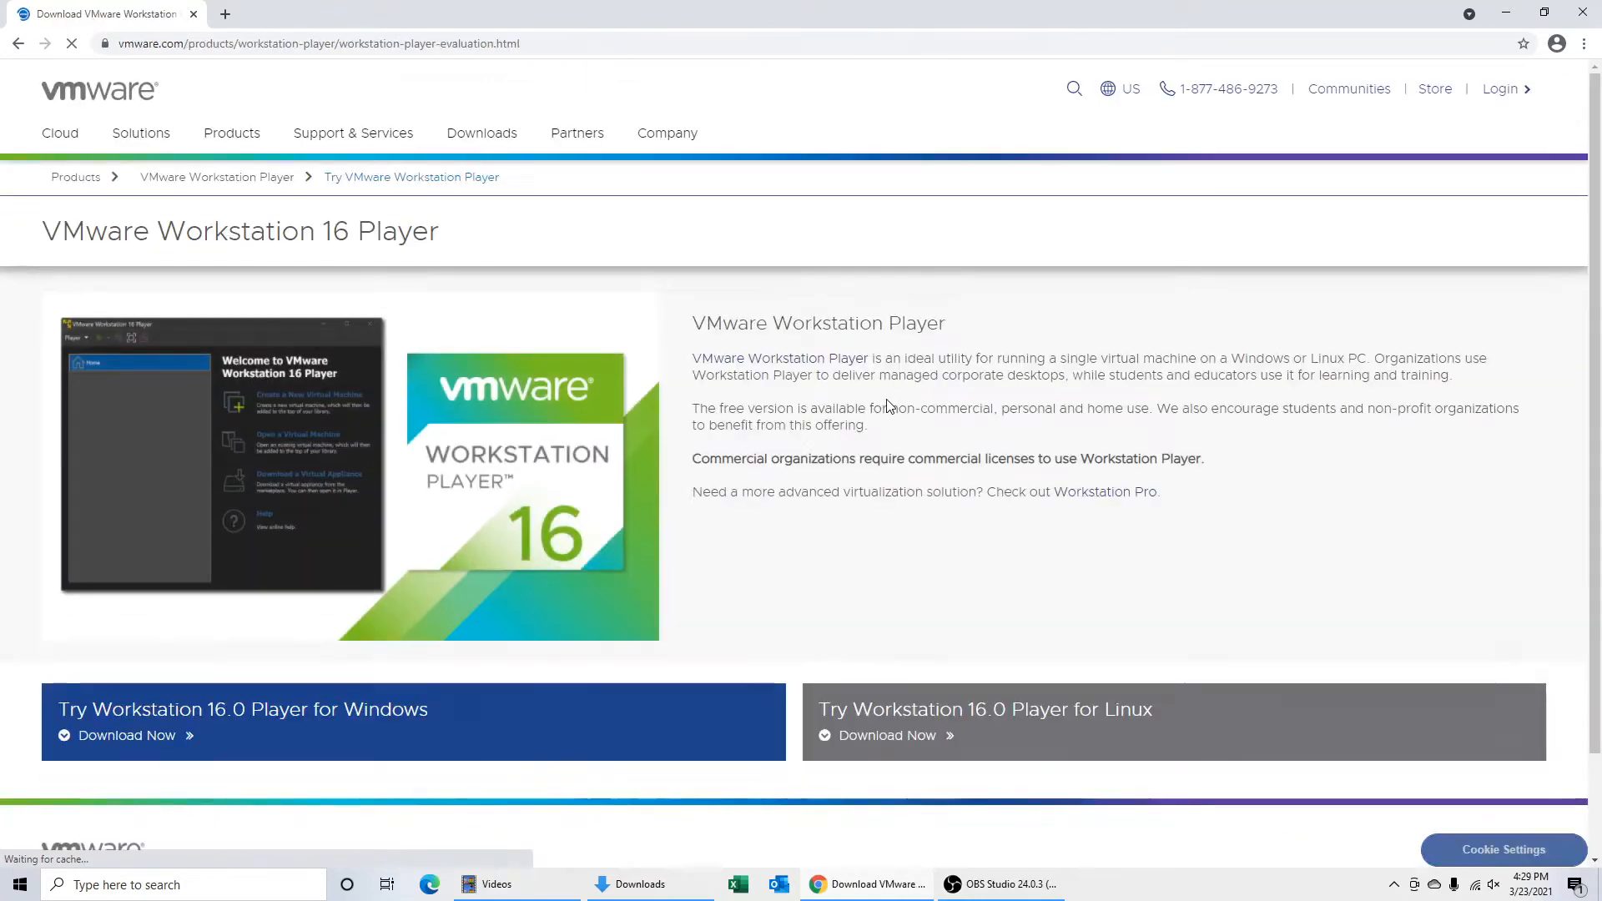
scroll(down, 3)
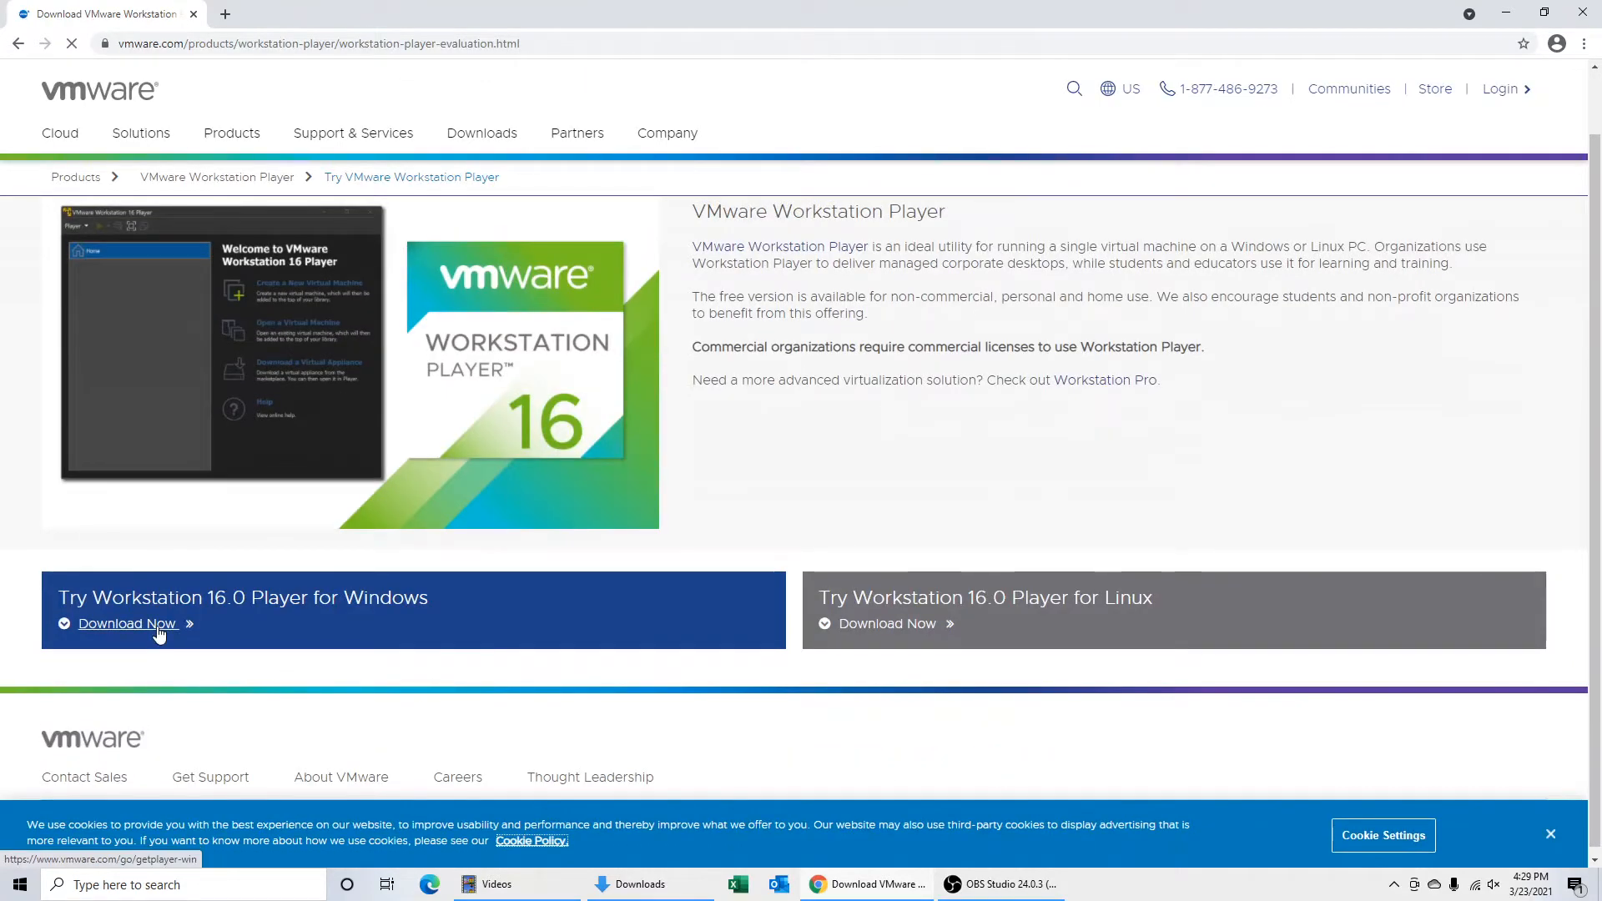
click(127, 624)
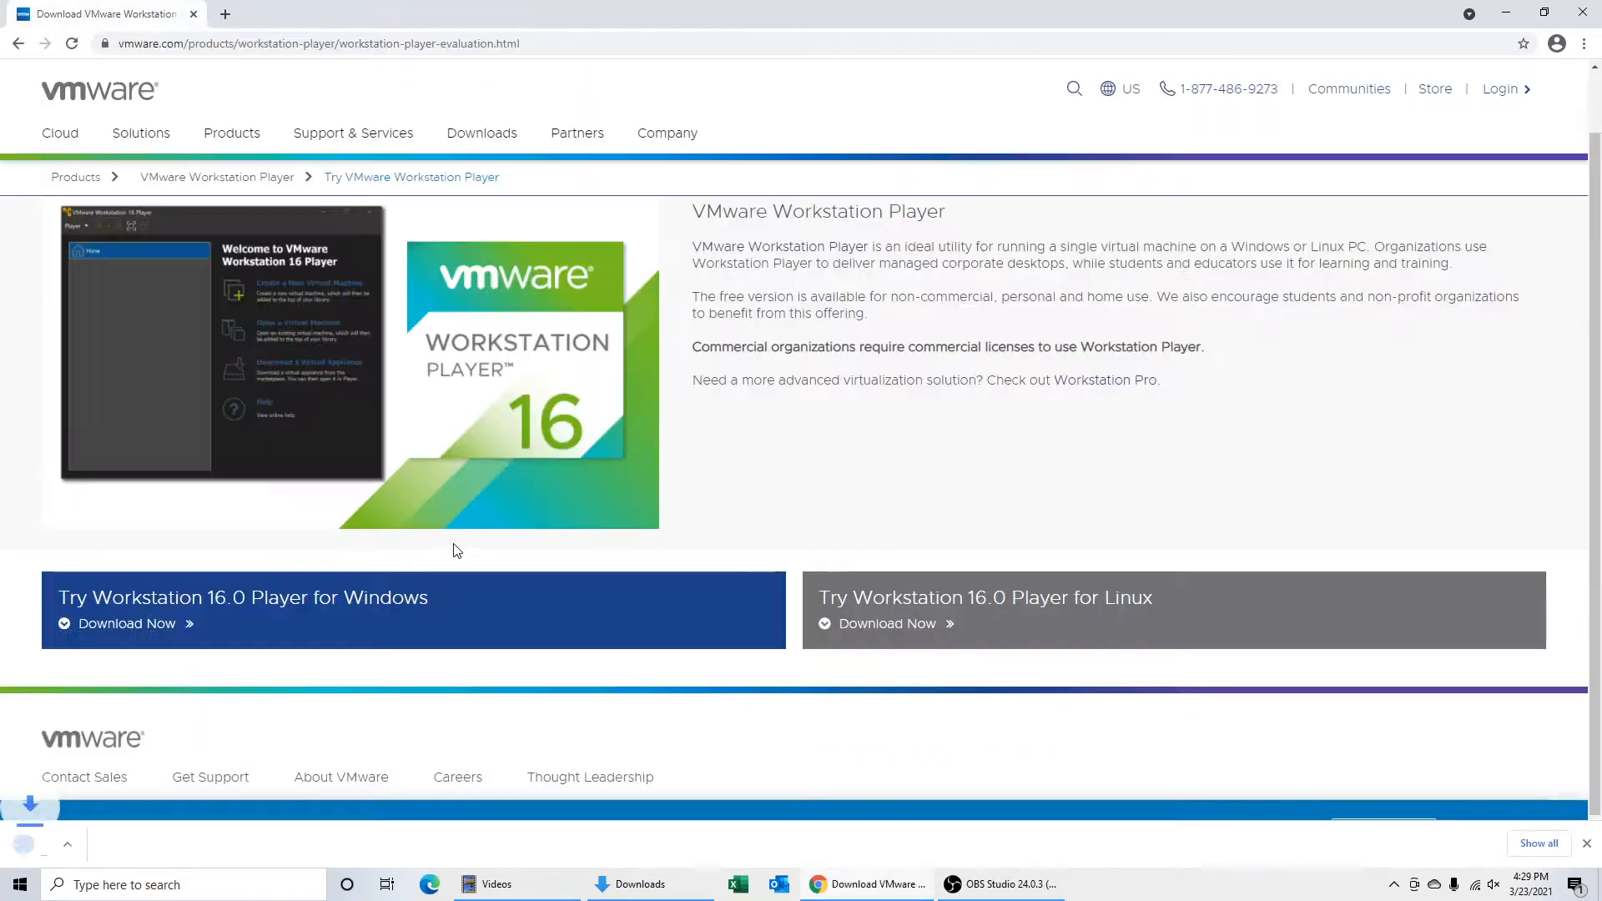
click(127, 624)
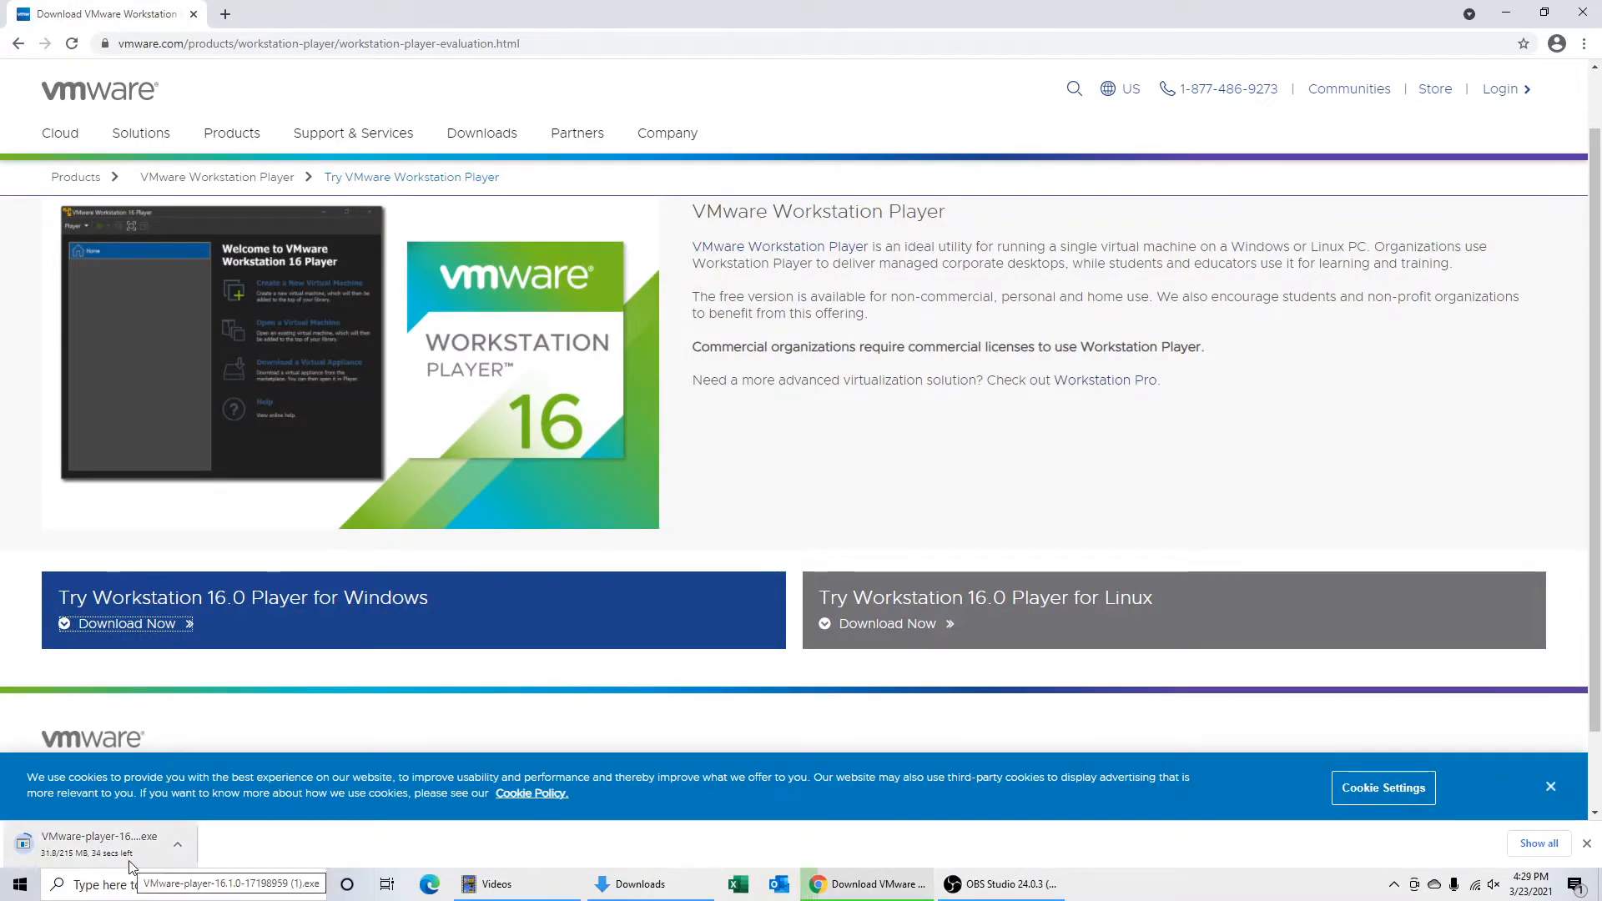
click(176, 843)
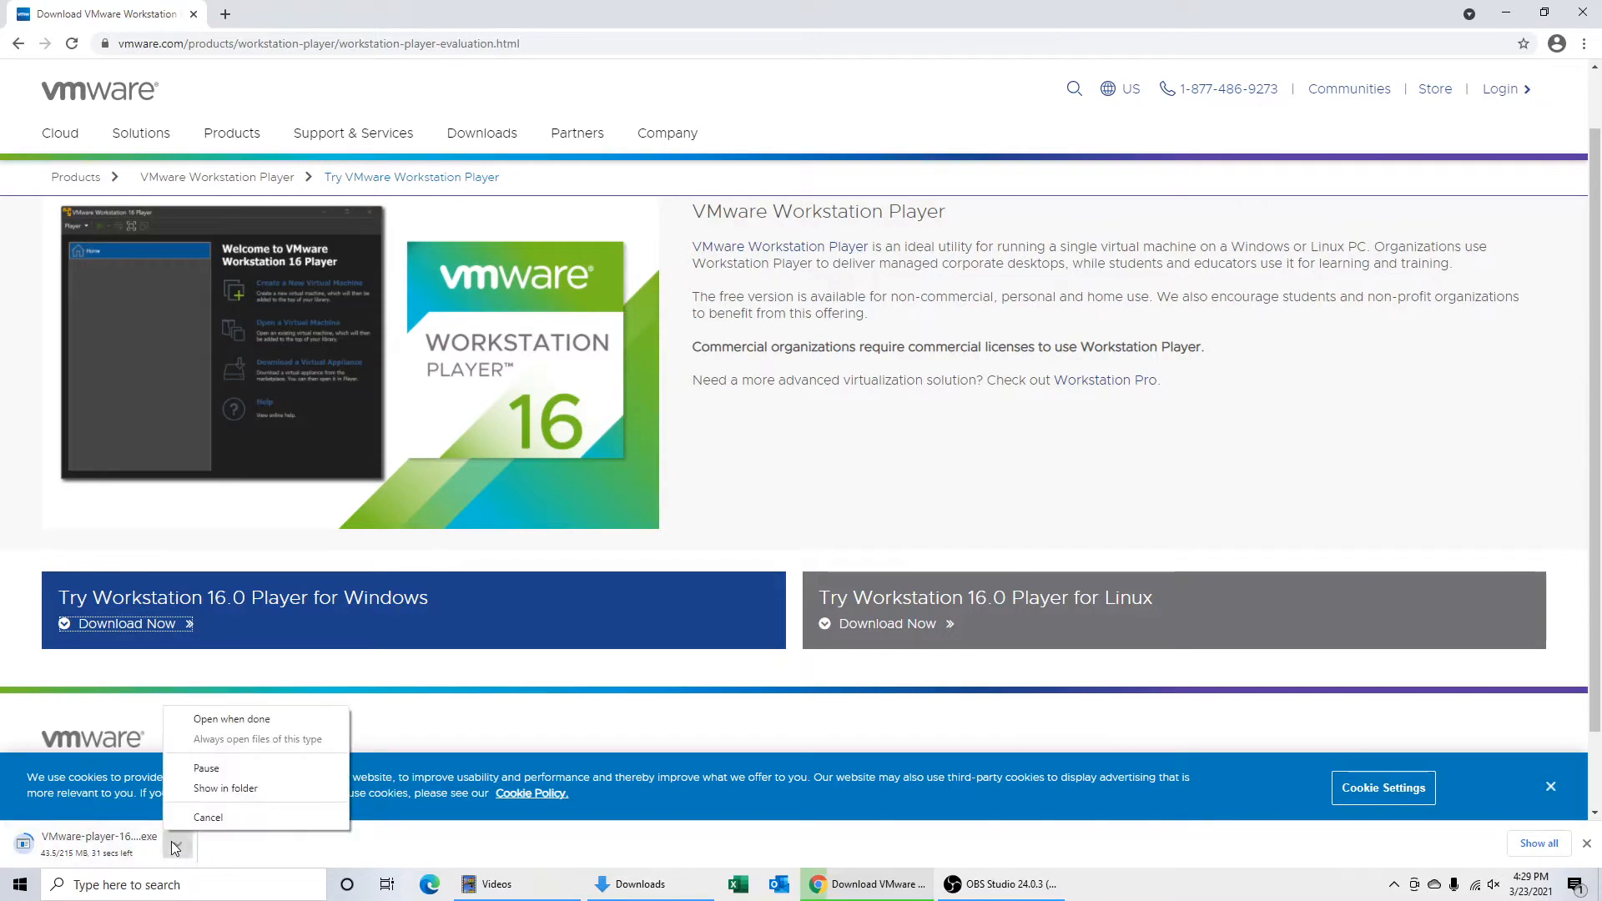
click(207, 816)
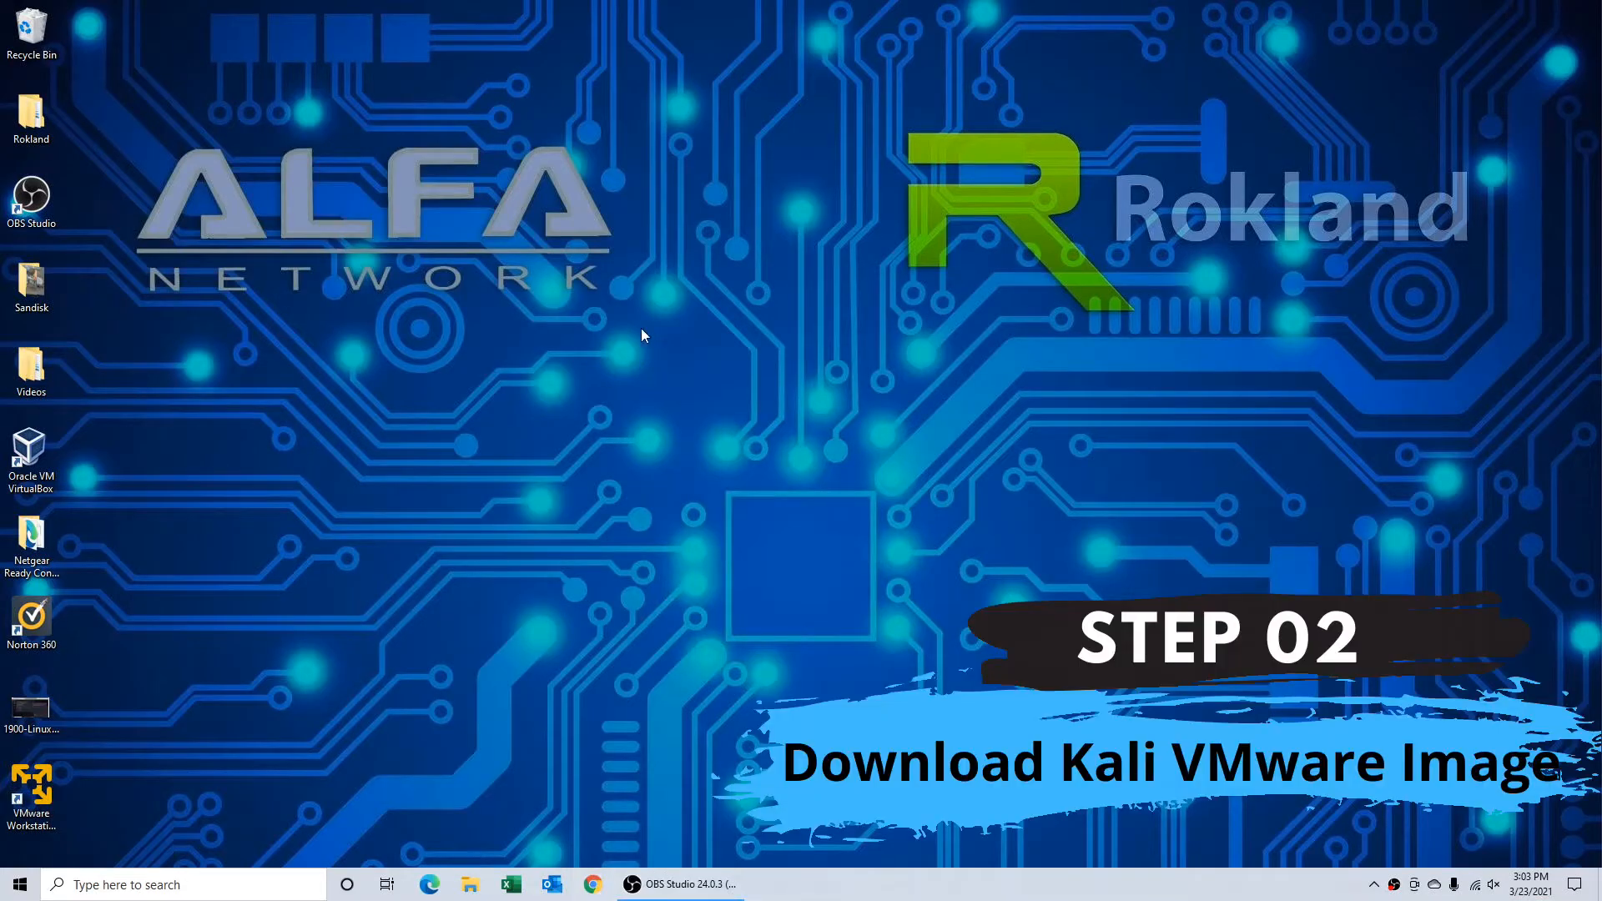
Step: Go to kali.org, scroll to Virtual Machines and reach the Offensive Security VM download page
click(428, 884)
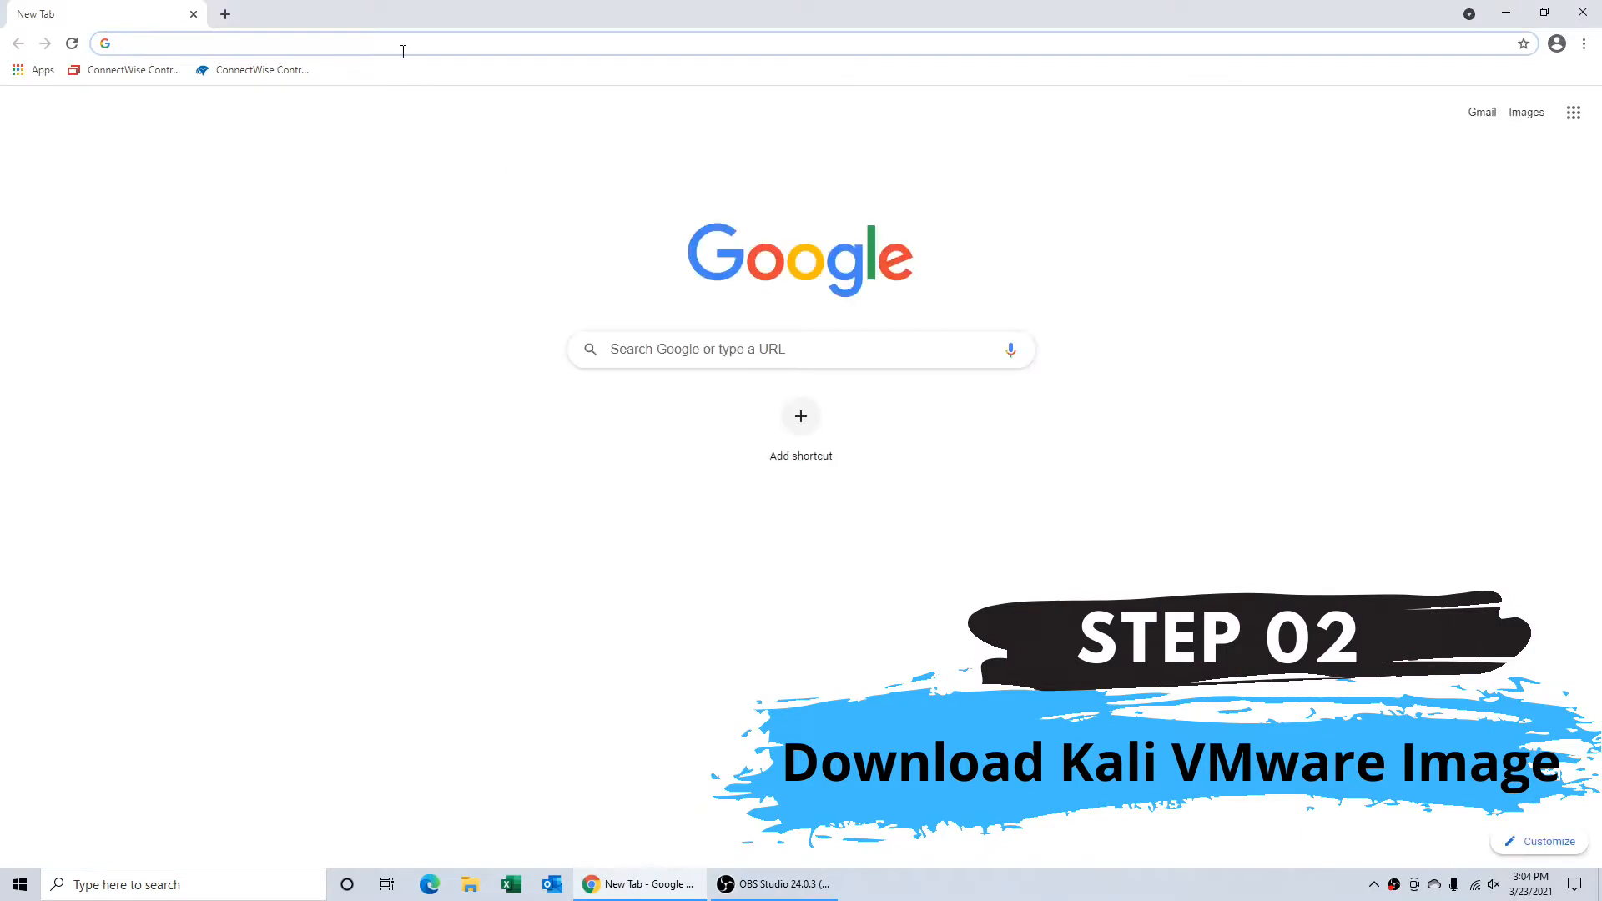
text(kali.org/downloads/)
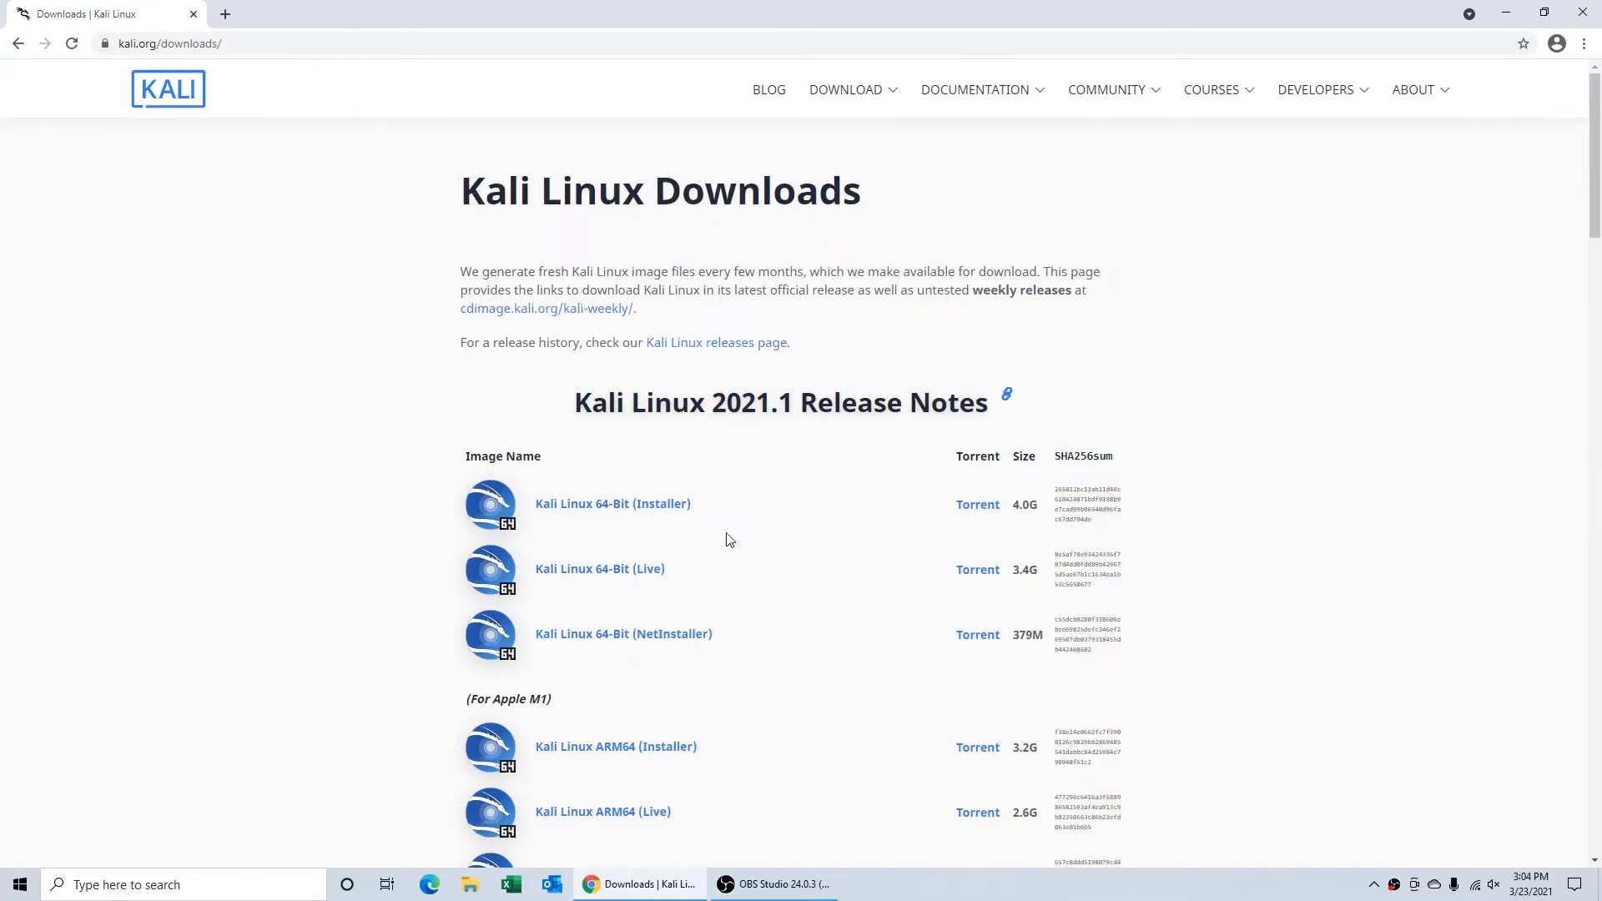
scroll(down, 3)
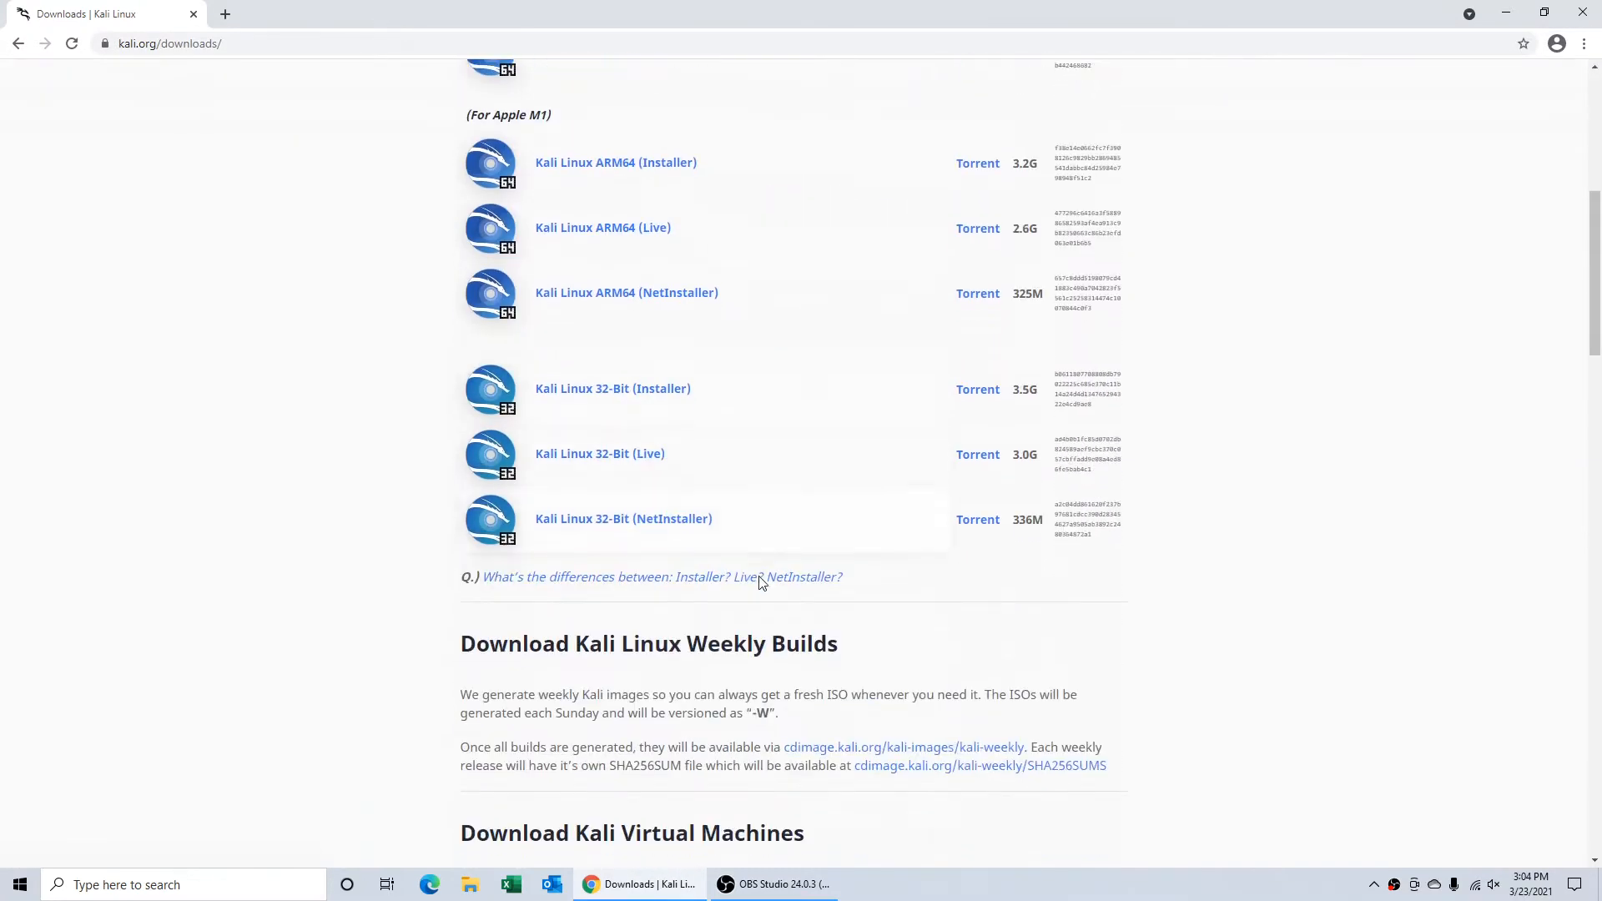
scroll(down, 3)
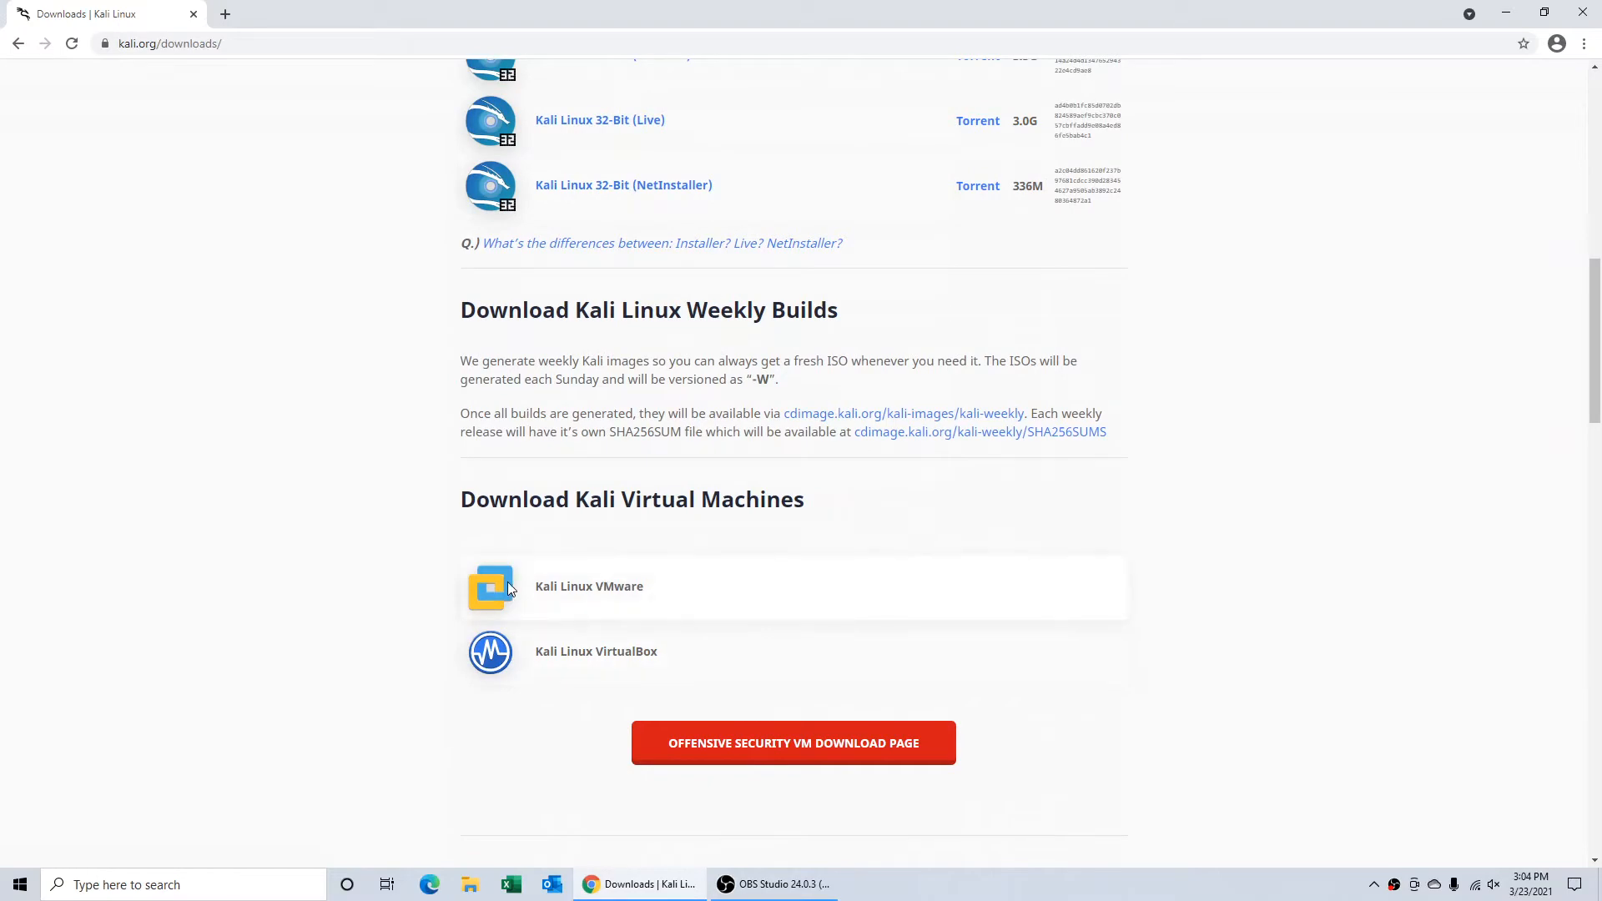
mouse_move(793, 743)
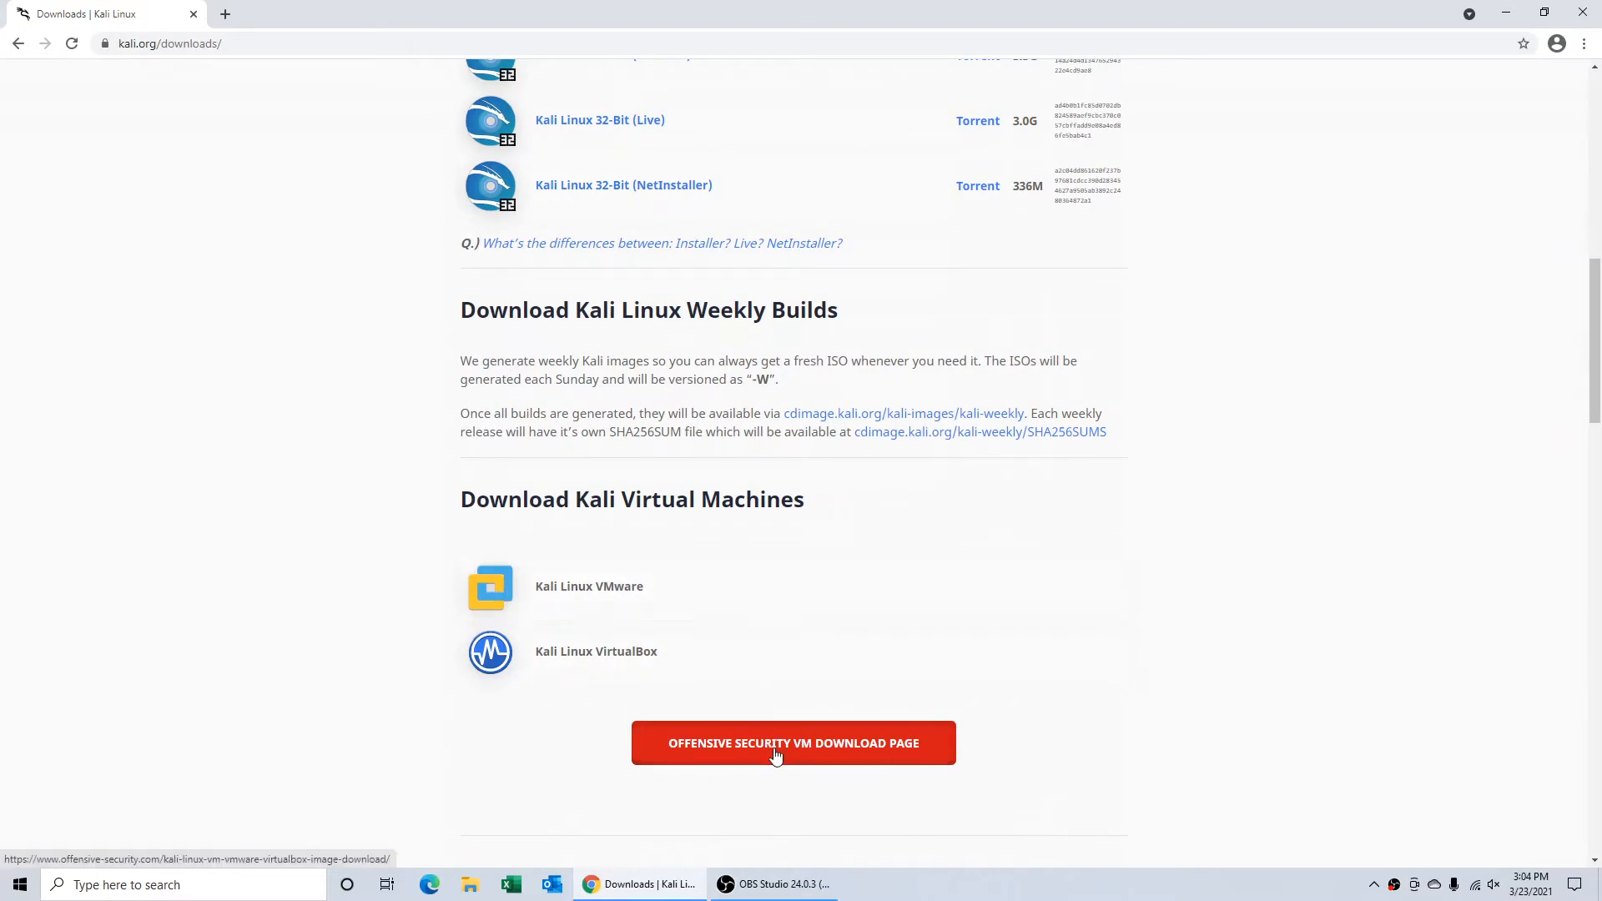
click(793, 742)
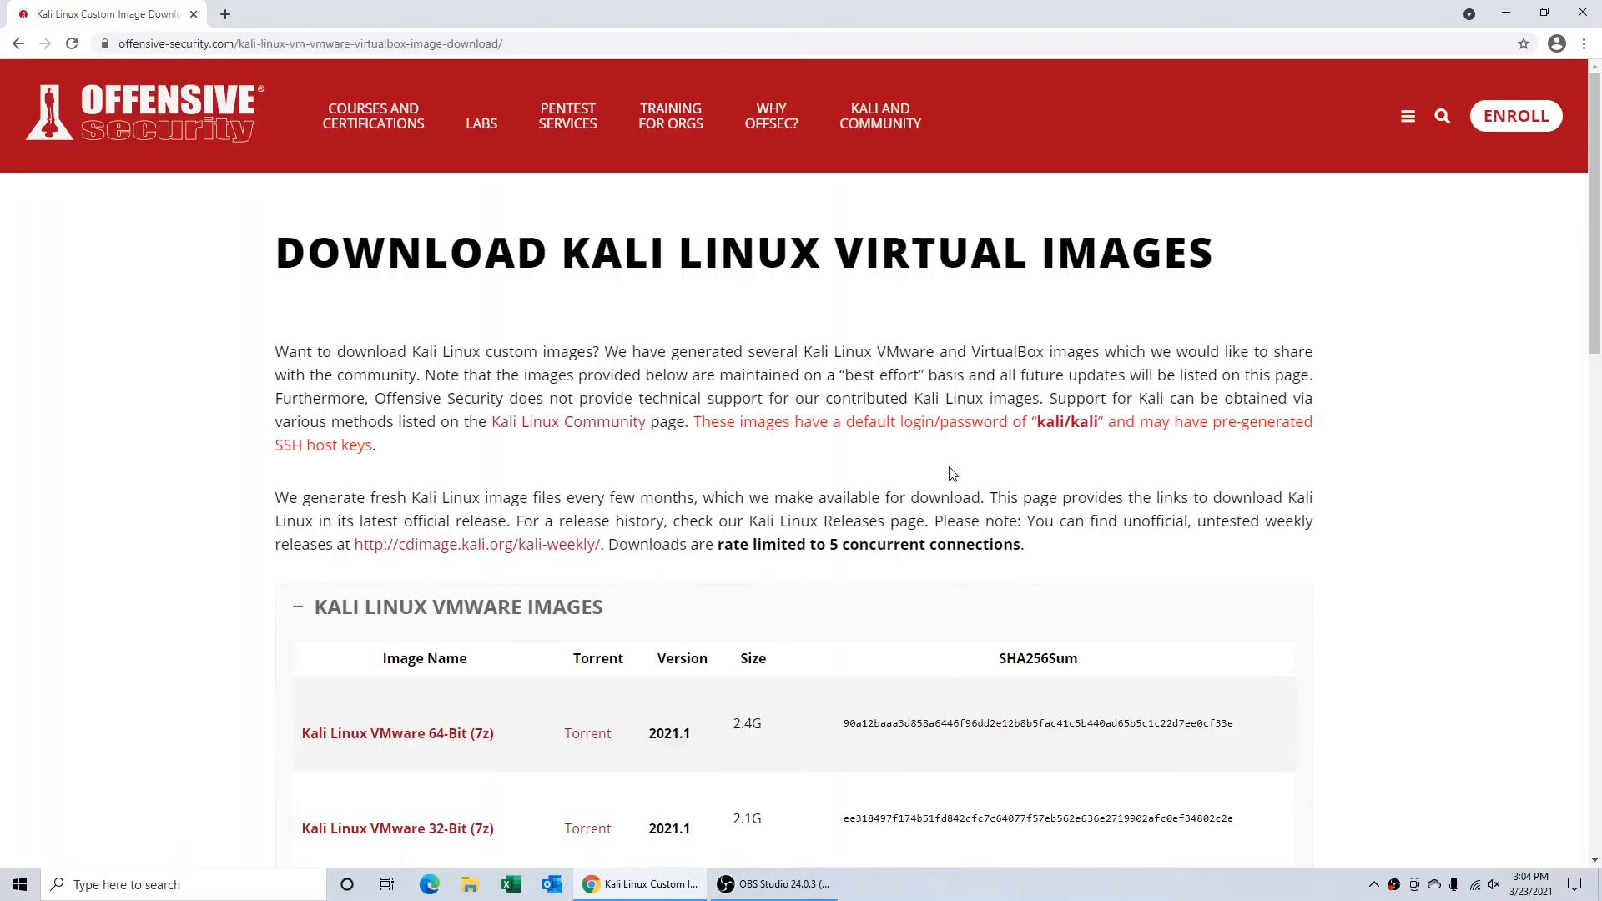
scroll(down, 3)
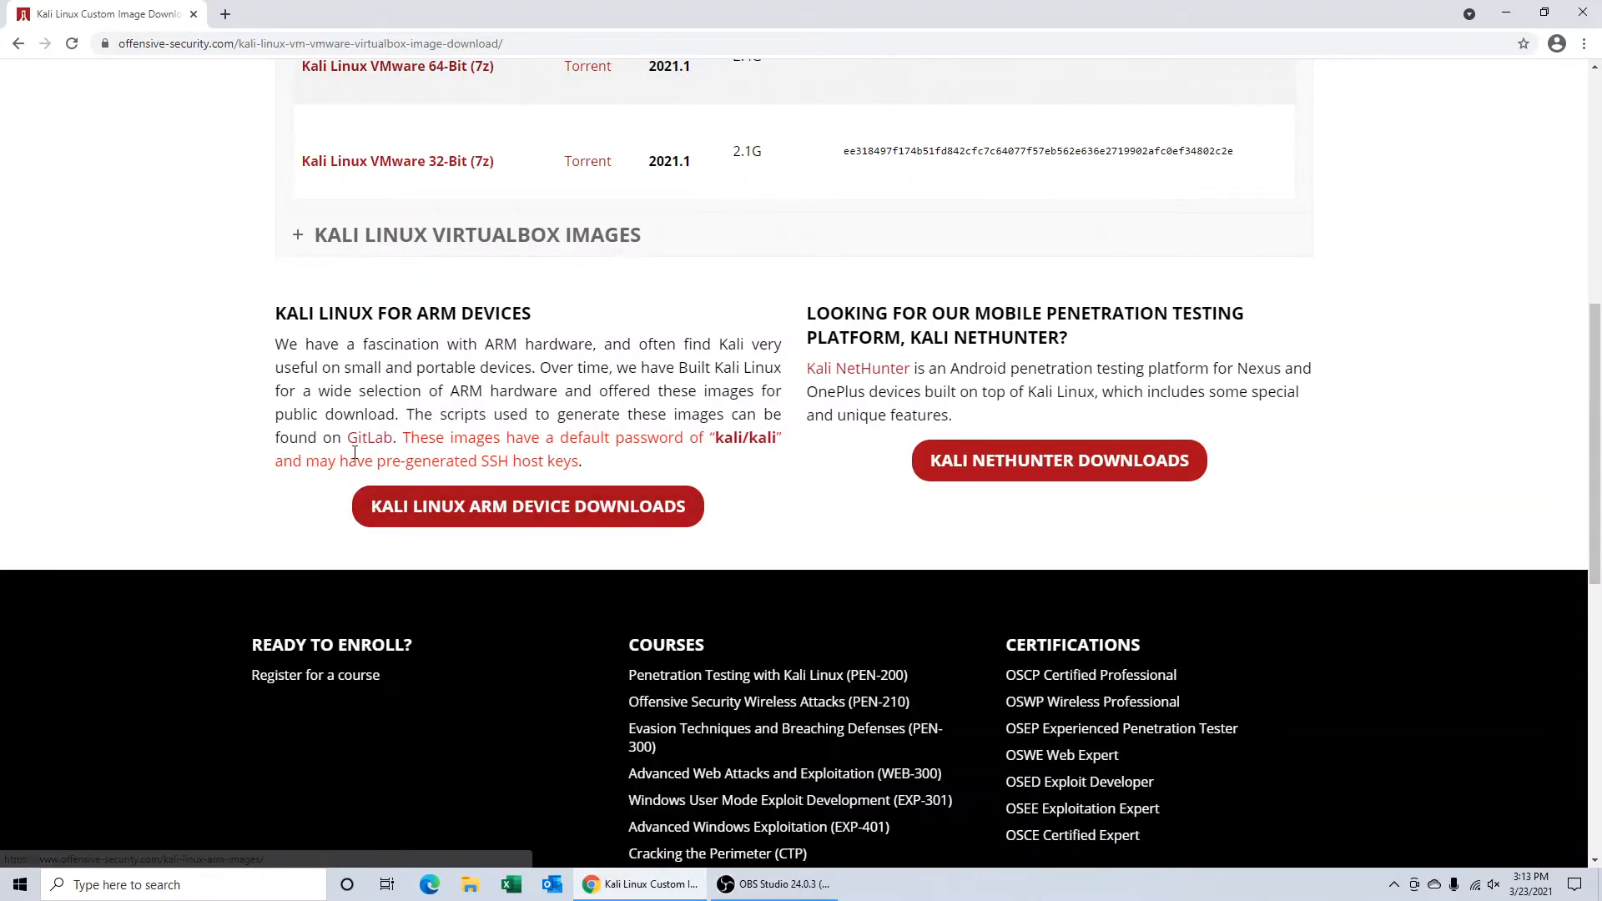
mouse_move(369, 438)
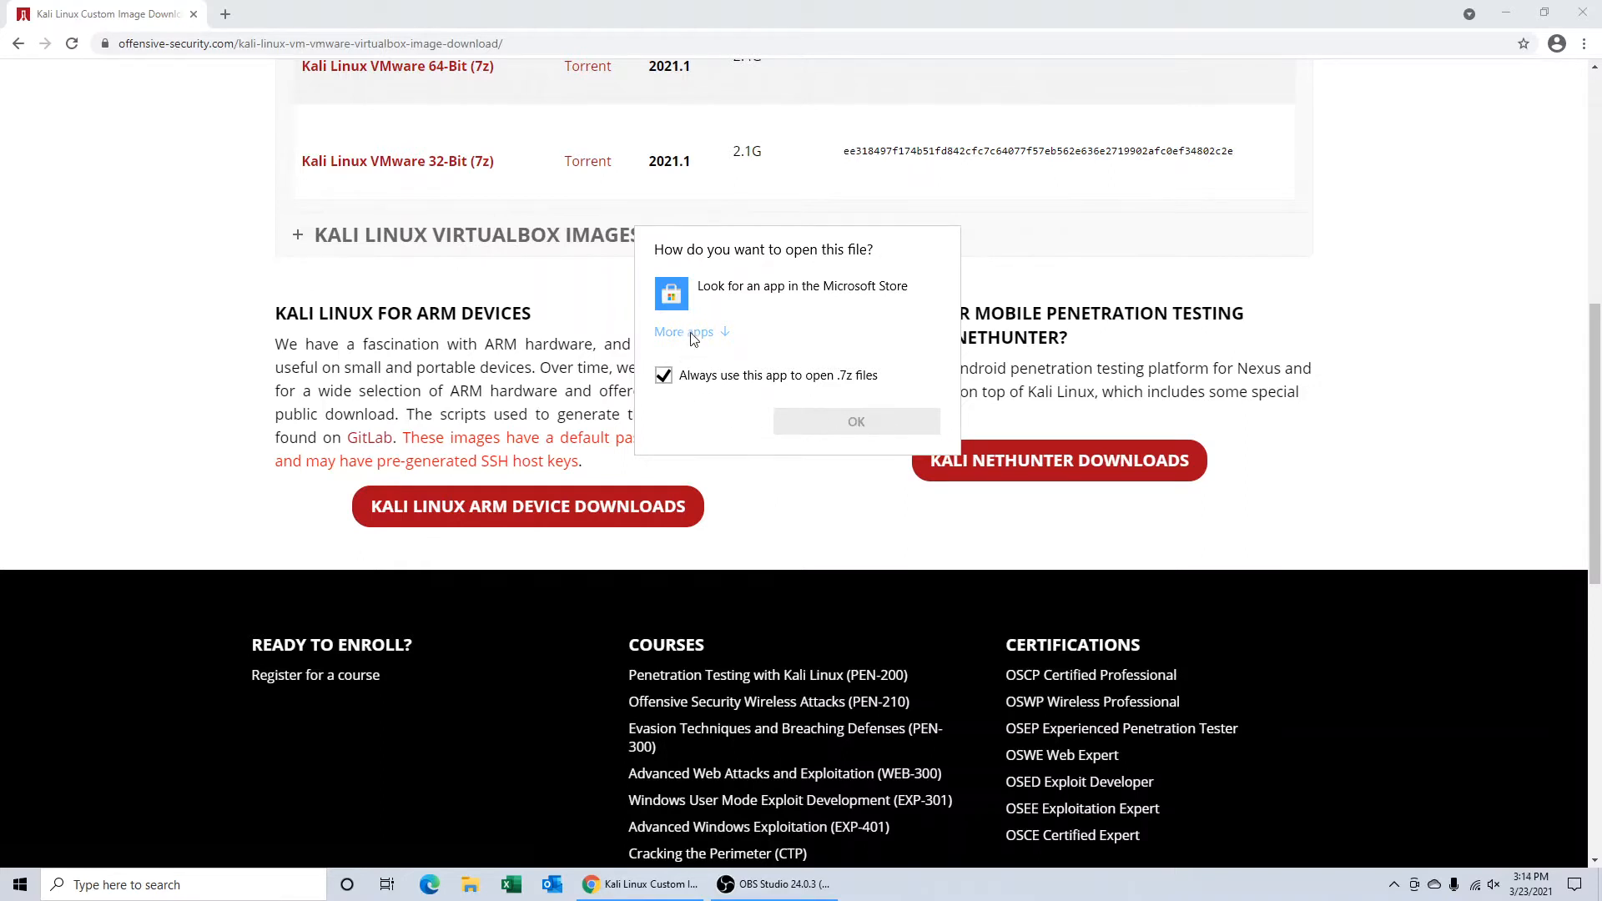
Step: Choose BreeZip from 'More apps' to open the kali-linux-2021.1-vmware-amd64.7z archive
click(670, 331)
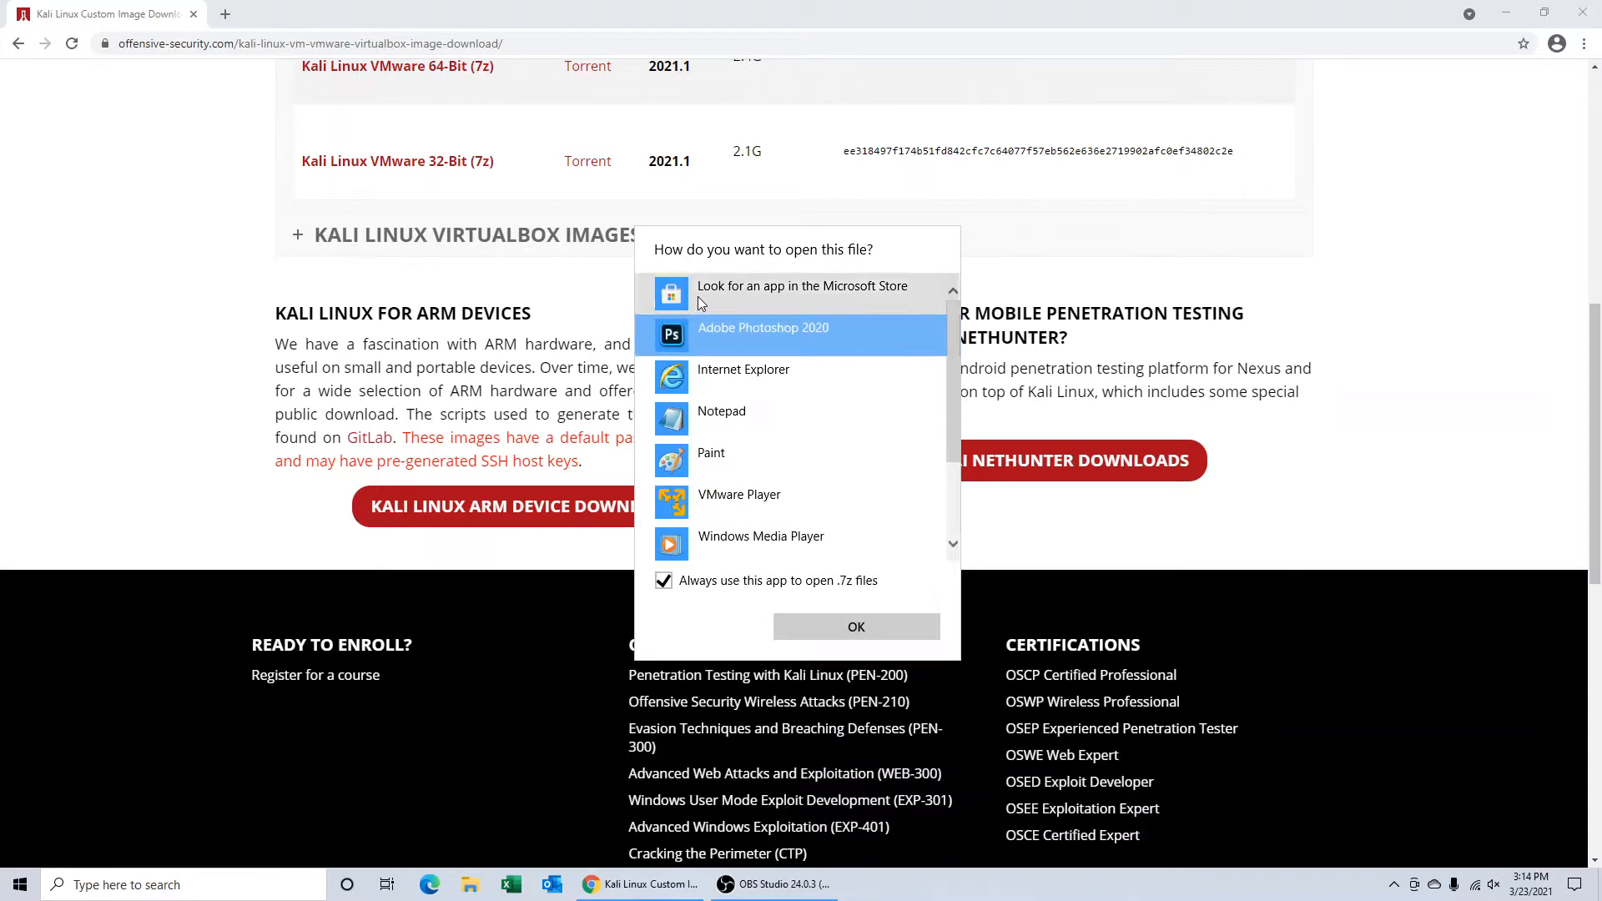
click(855, 626)
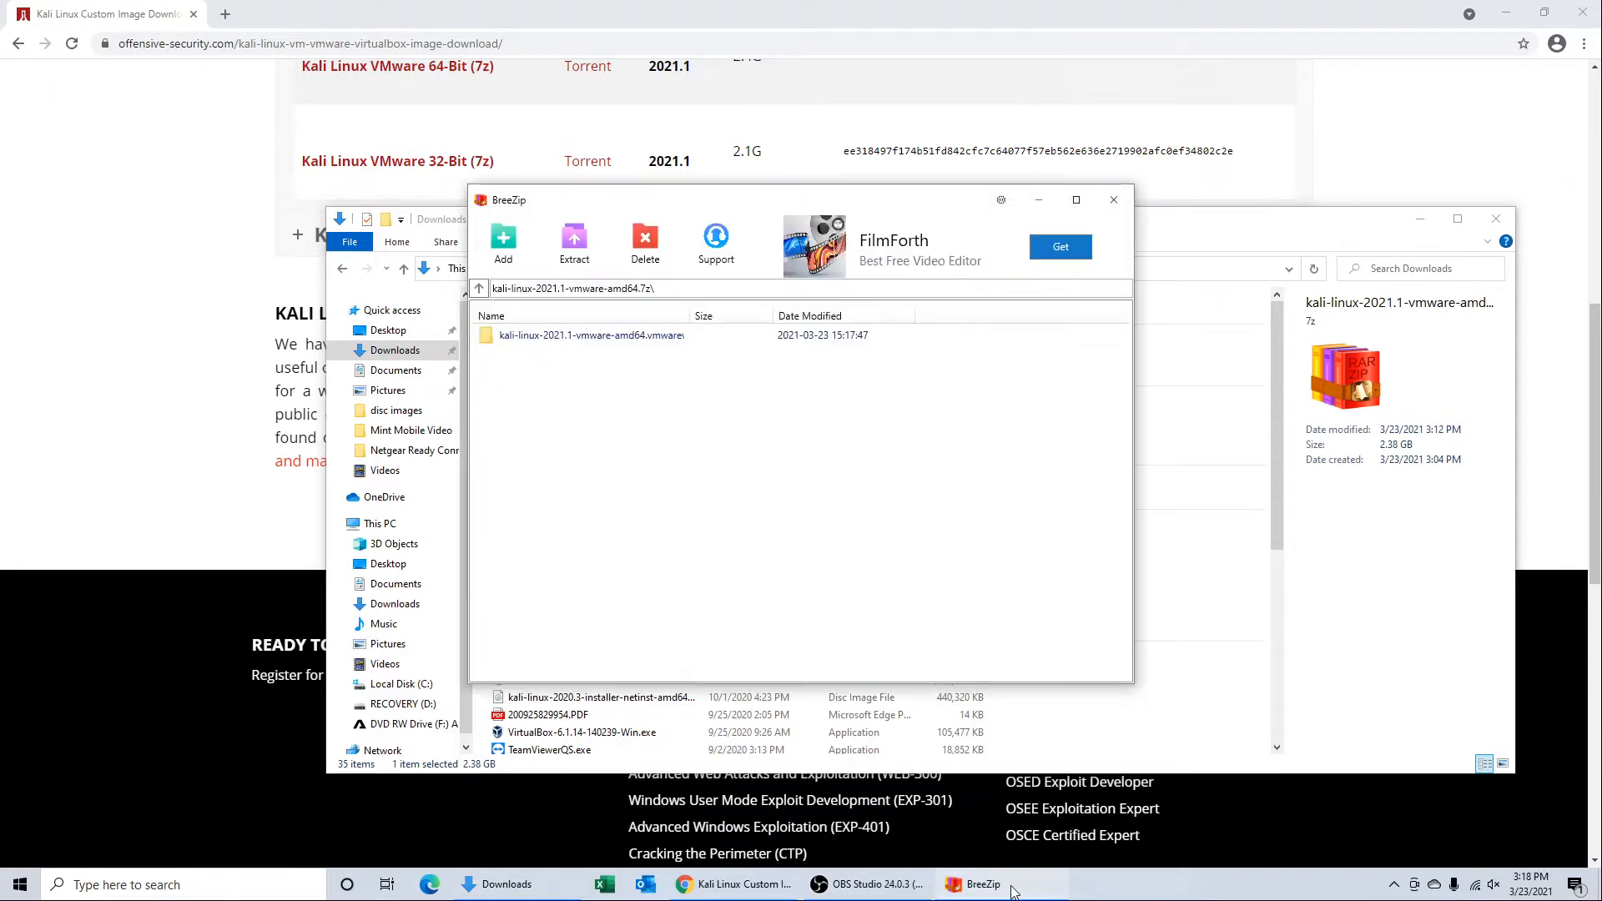
Step: Extract the archive into Downloads\kali-linux-2021 using BreeZip's Extract command
click(591, 335)
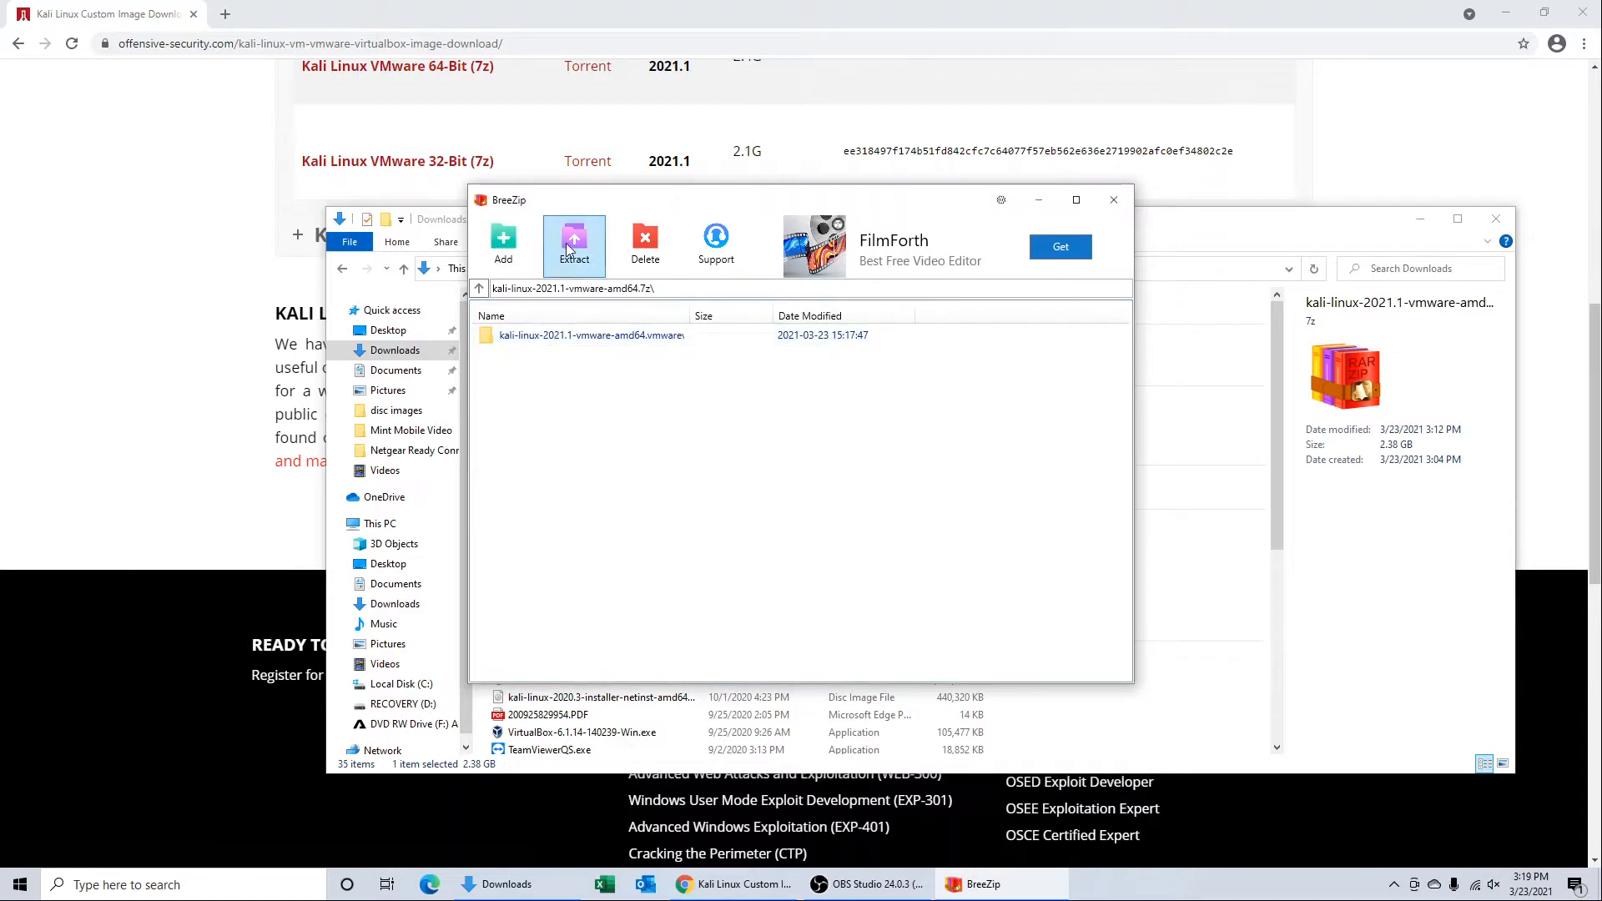
click(573, 243)
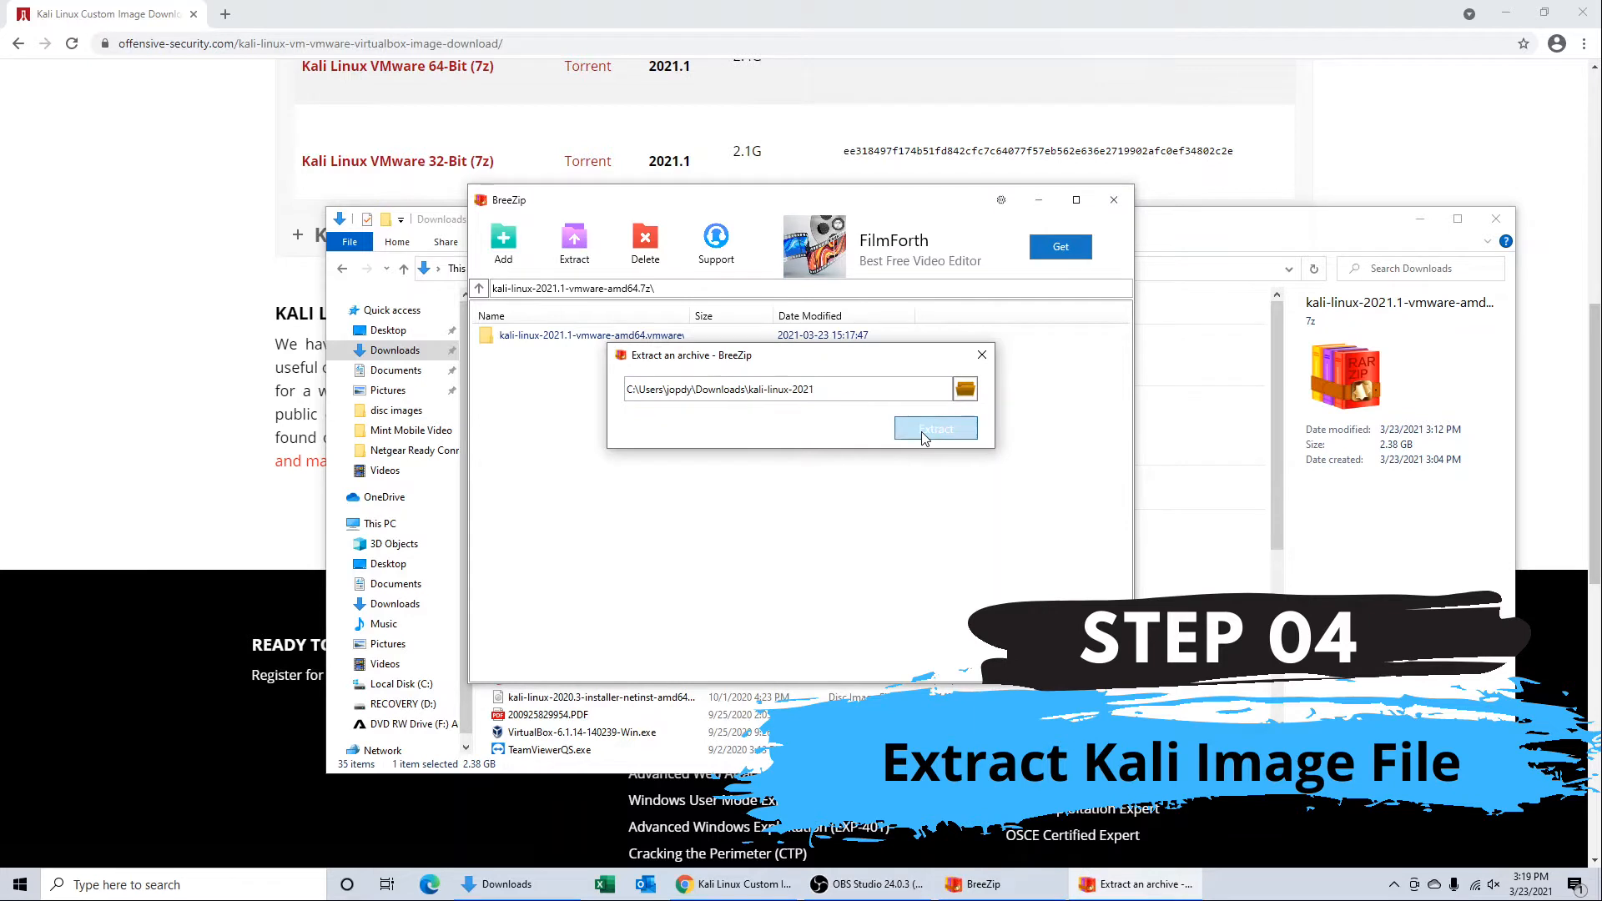
click(933, 427)
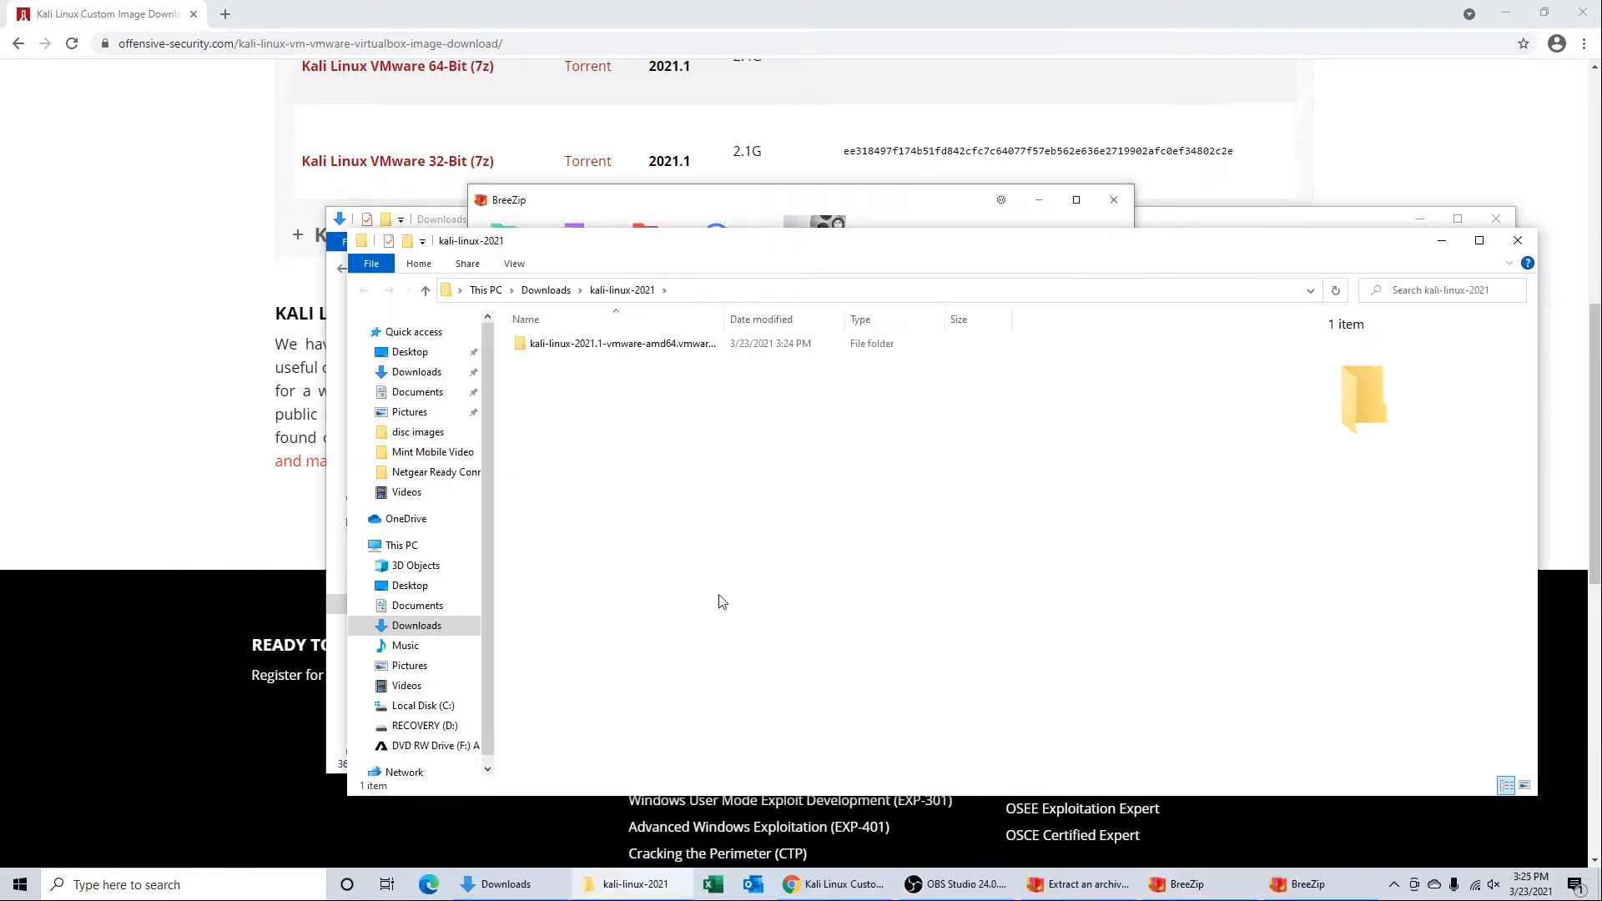
Step: Open the kali-linux-2021.1-vmware-amd64 folder inside kali-linux-2021
click(620, 343)
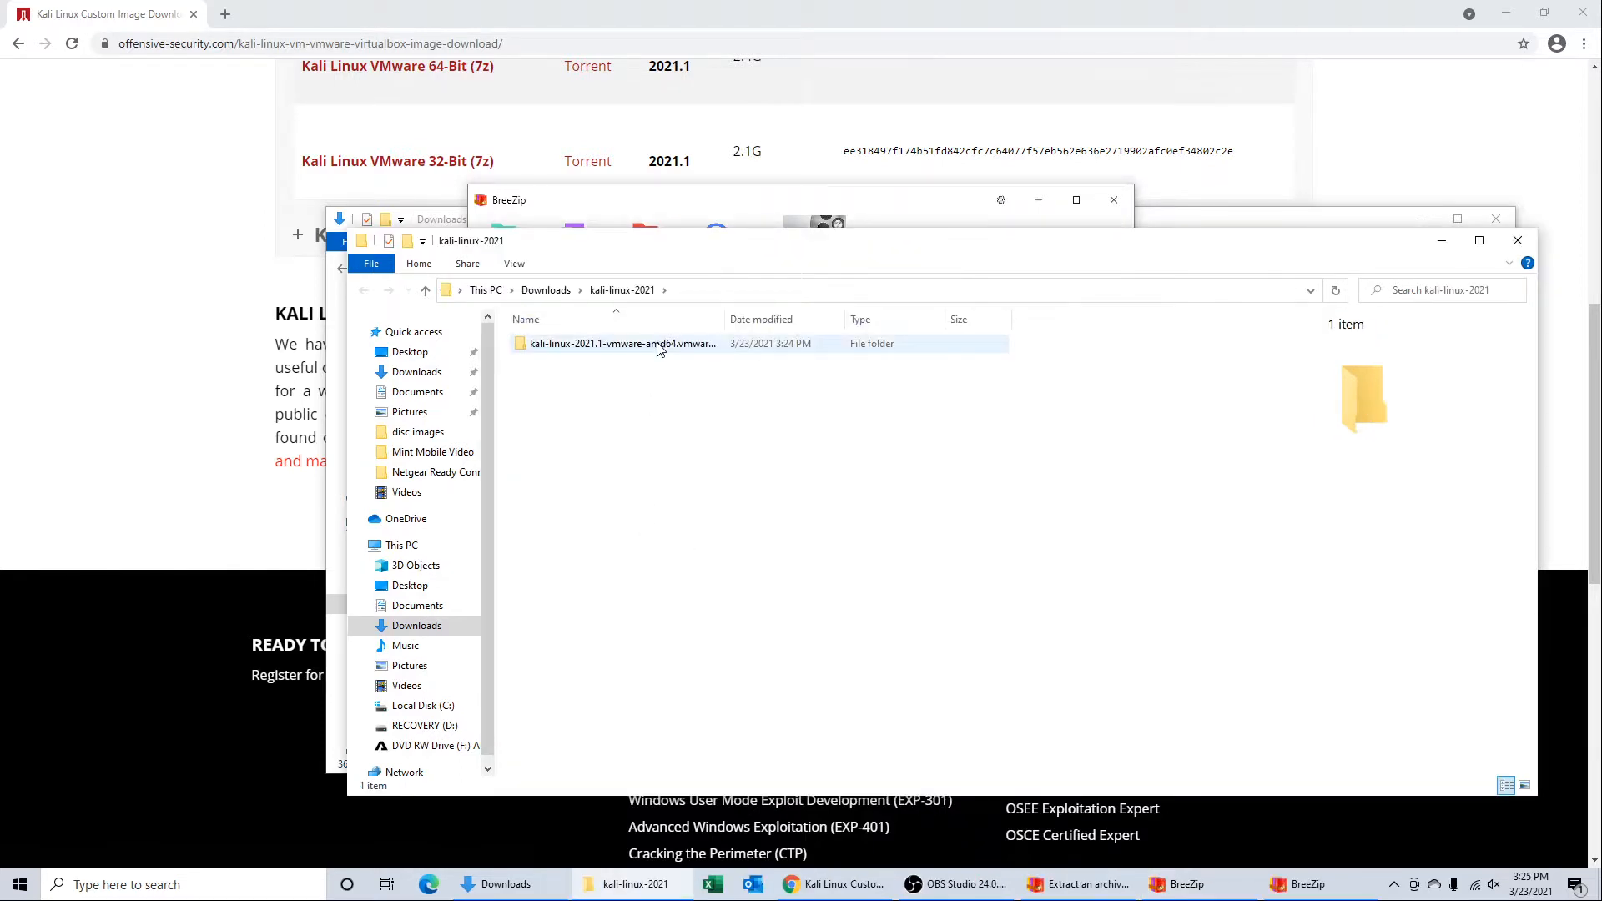
click(621, 343)
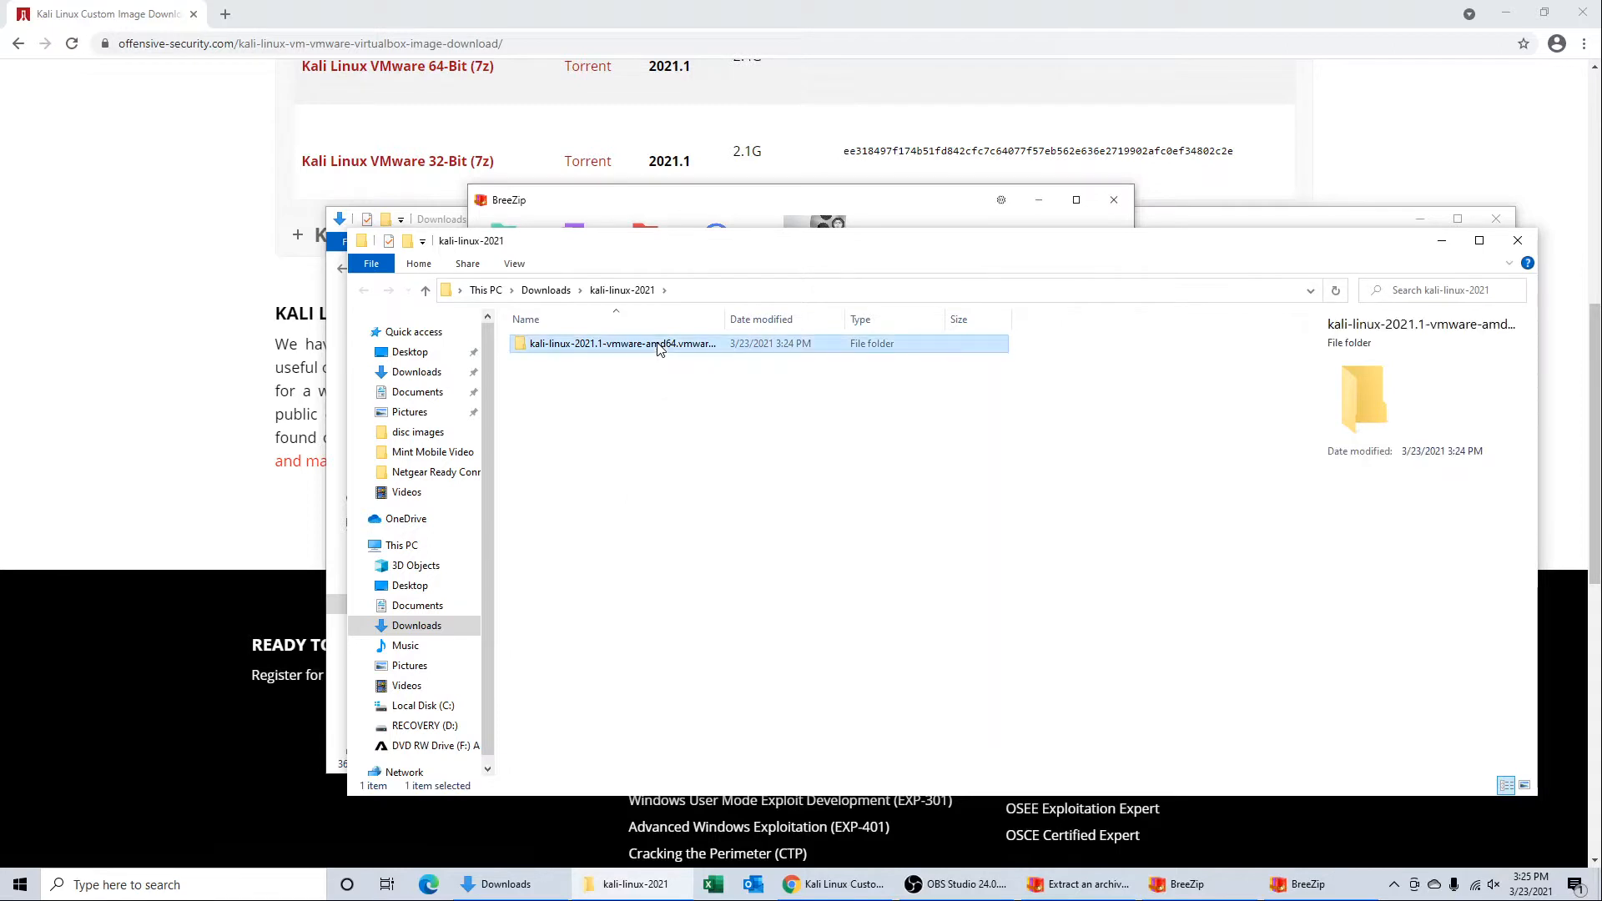
double_click(620, 343)
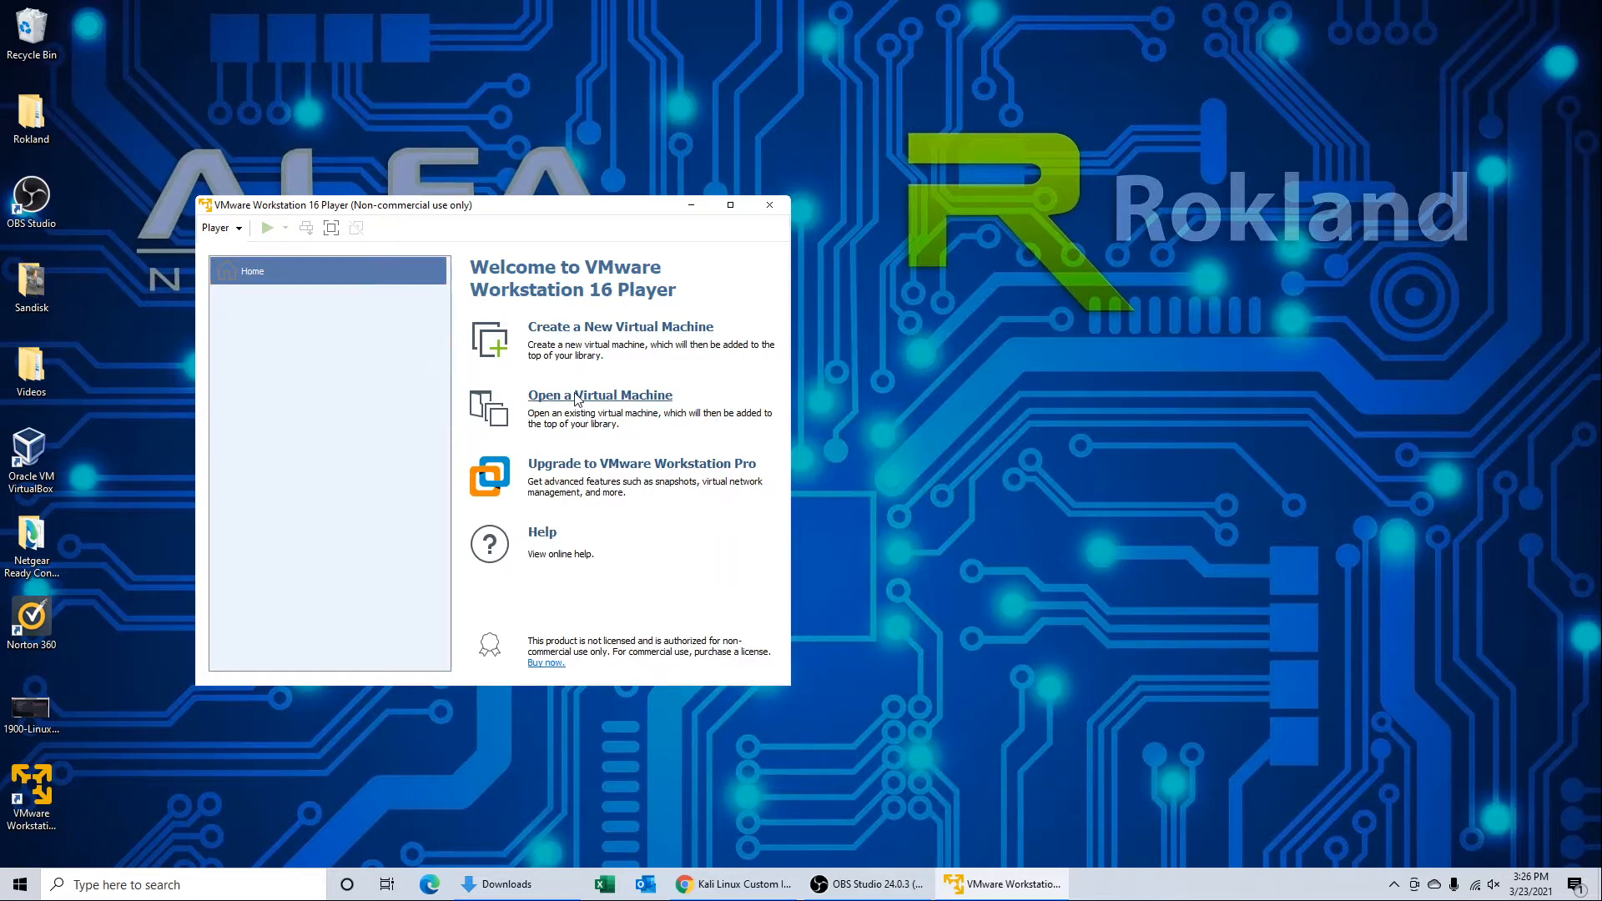
Step: Open kali-linux-2021.1-vmware-amd64.vmx from Downloads\kali-linux-2021 to add it to the library
click(600, 396)
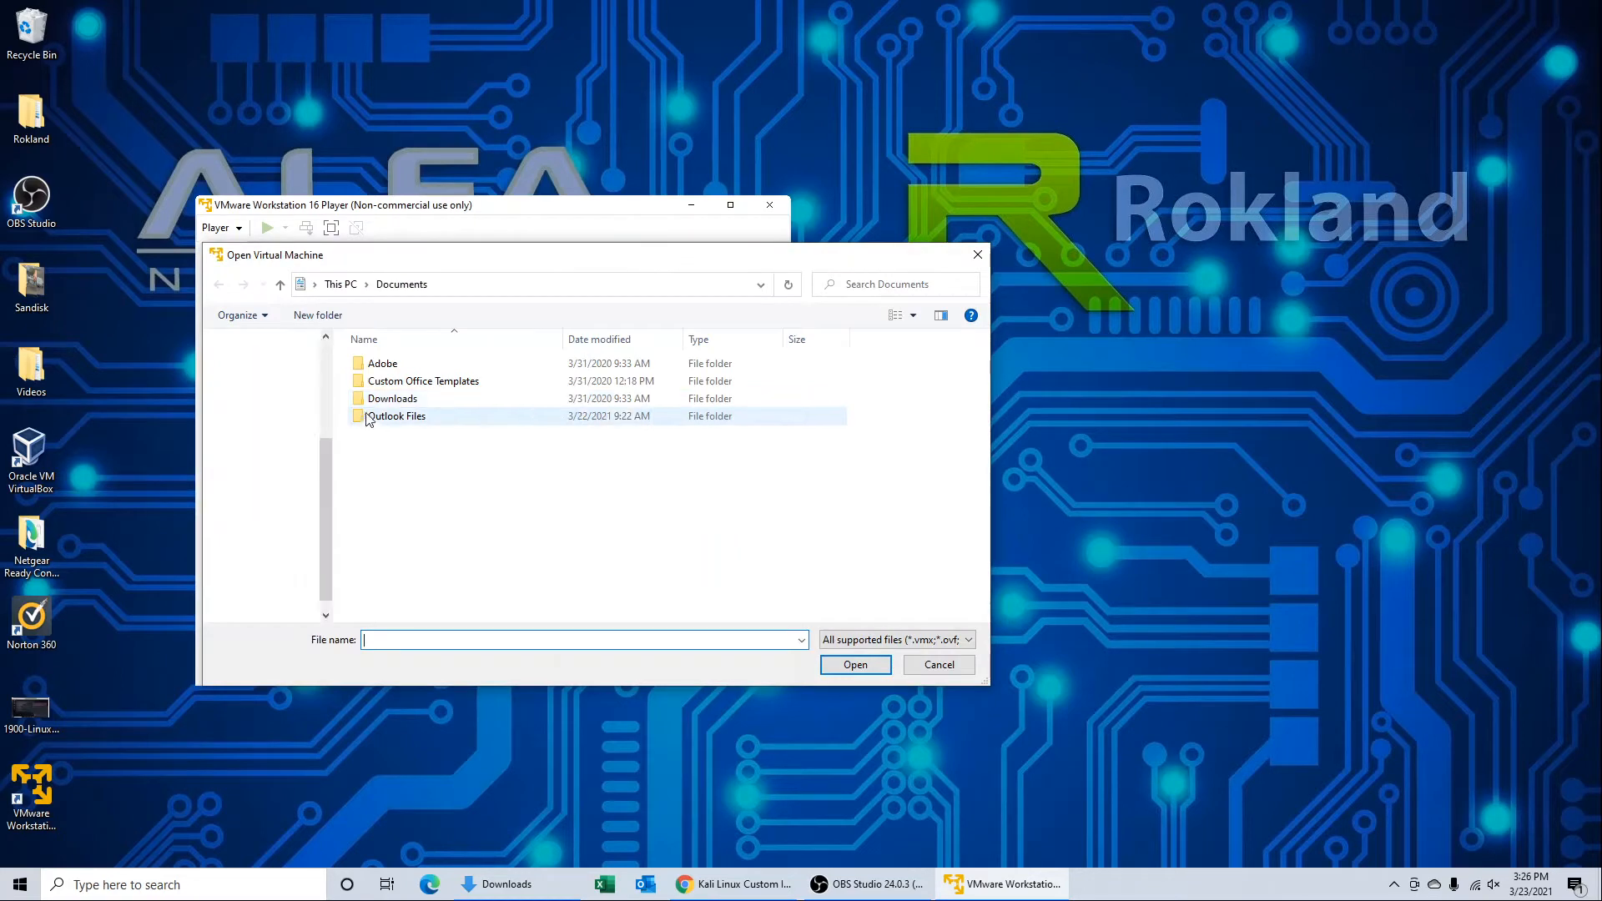
click(271, 472)
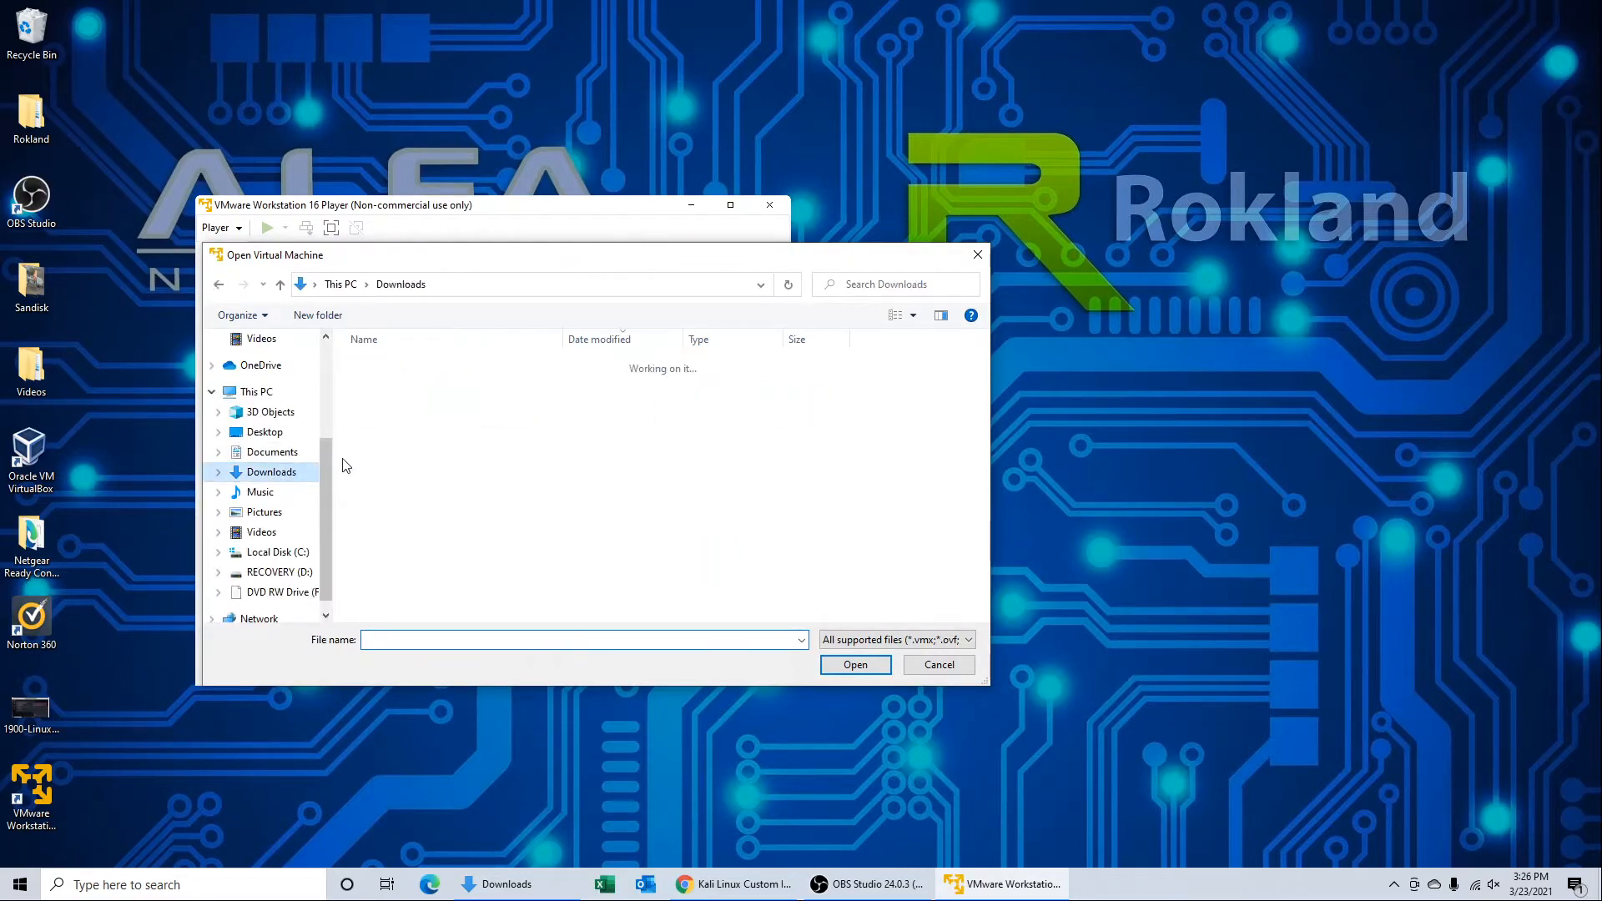
click(399, 387)
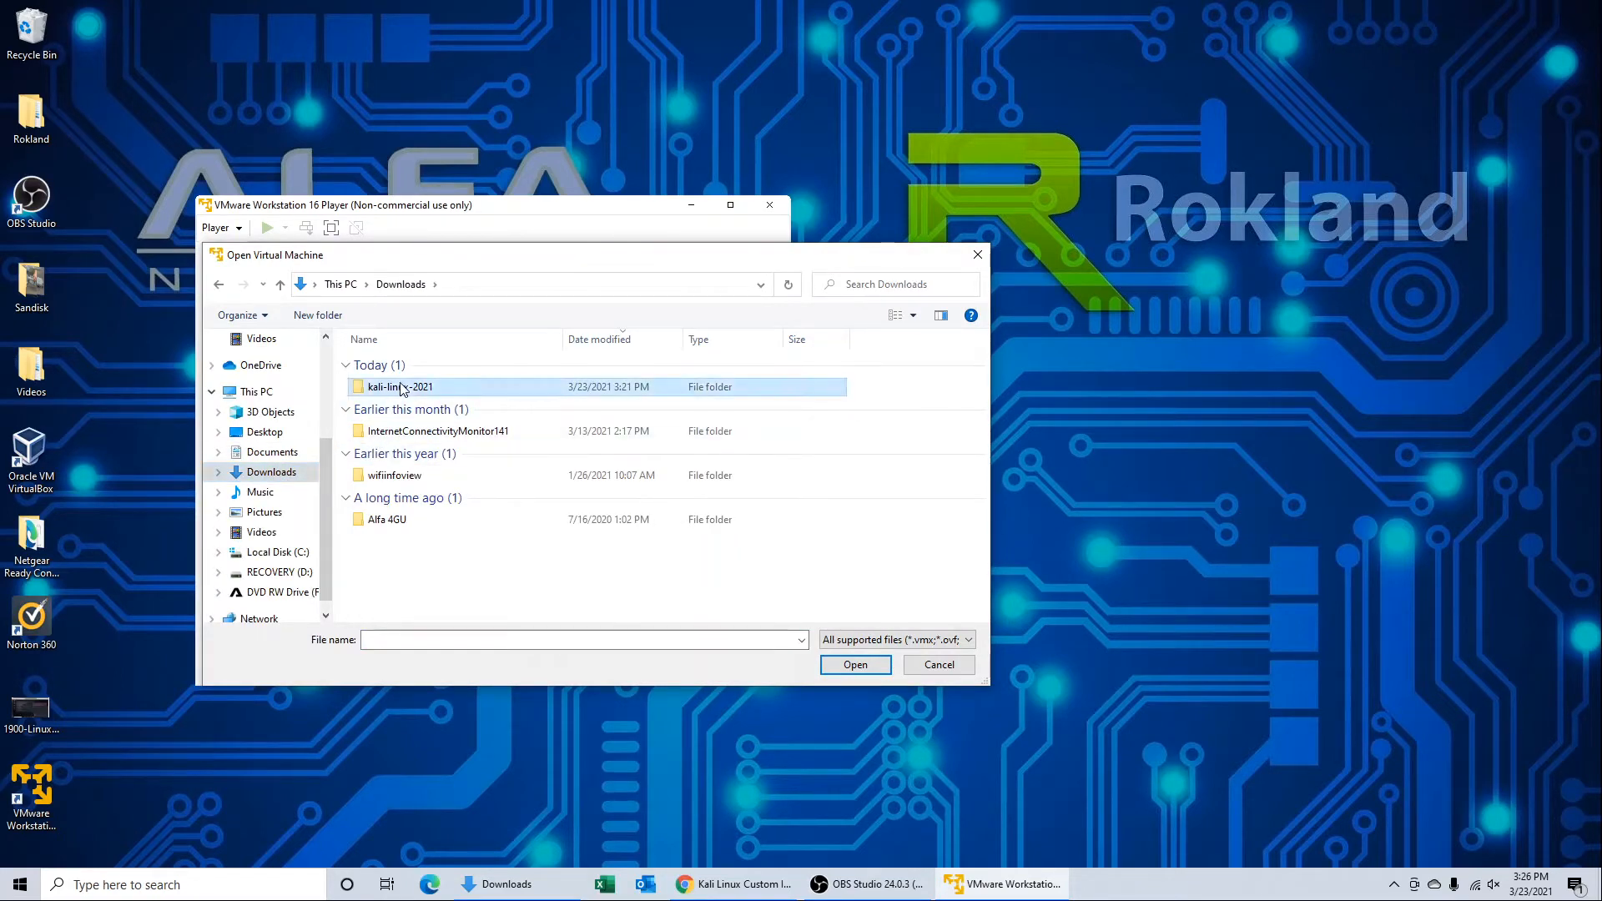
double_click(400, 387)
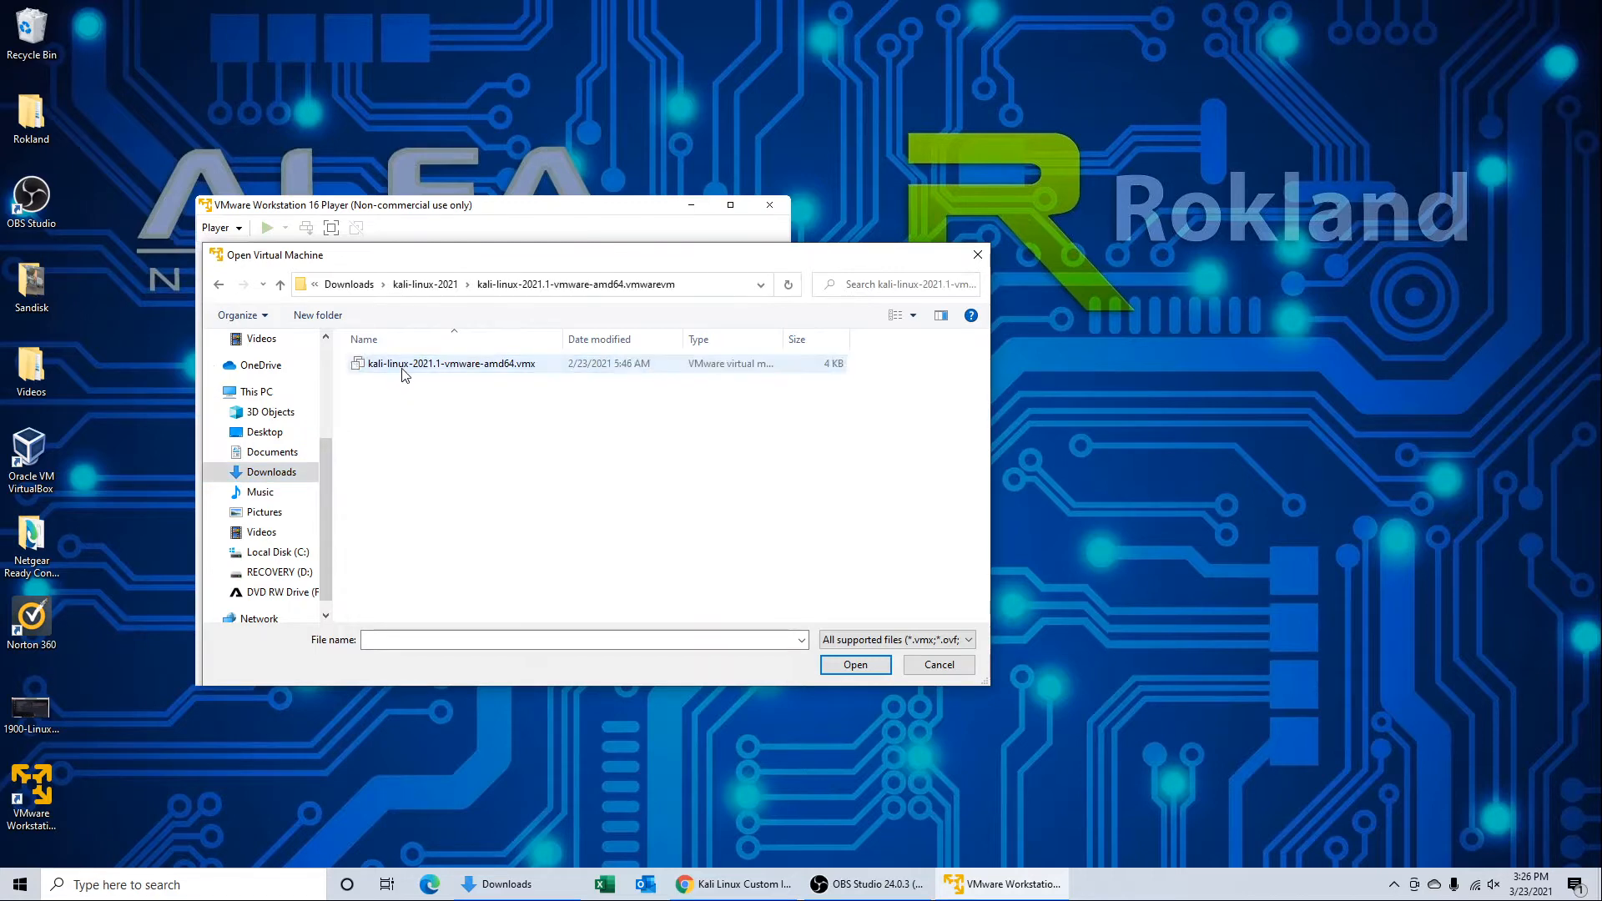
click(452, 364)
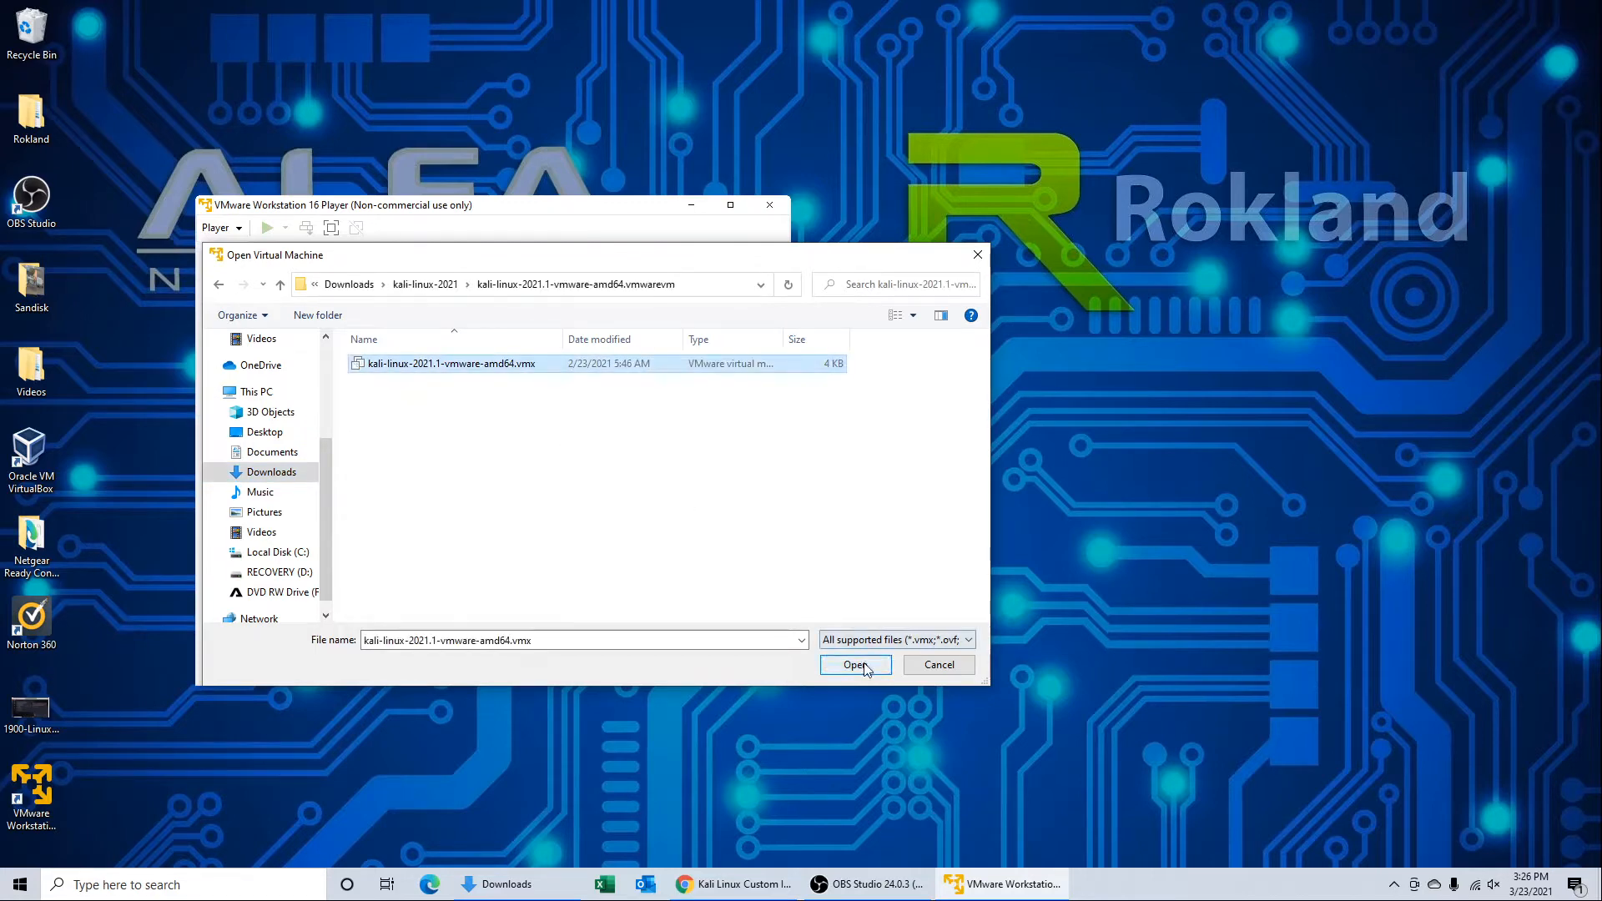
click(854, 664)
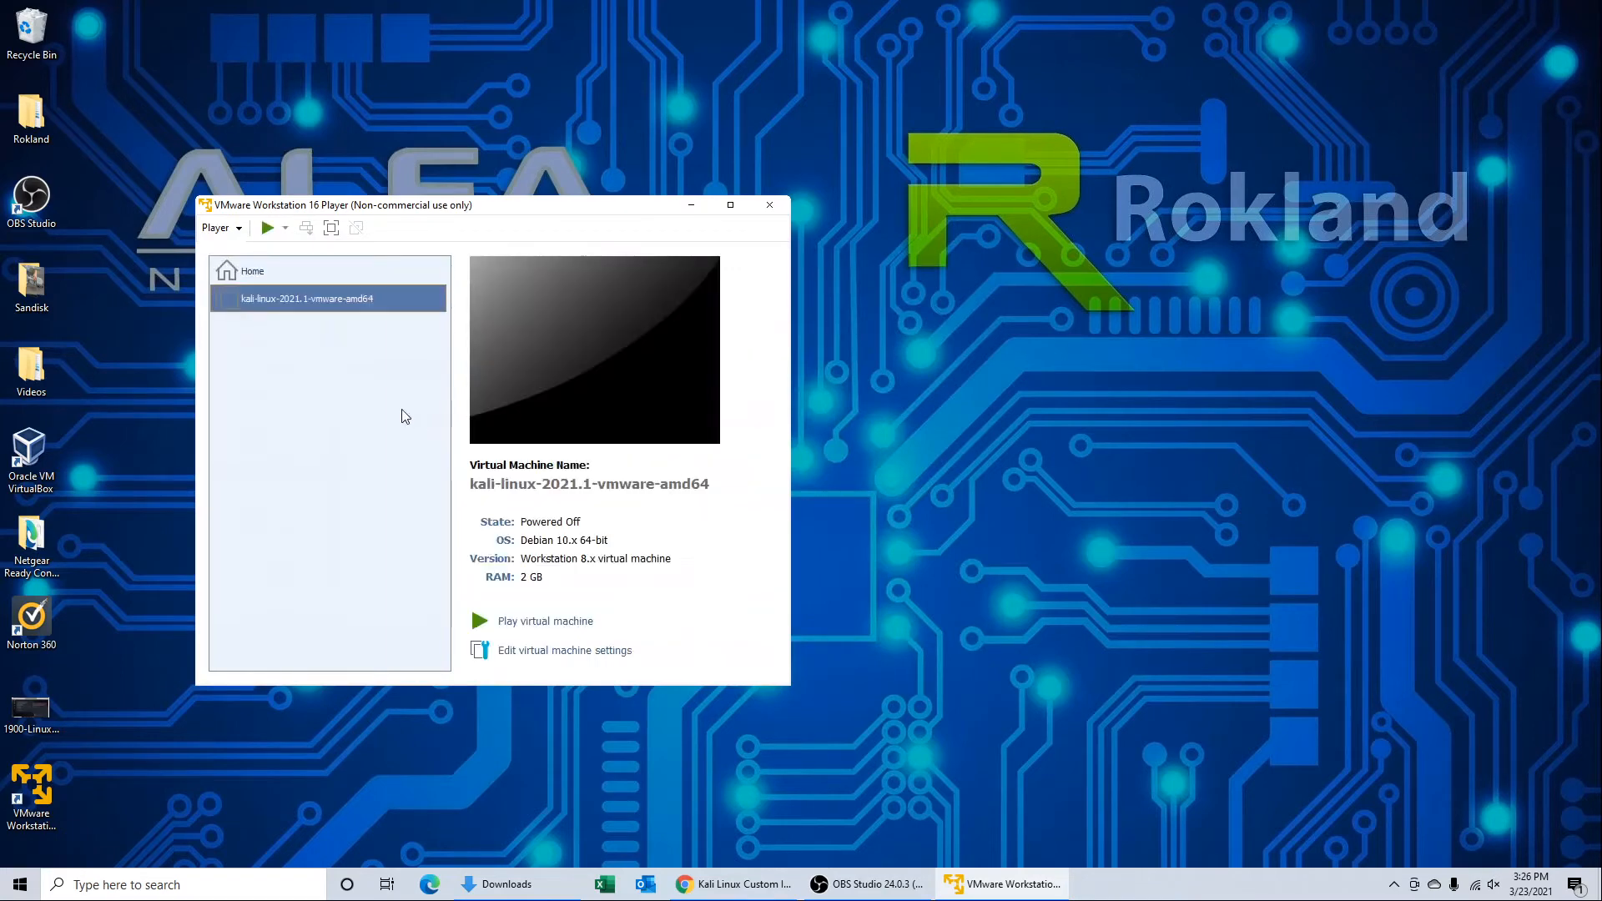
mouse_move(447, 511)
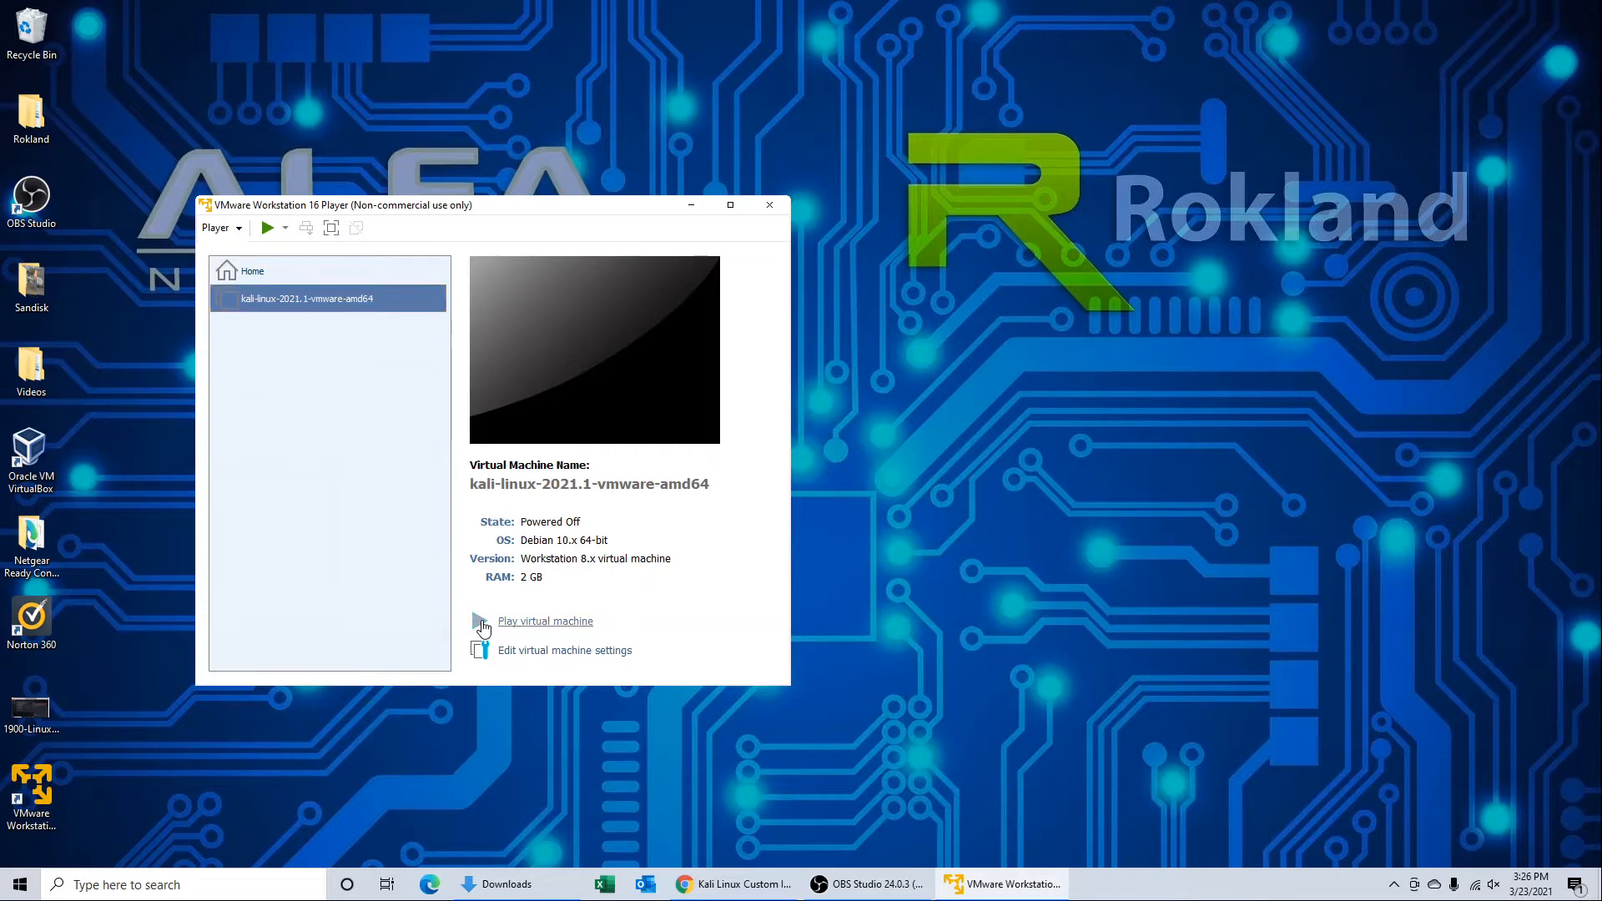
Step: Power on the Kali virtual machine, which fails with the Intel VT-x disabled error
click(545, 621)
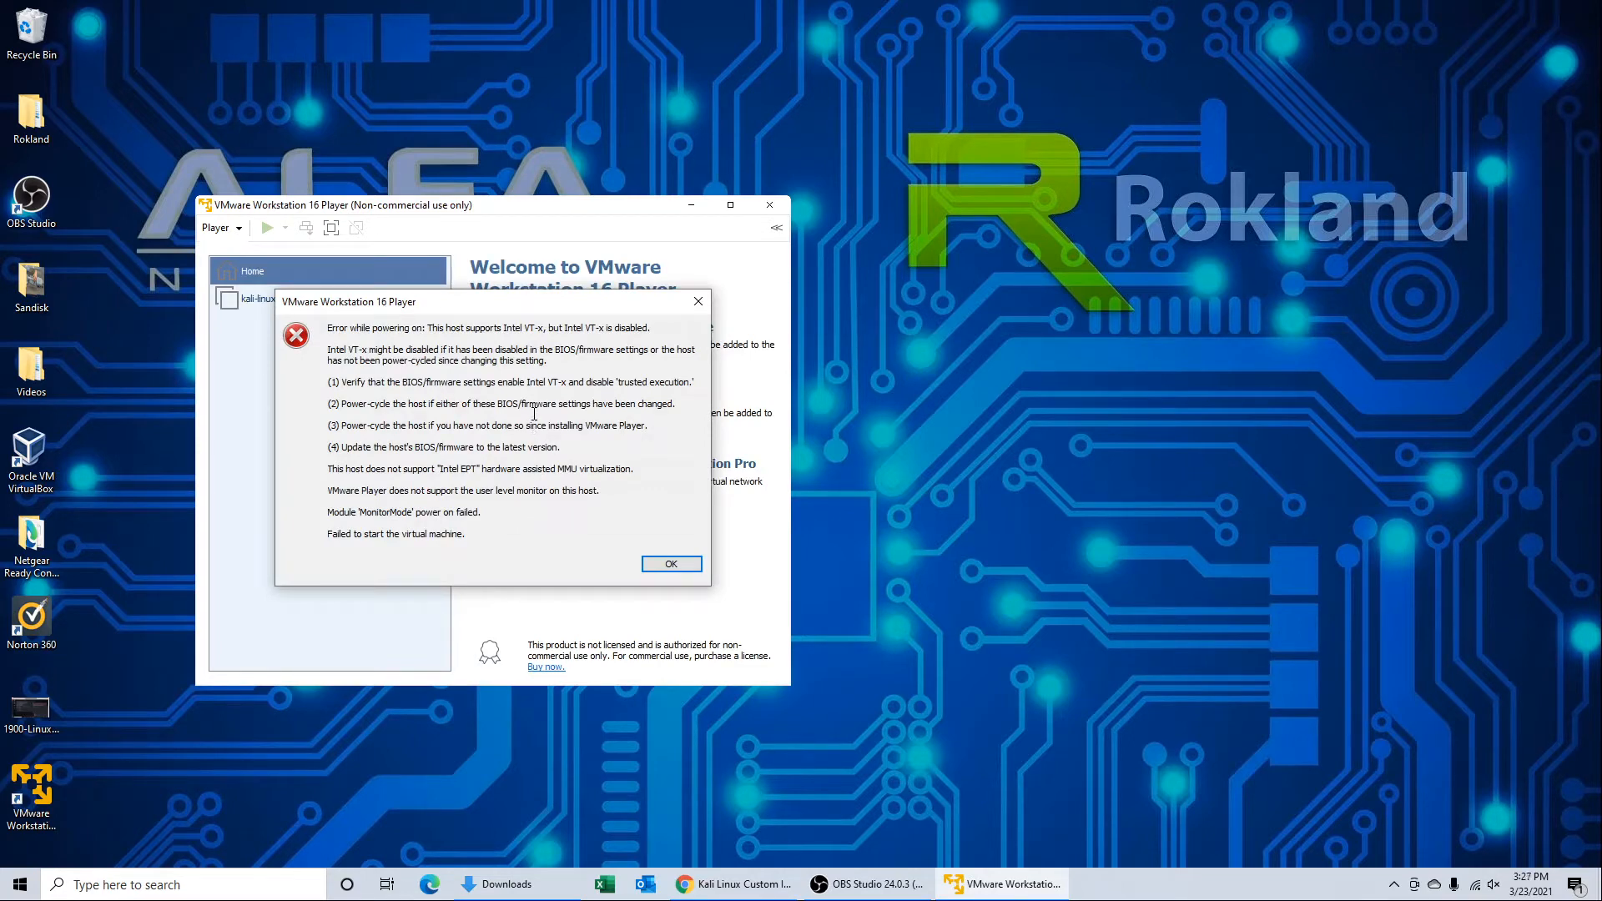
mouse_move(631, 537)
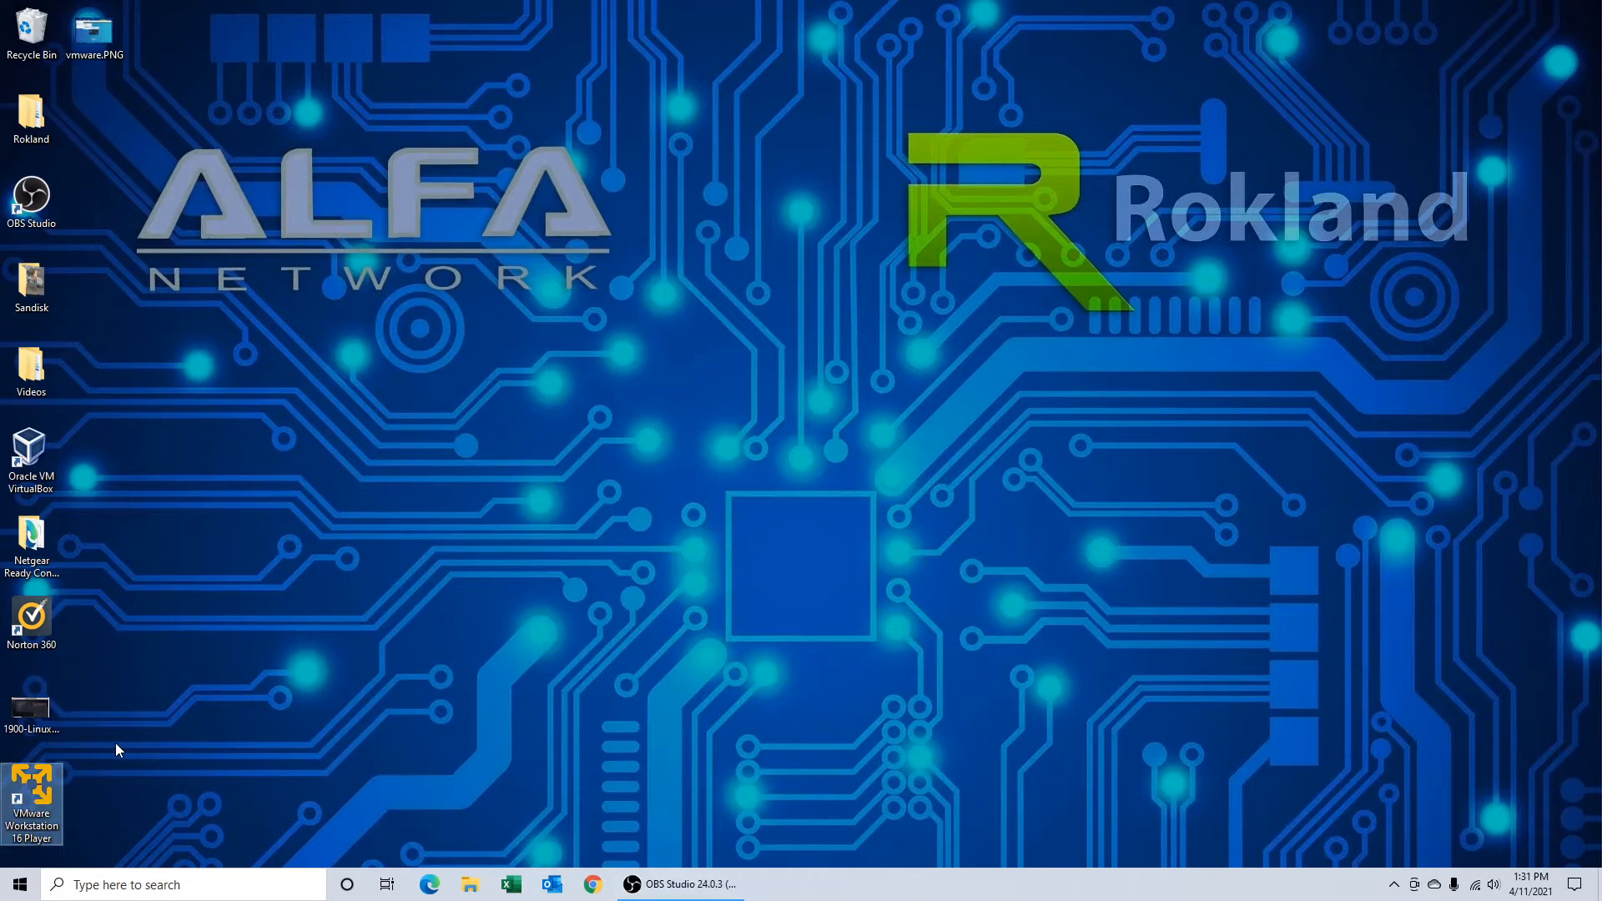
Step: Relaunch the player and select kali-linux-2021.1-vmware-amd64 to show its details with 4.3 GB RAM
double_click(32, 796)
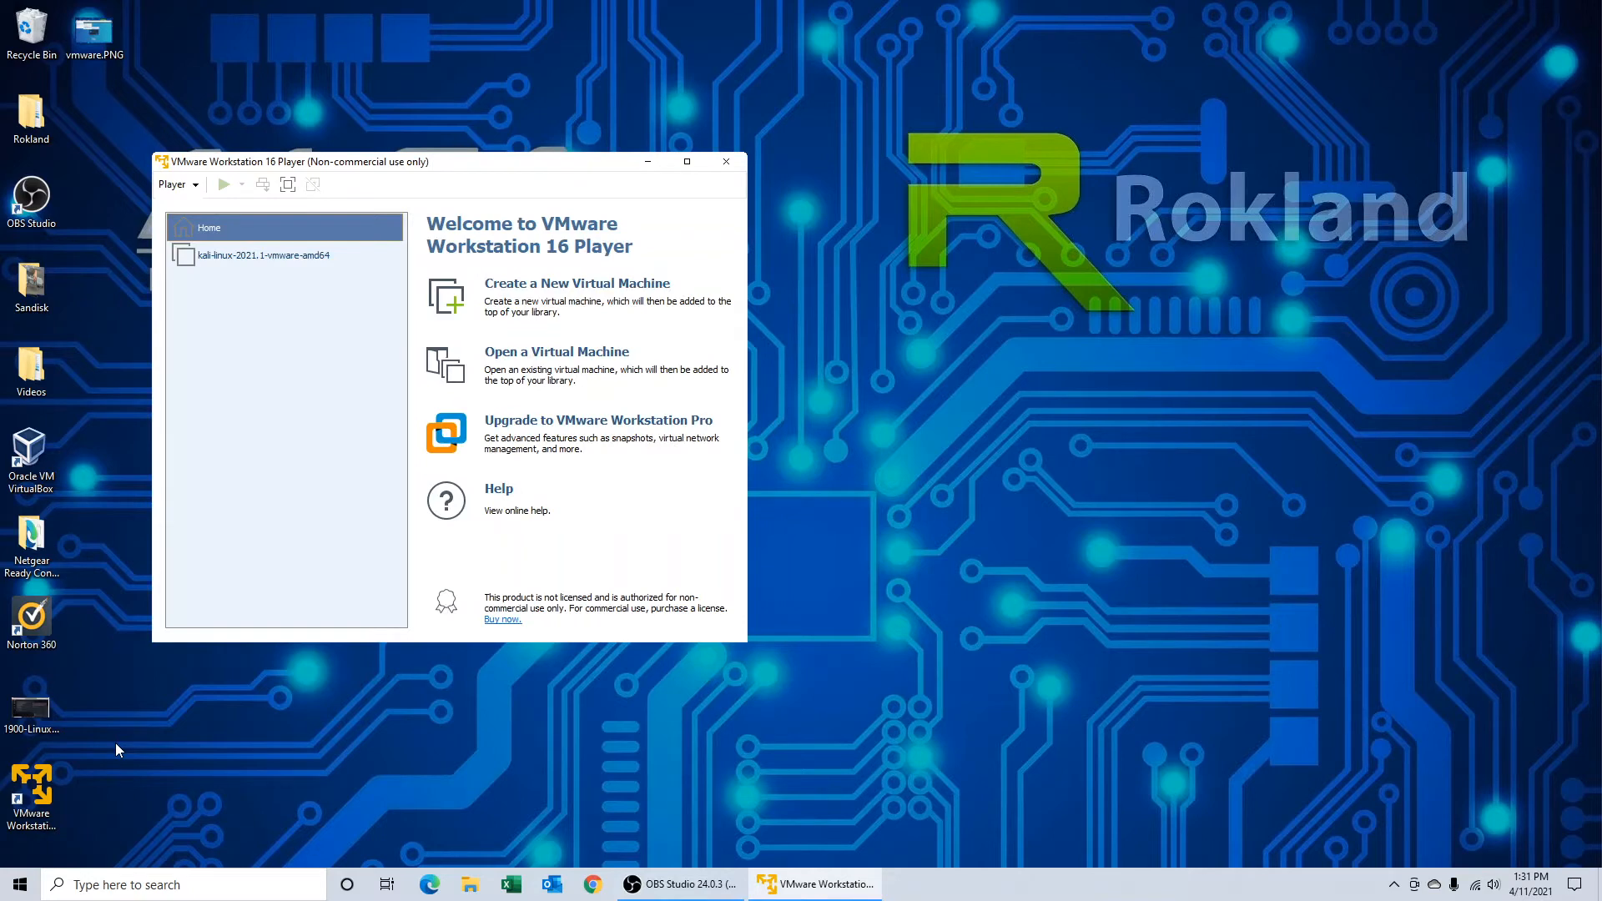
click(285, 254)
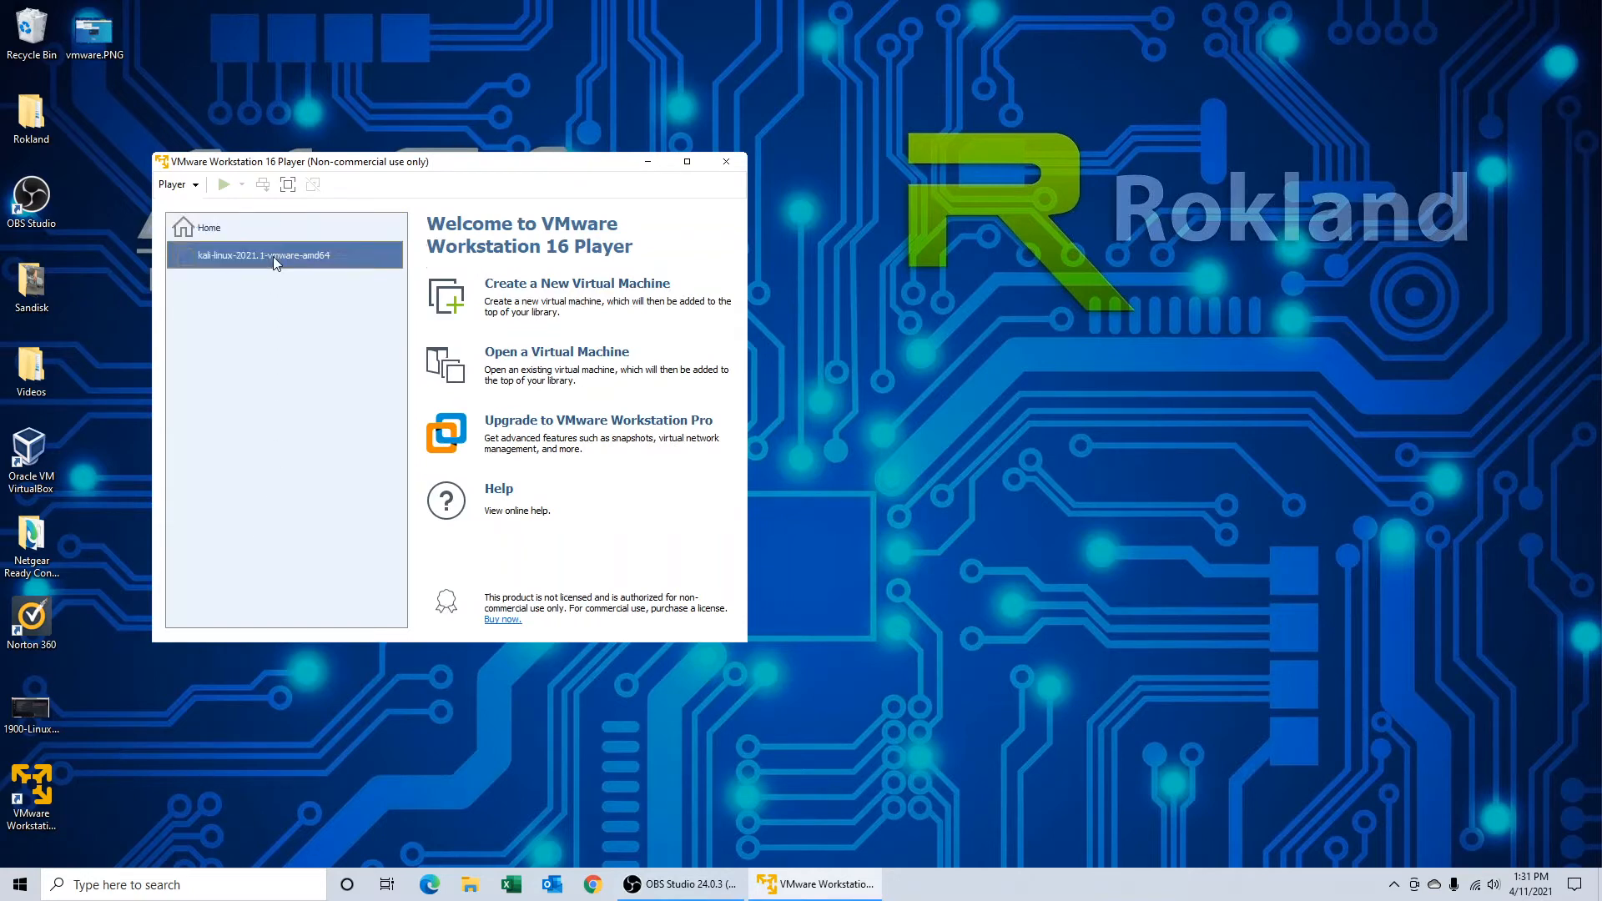
click(286, 254)
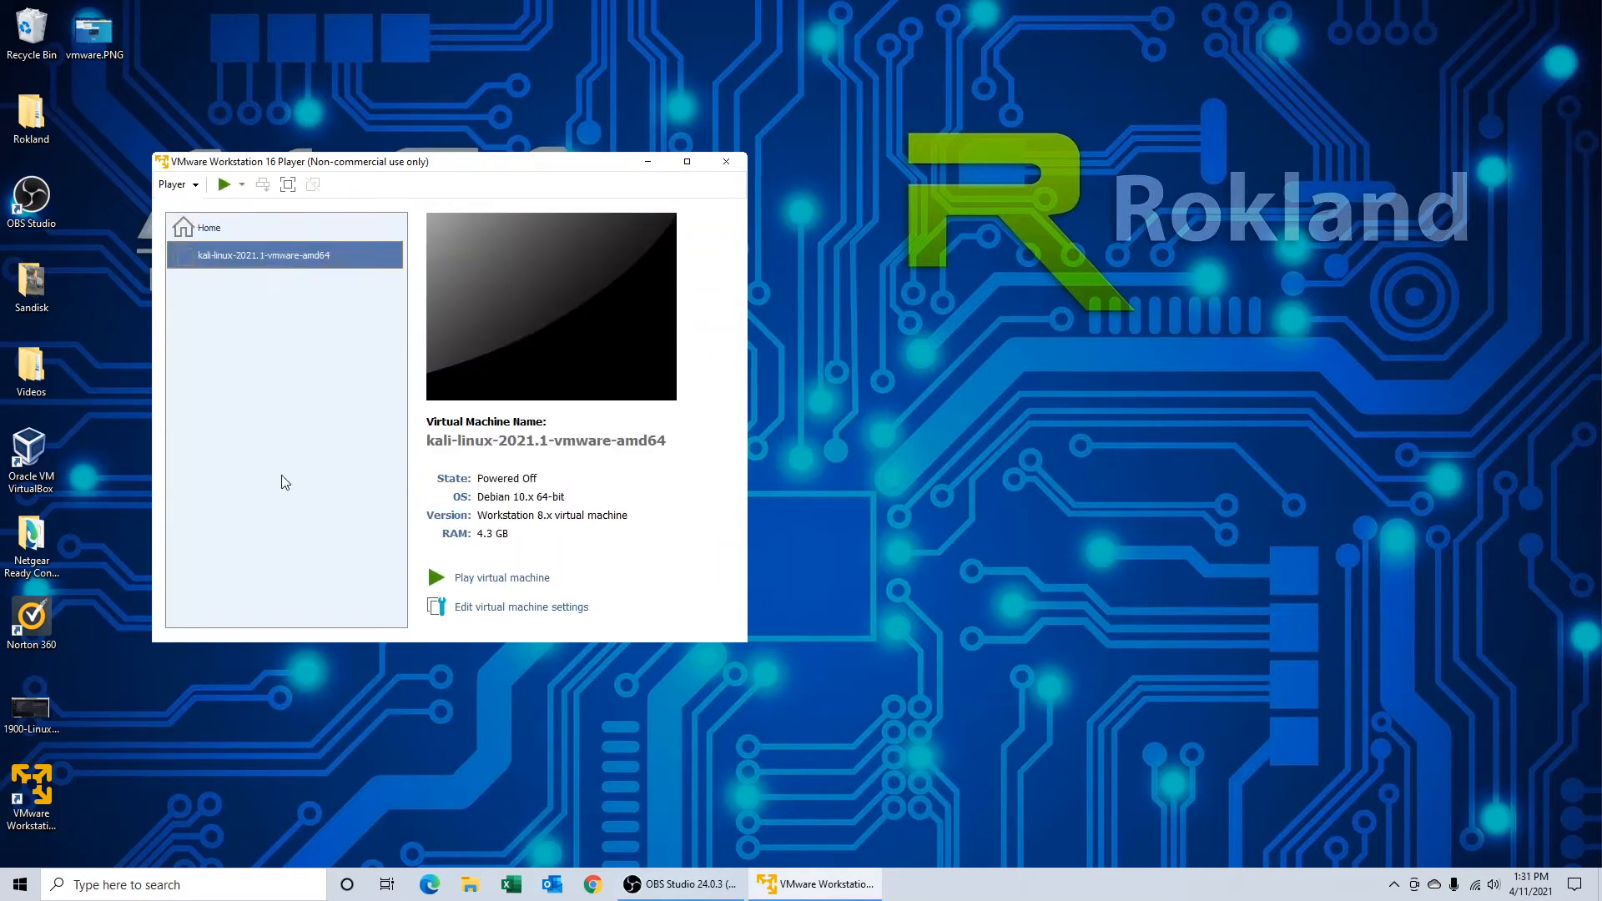
mouse_move(494, 614)
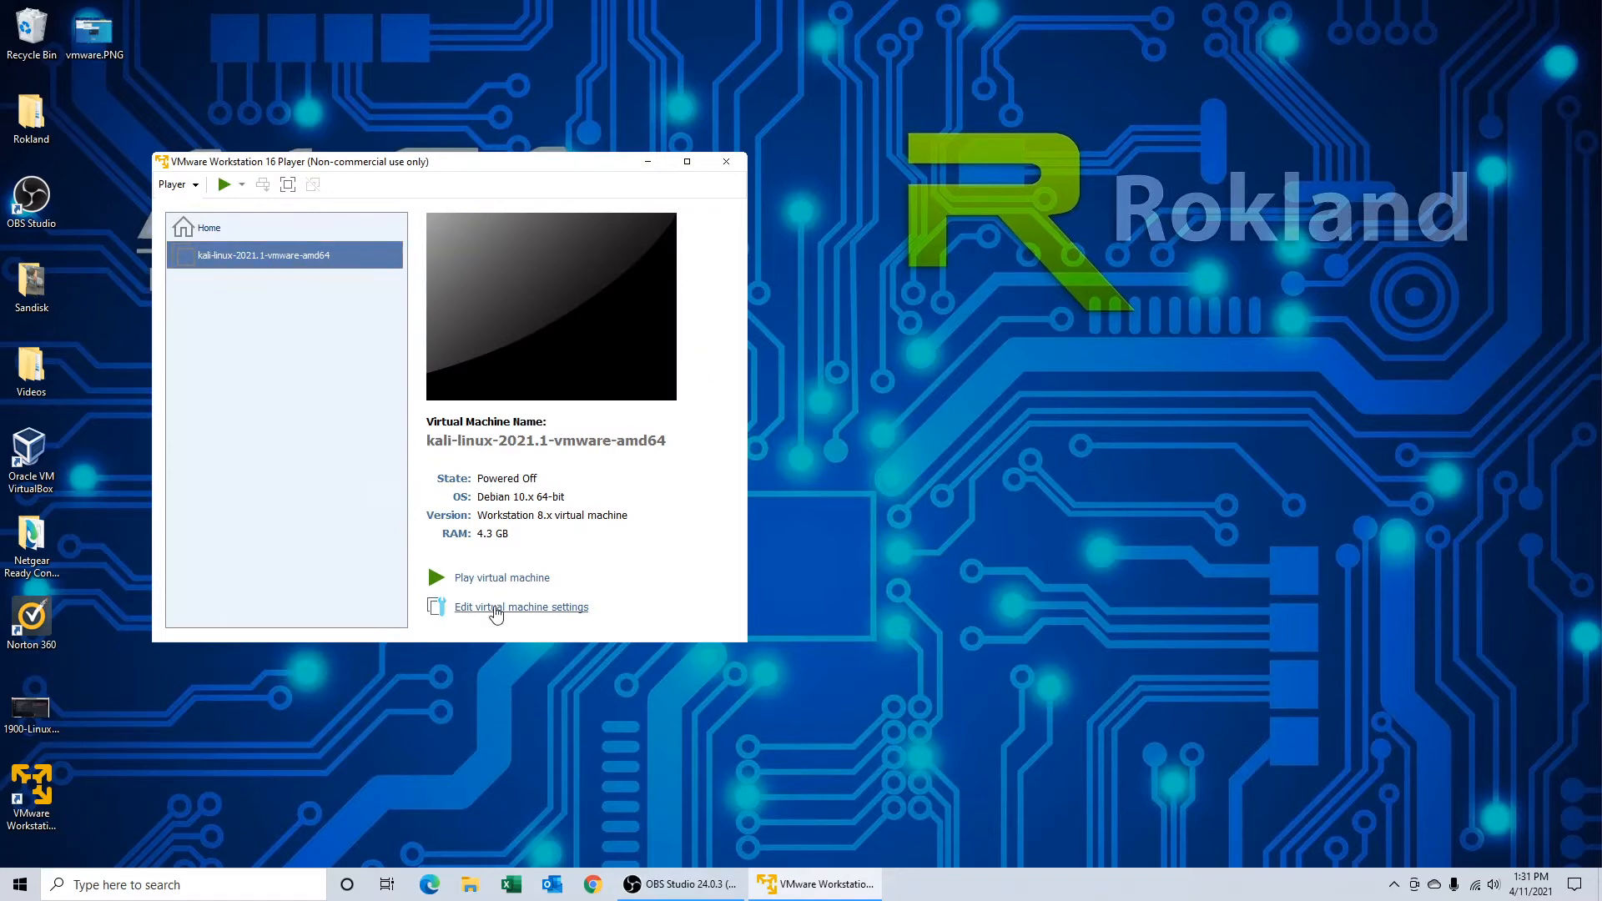
Step: Set the USB controller compatibility to USB 3.1, save it and power on the Kali machine
click(520, 606)
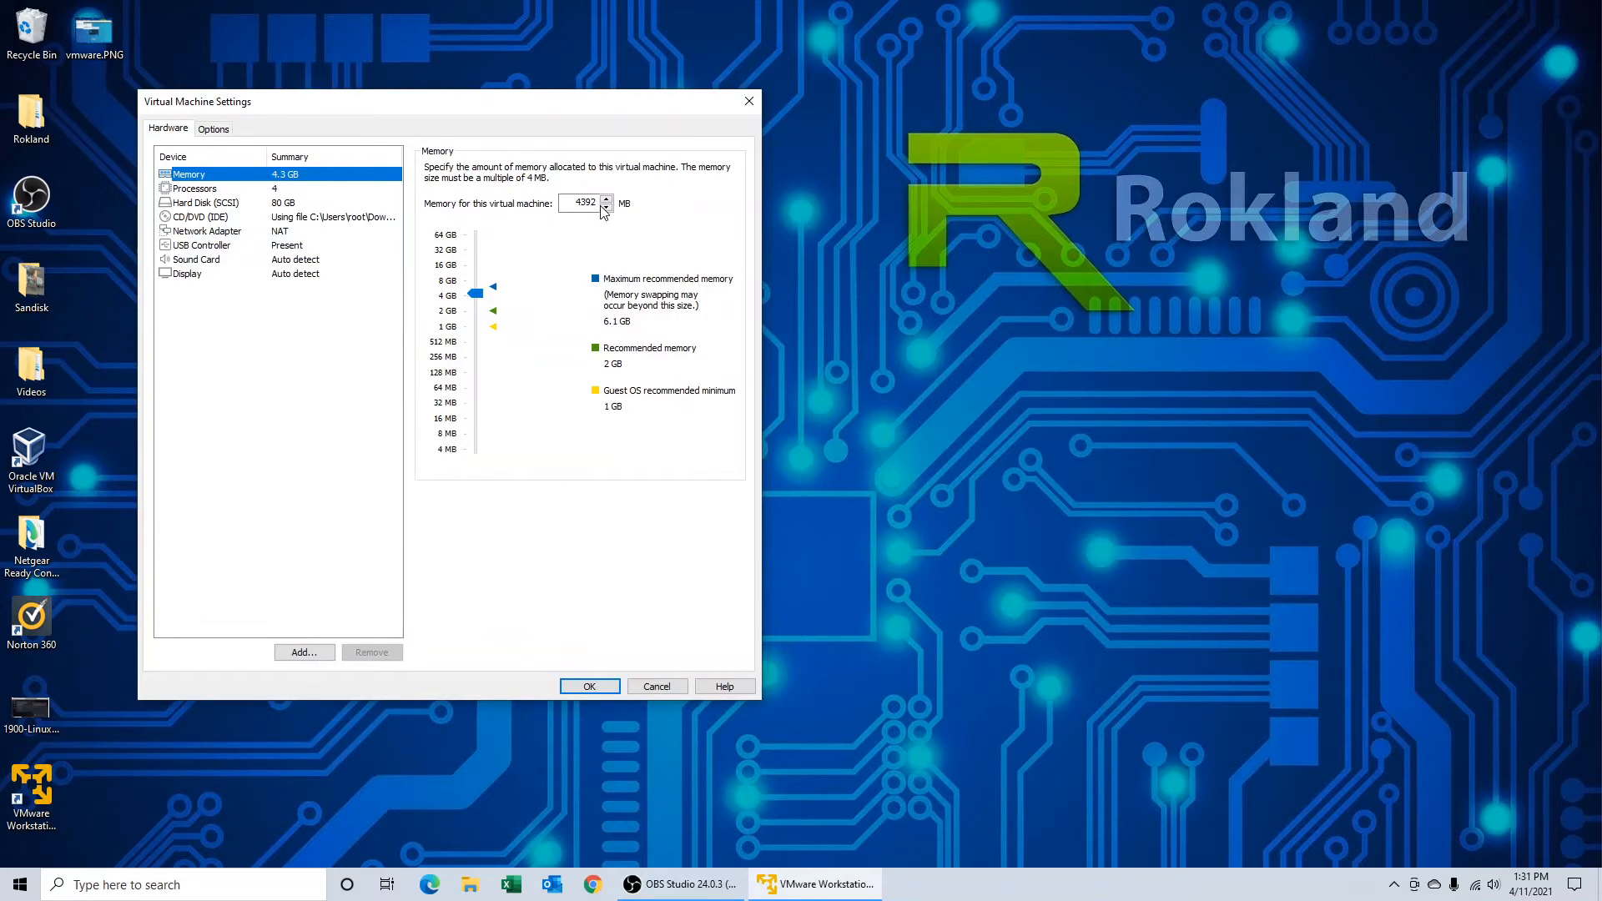
click(201, 202)
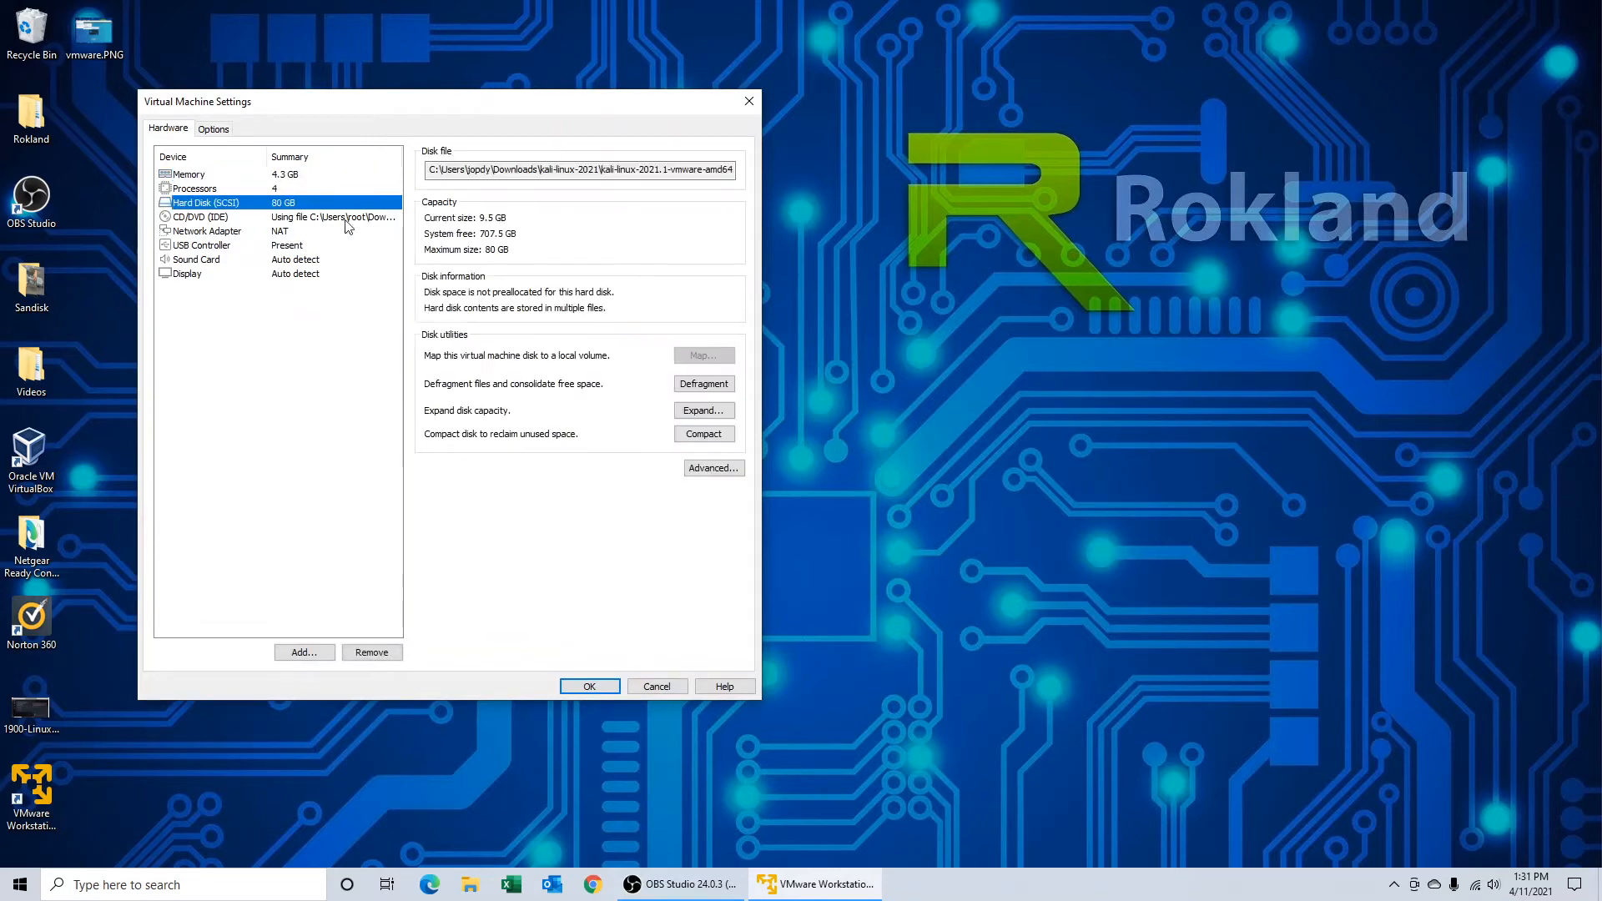
click(201, 244)
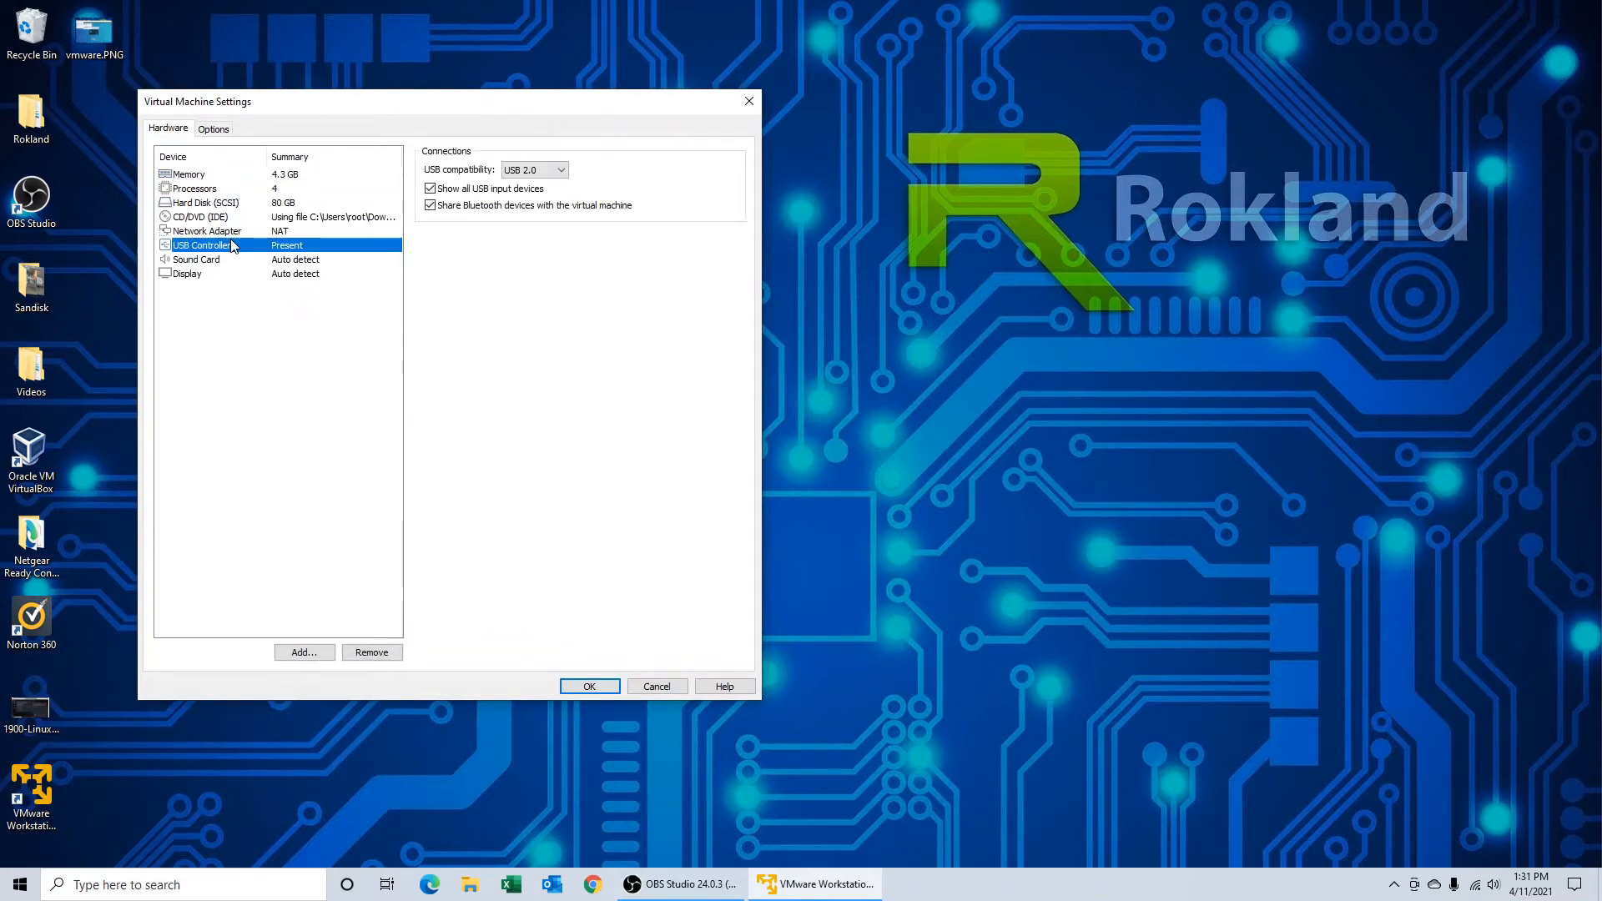
click(560, 170)
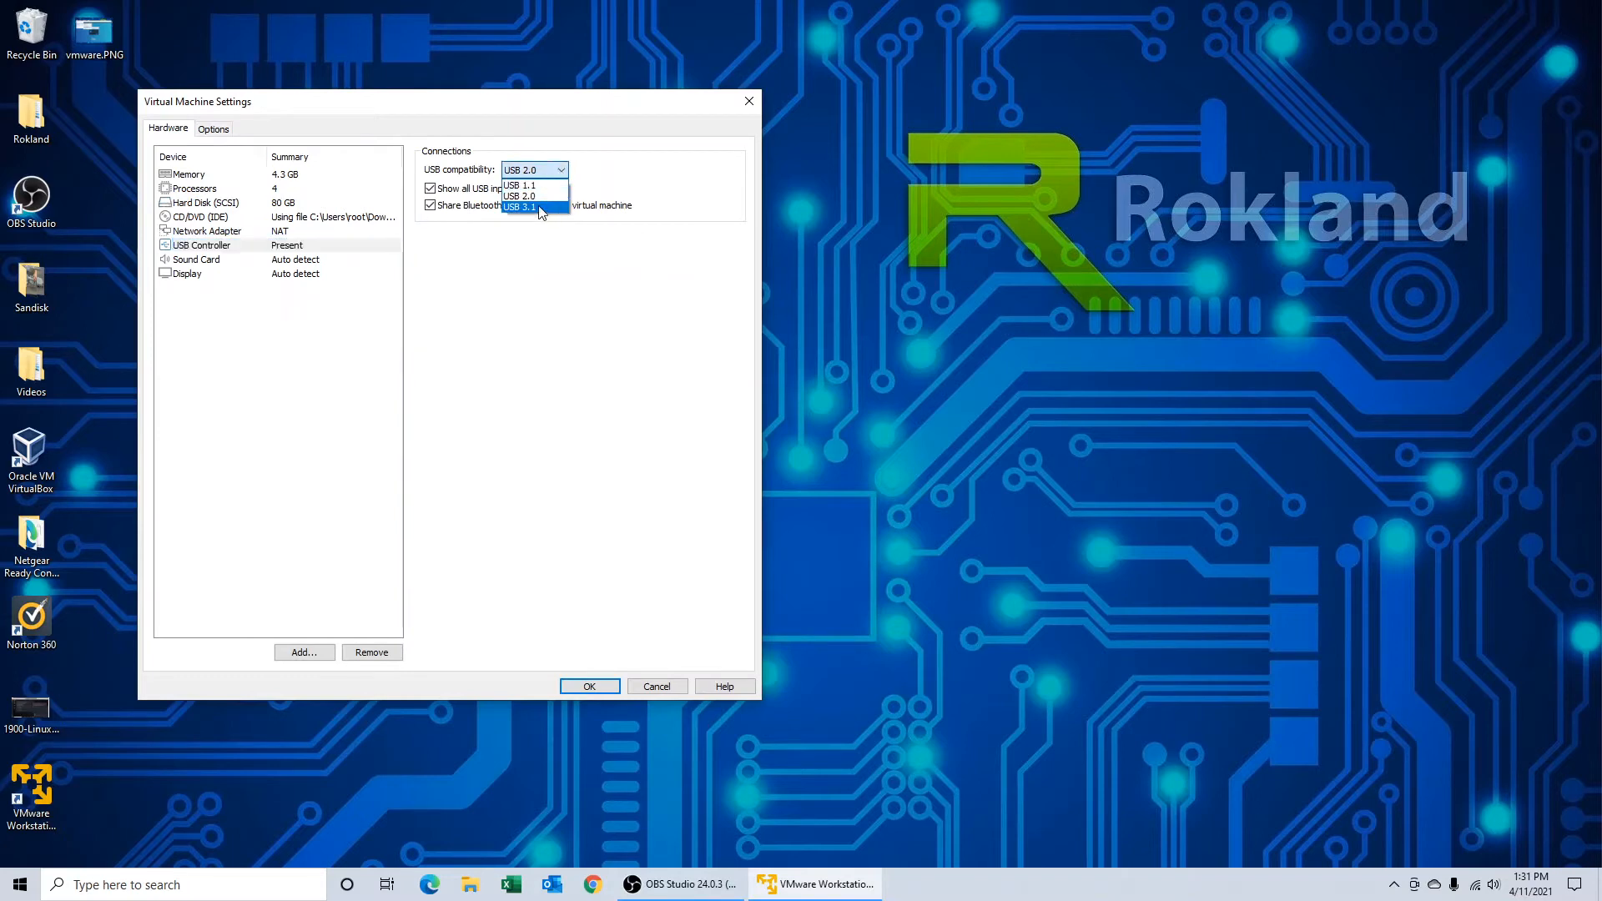
click(522, 206)
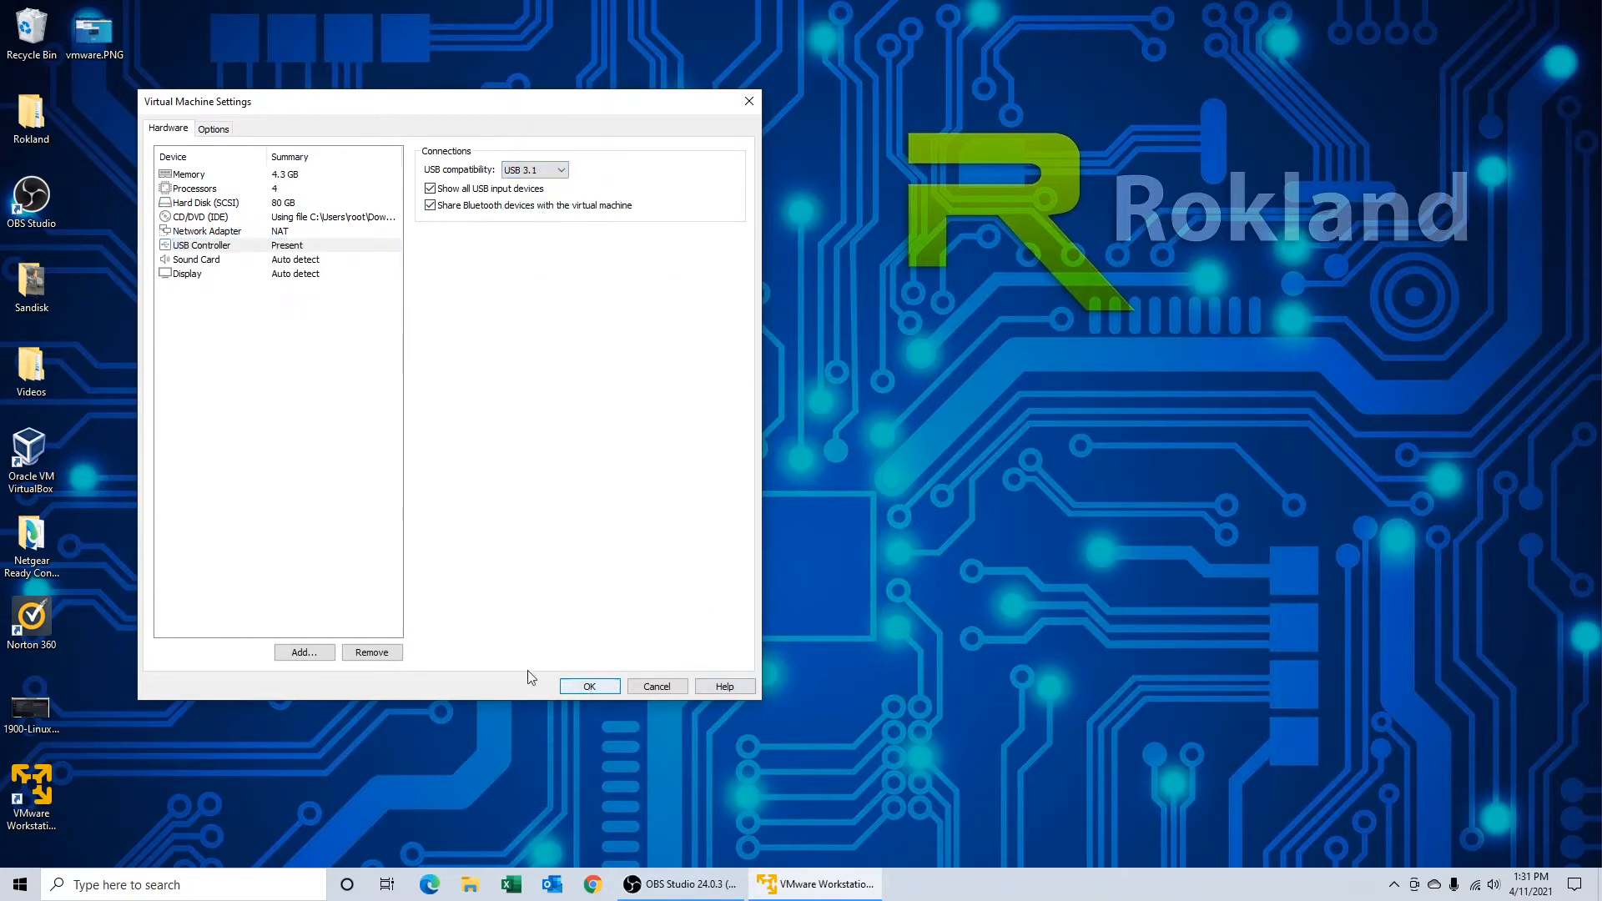
click(590, 686)
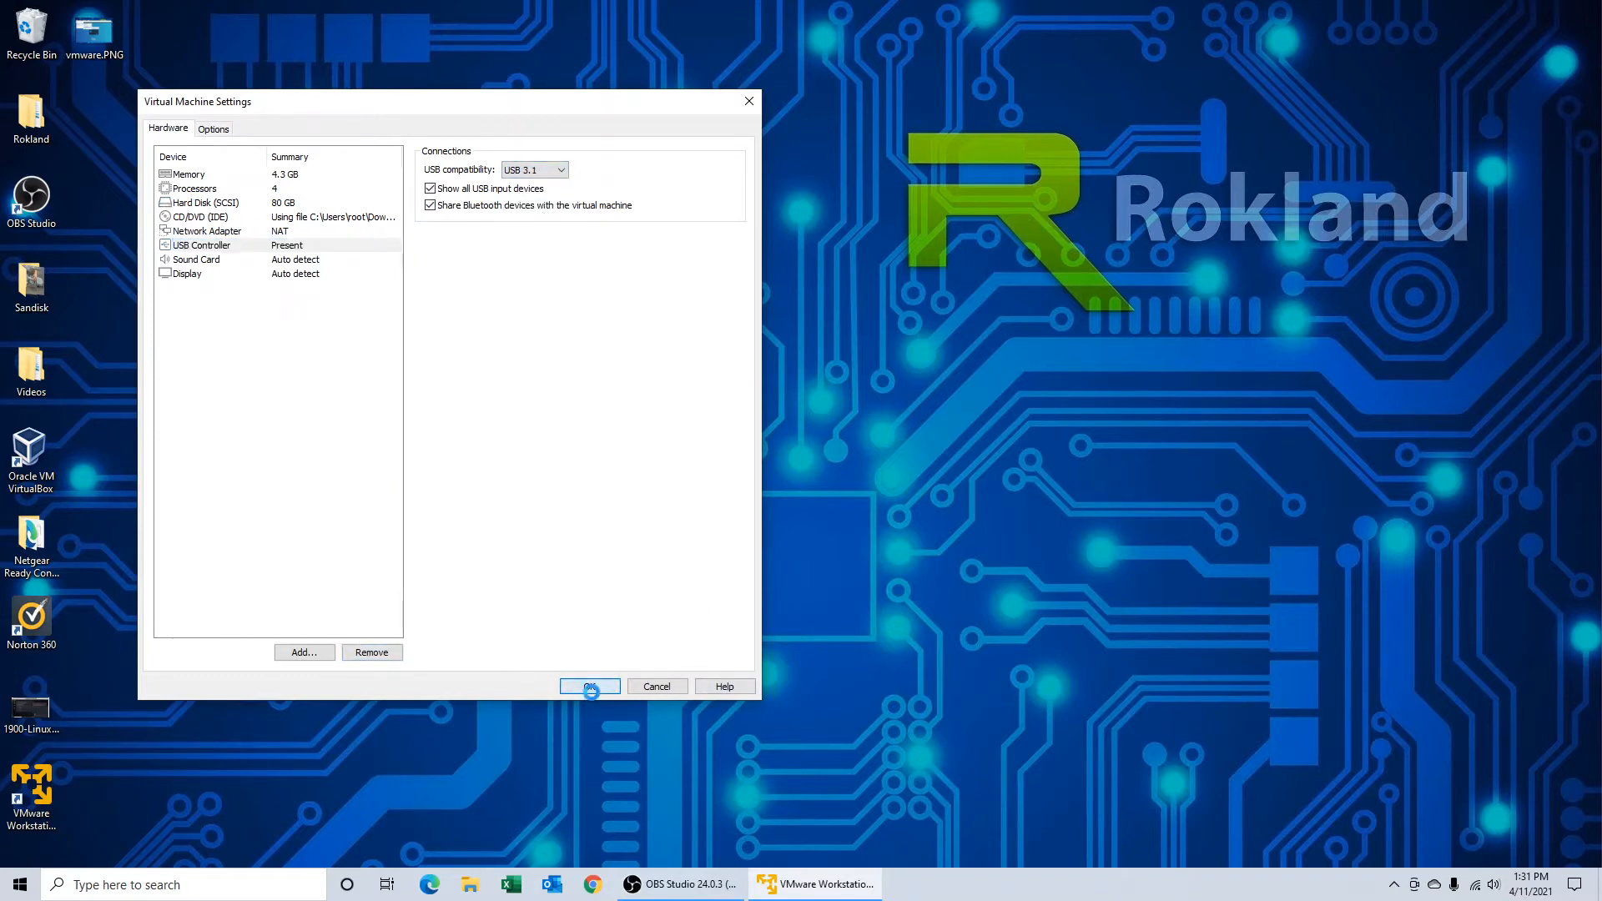
click(588, 686)
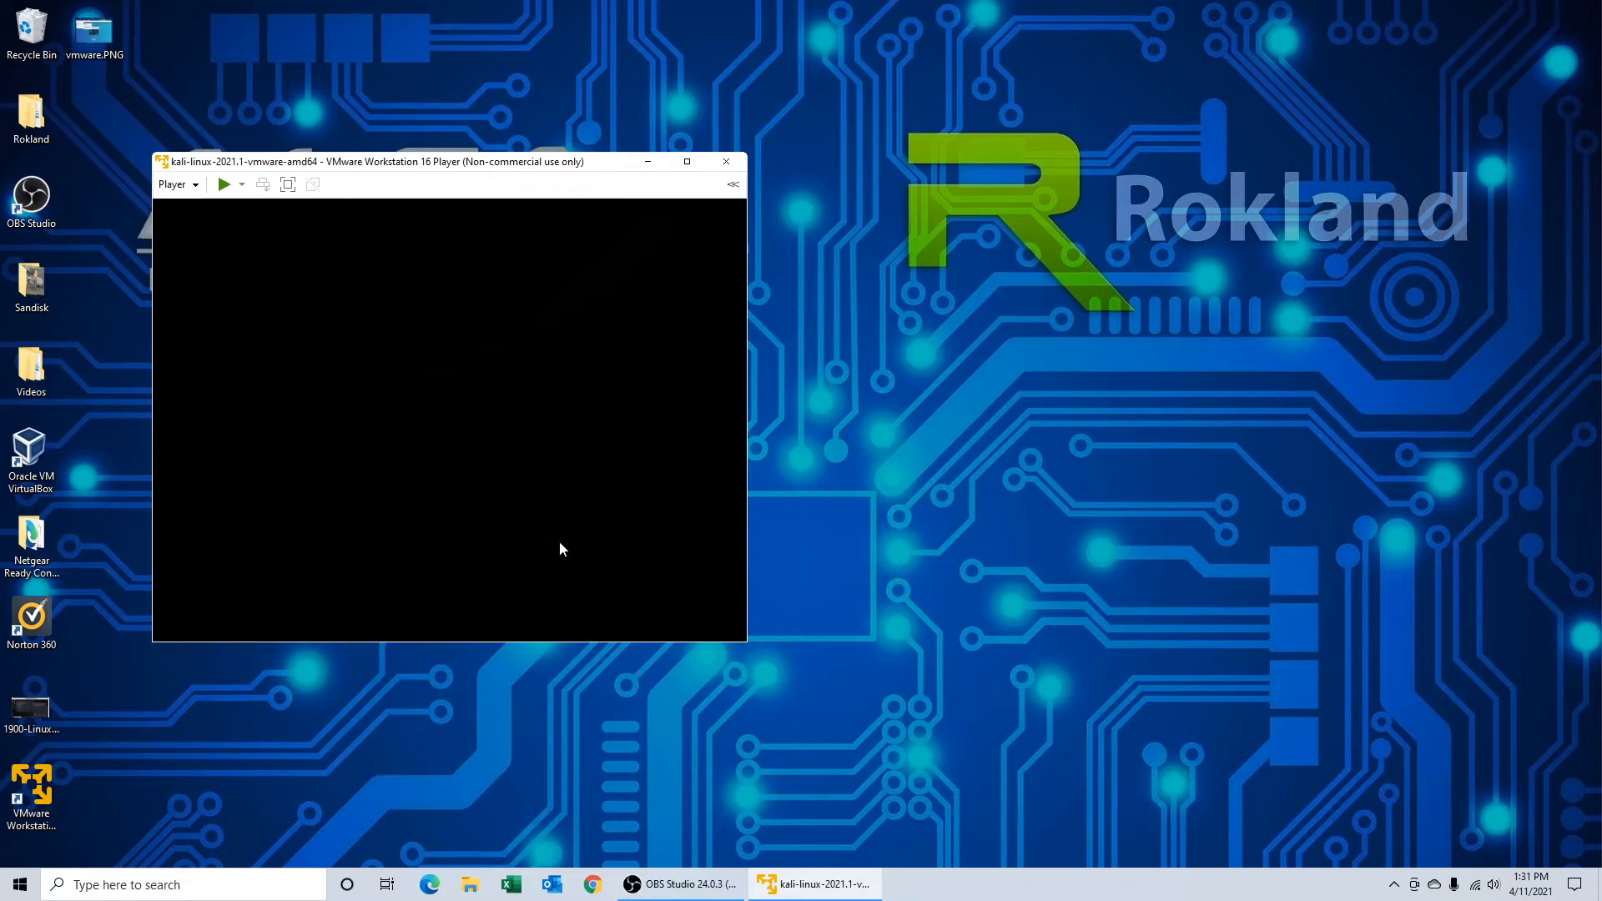
Step: Wait for Kali to boot and log in as user kali with its password
click(223, 184)
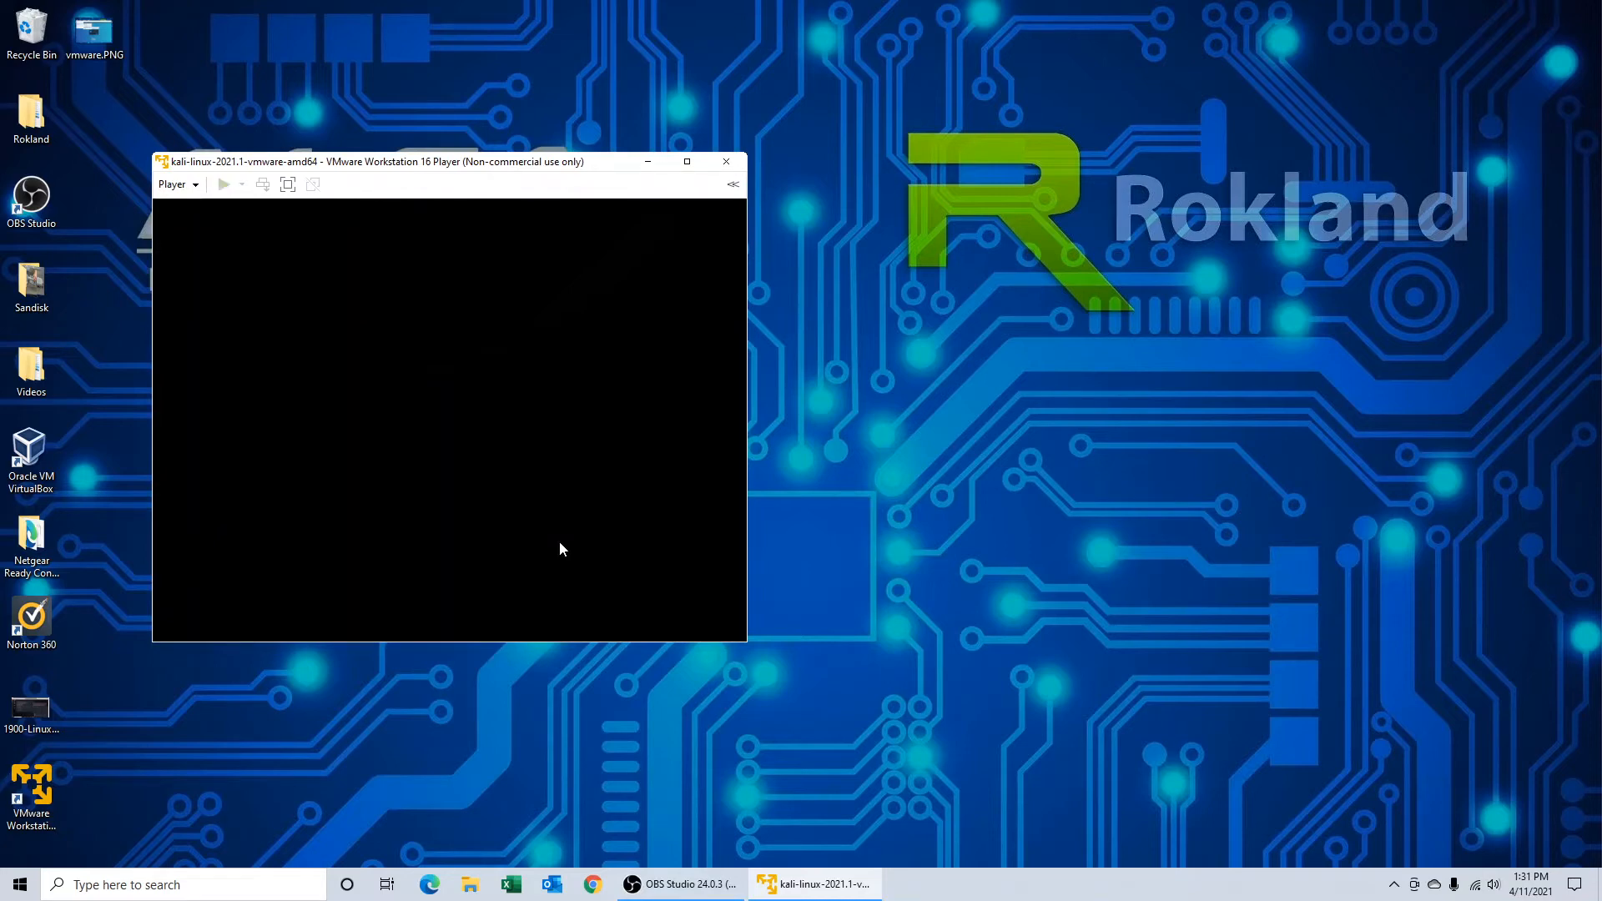
click(223, 183)
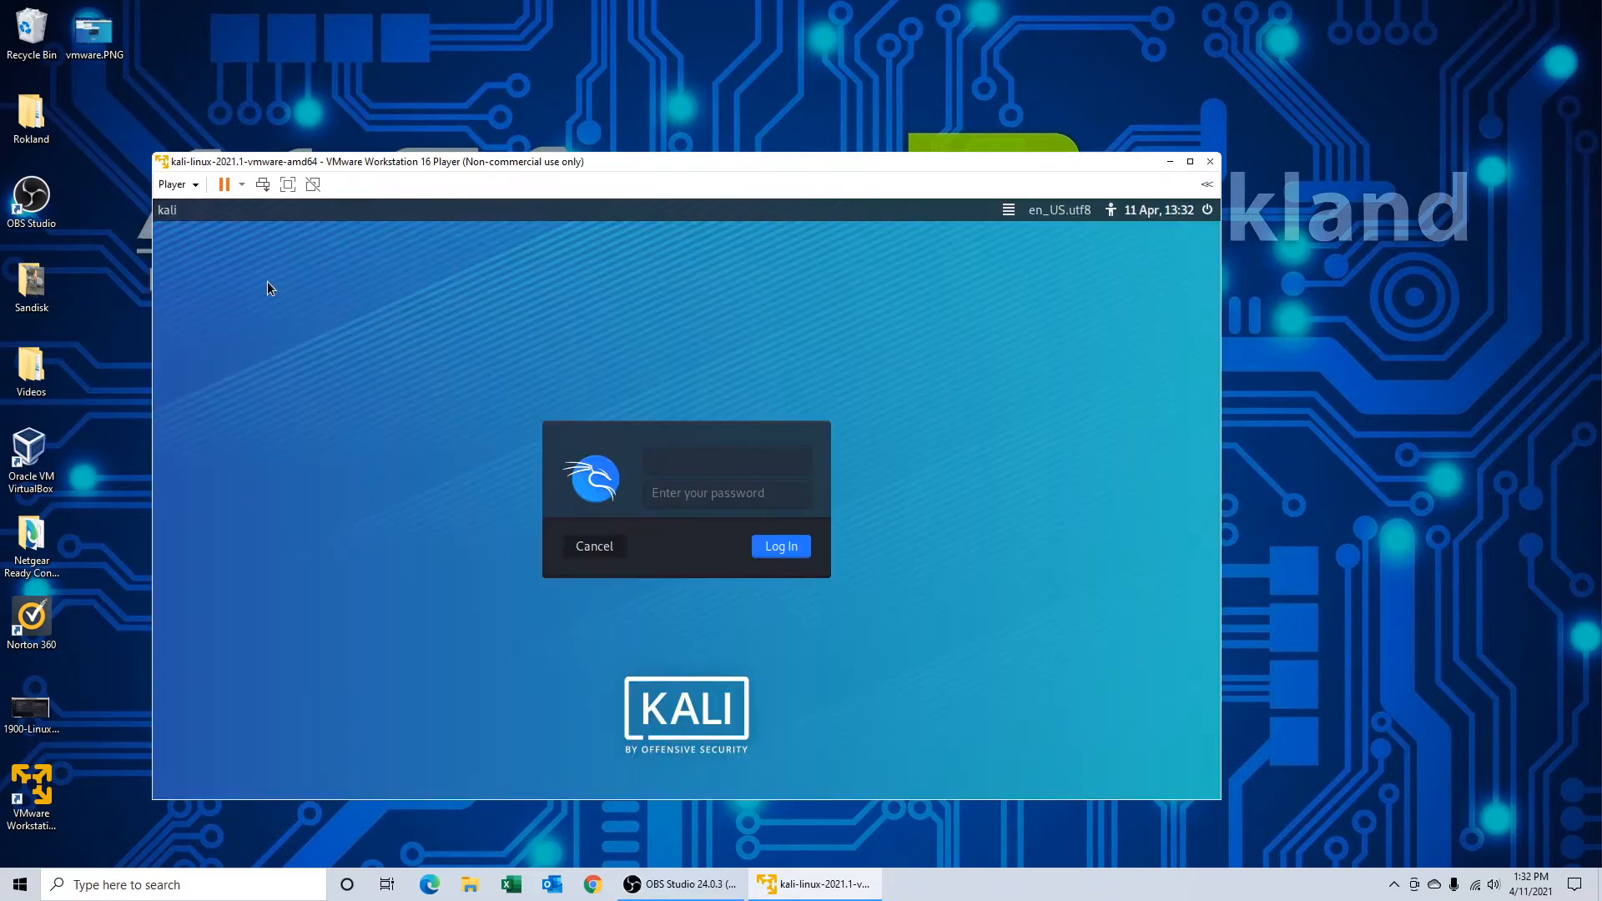
click(725, 458)
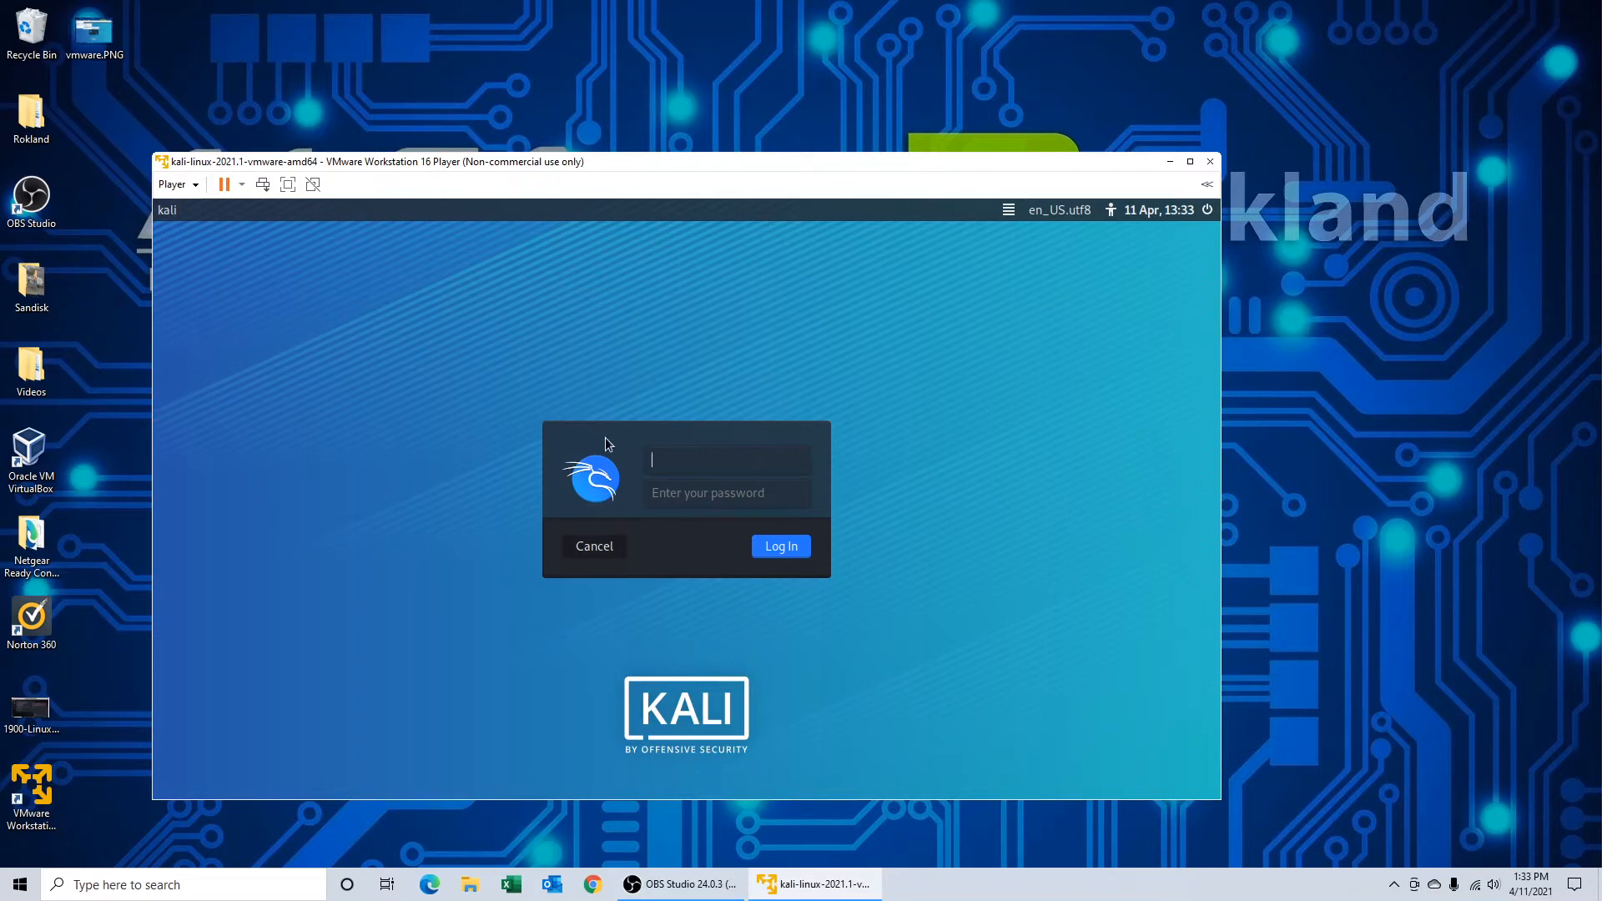
text(kali)
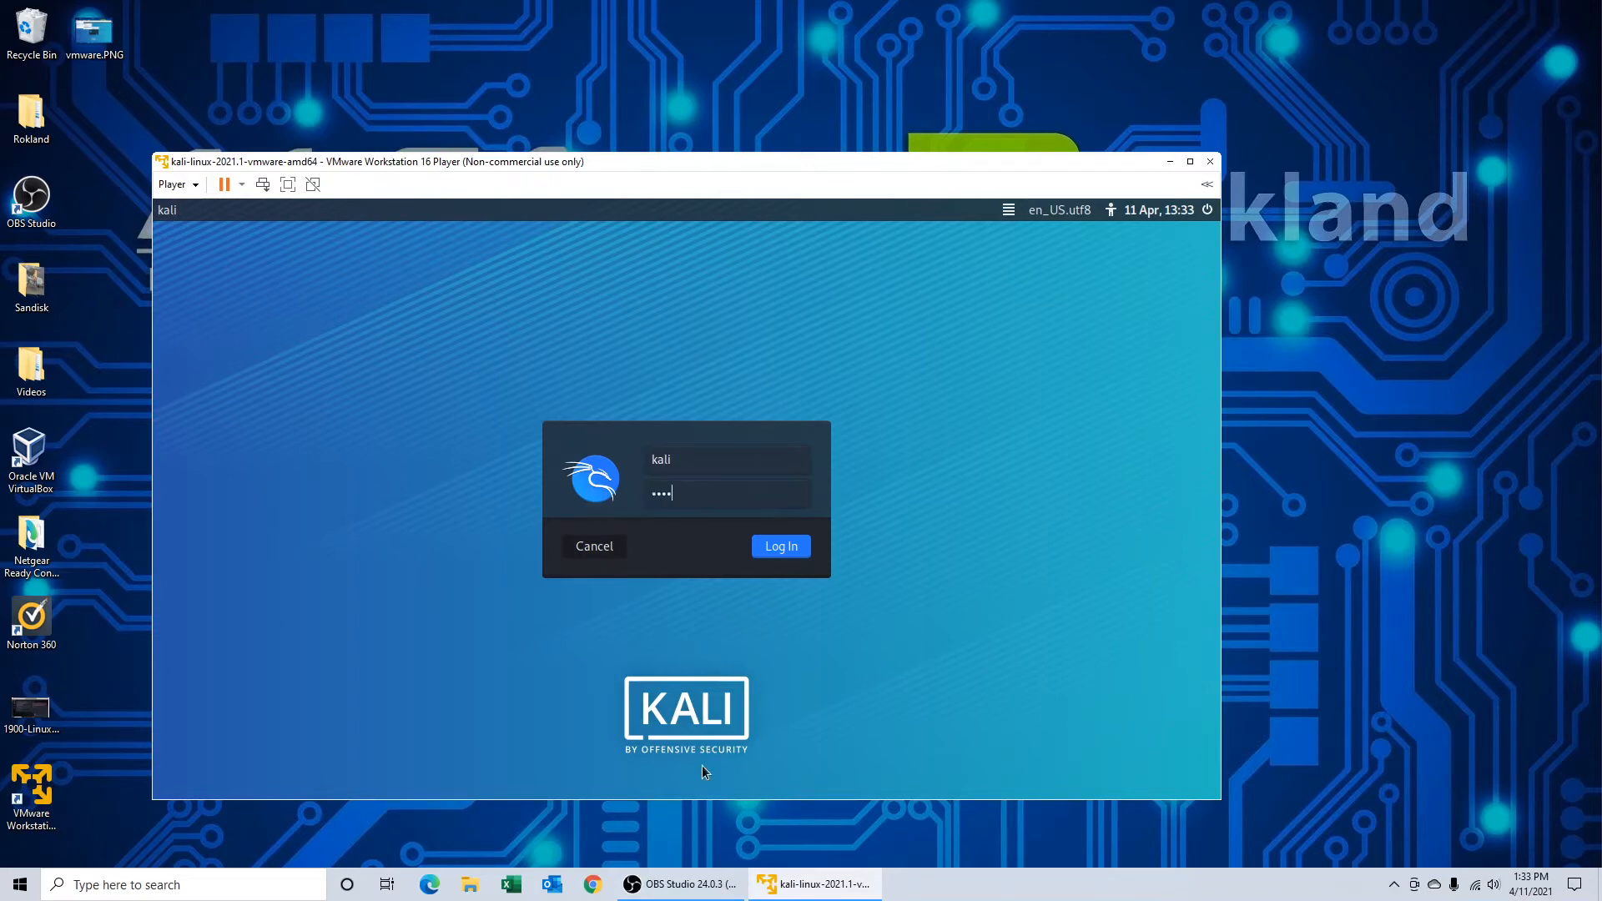
click(779, 546)
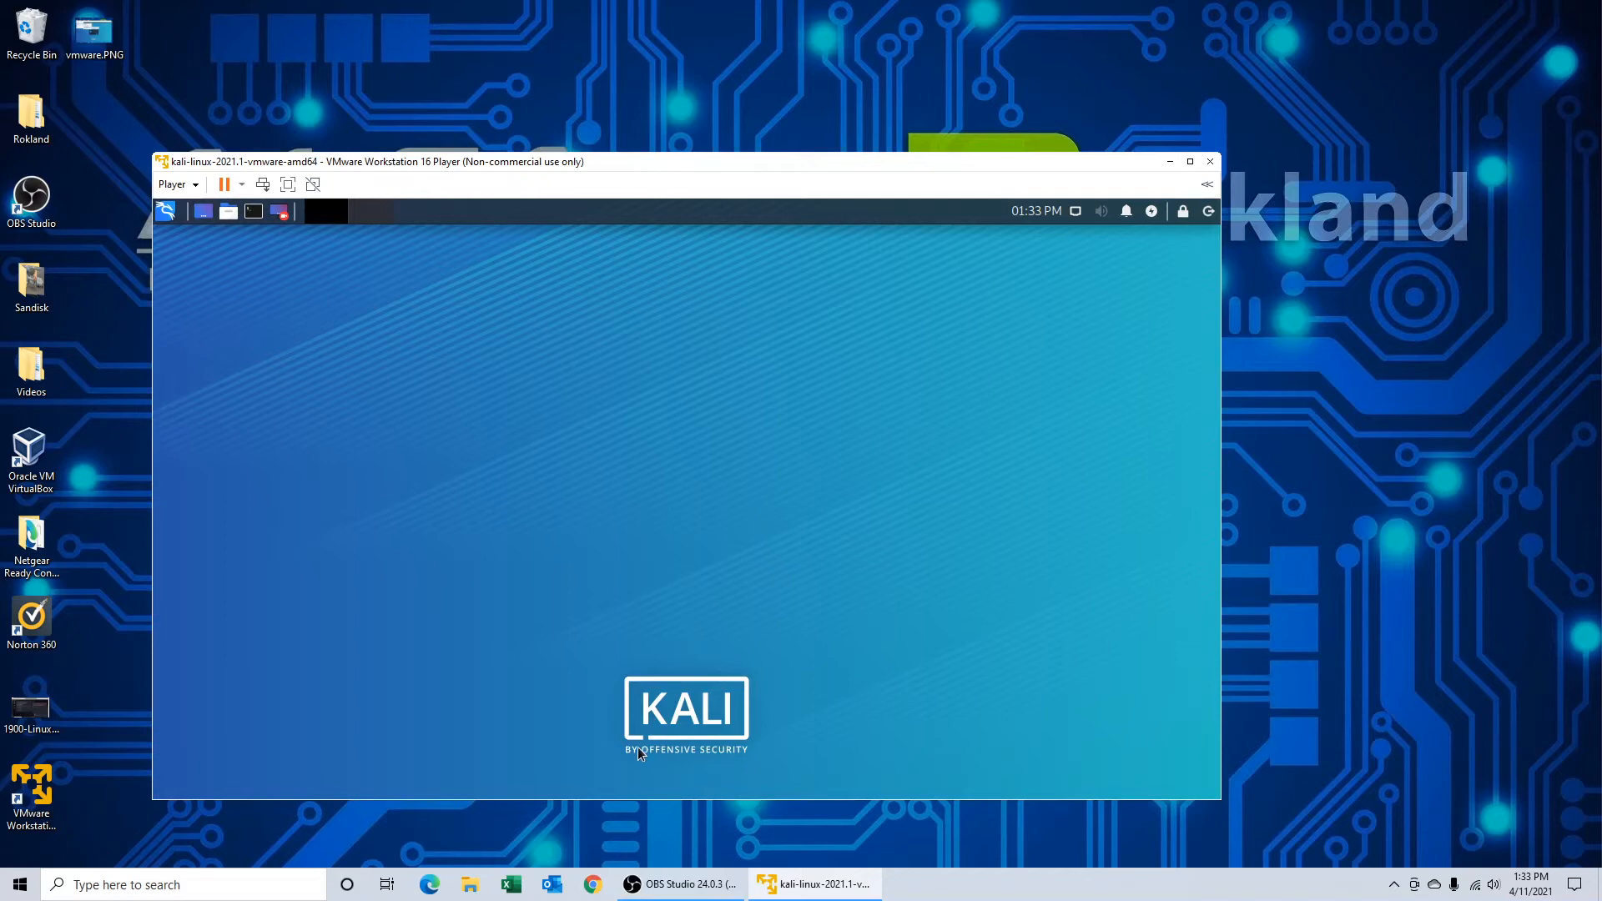
mouse_move(612, 725)
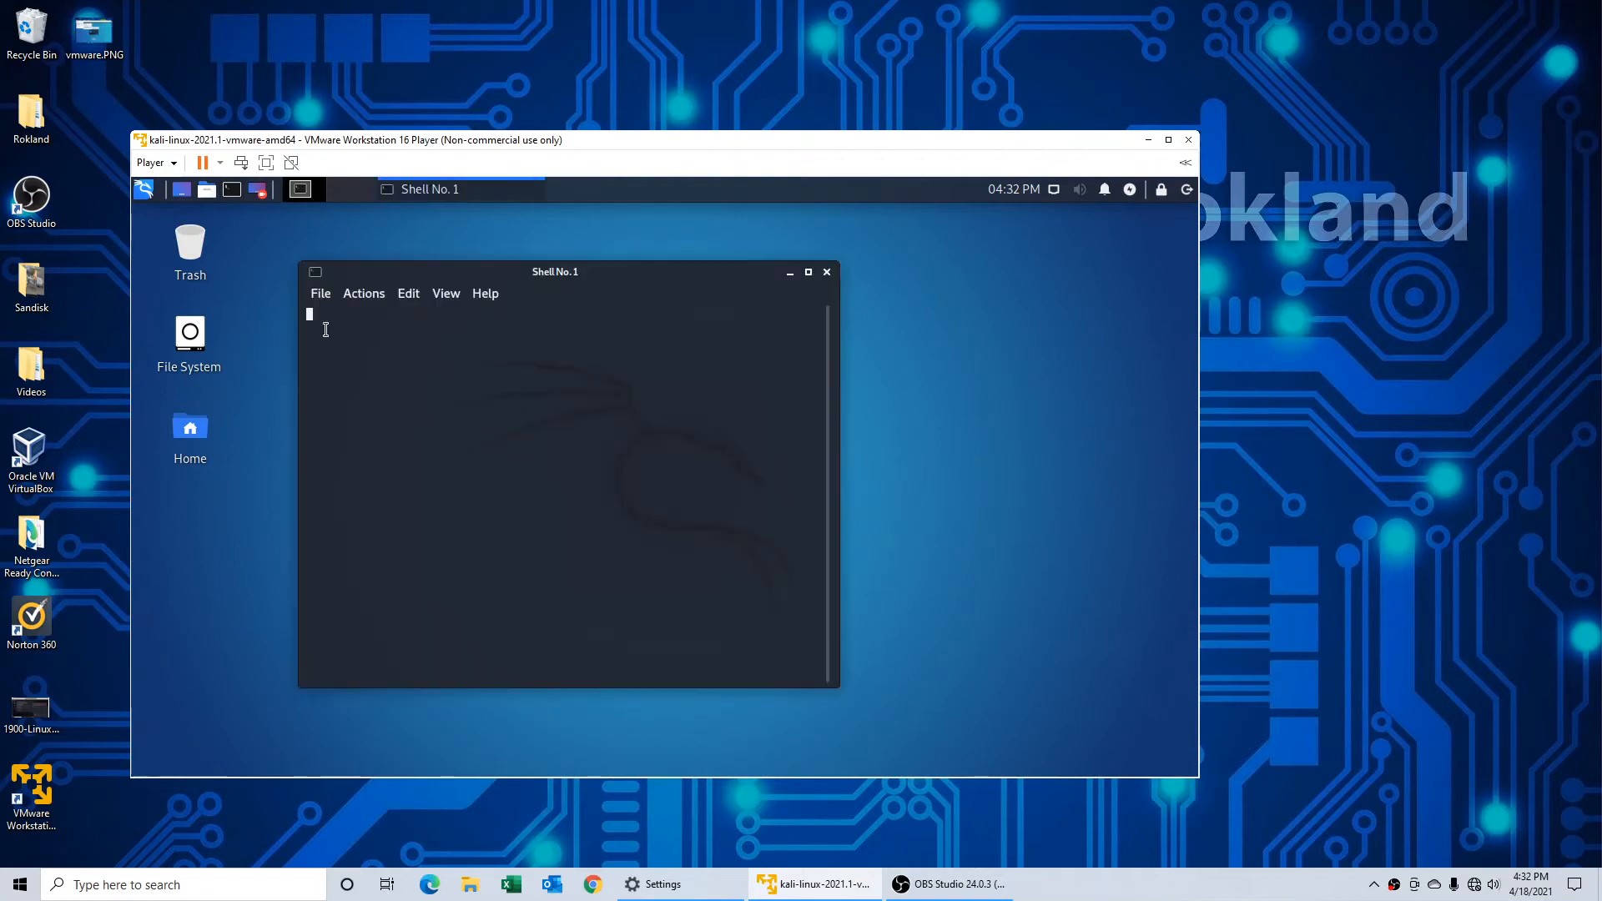
Step: Run lsusb, then connect the Realtek 802.11n NIC to the VM, disconnecting it from the host
text(lsusb)
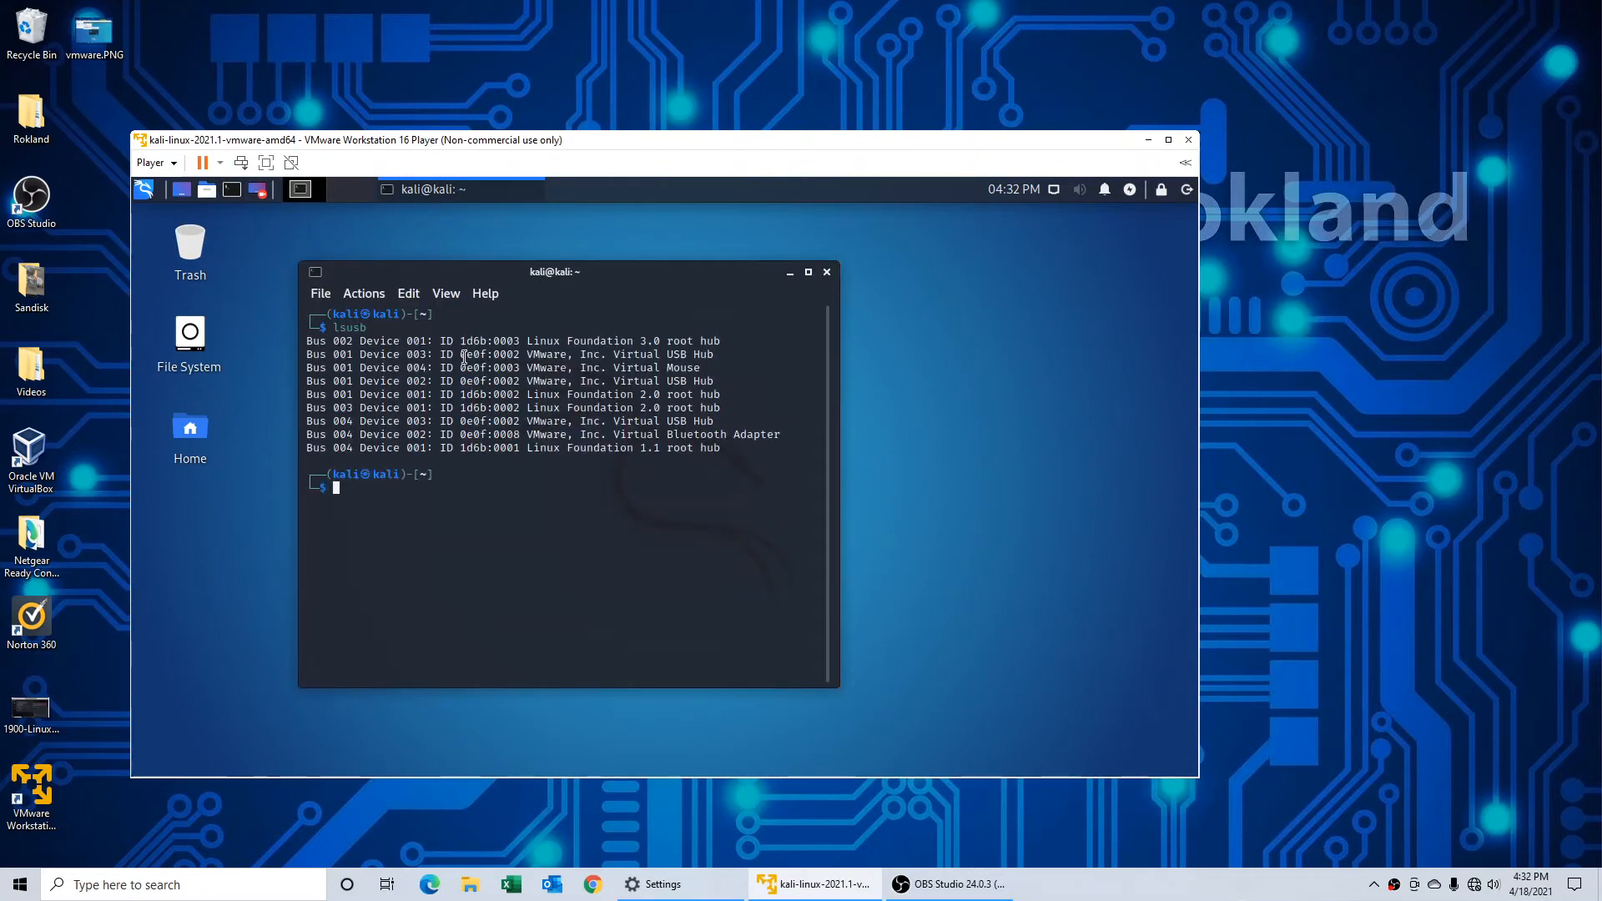
mouse_move(632, 399)
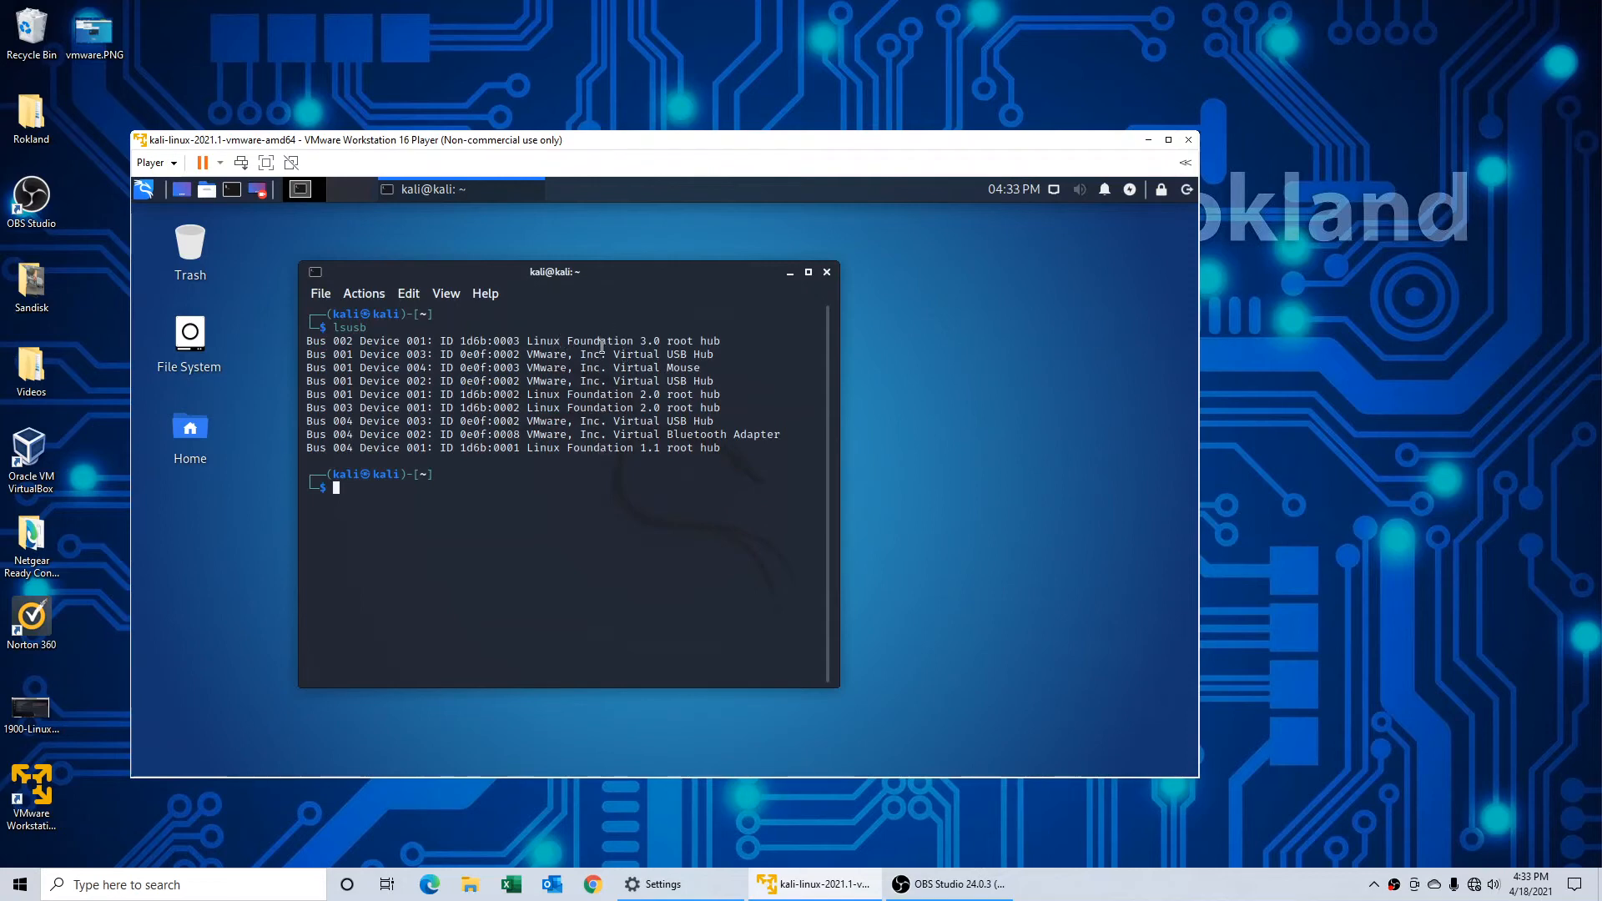
mouse_move(588, 473)
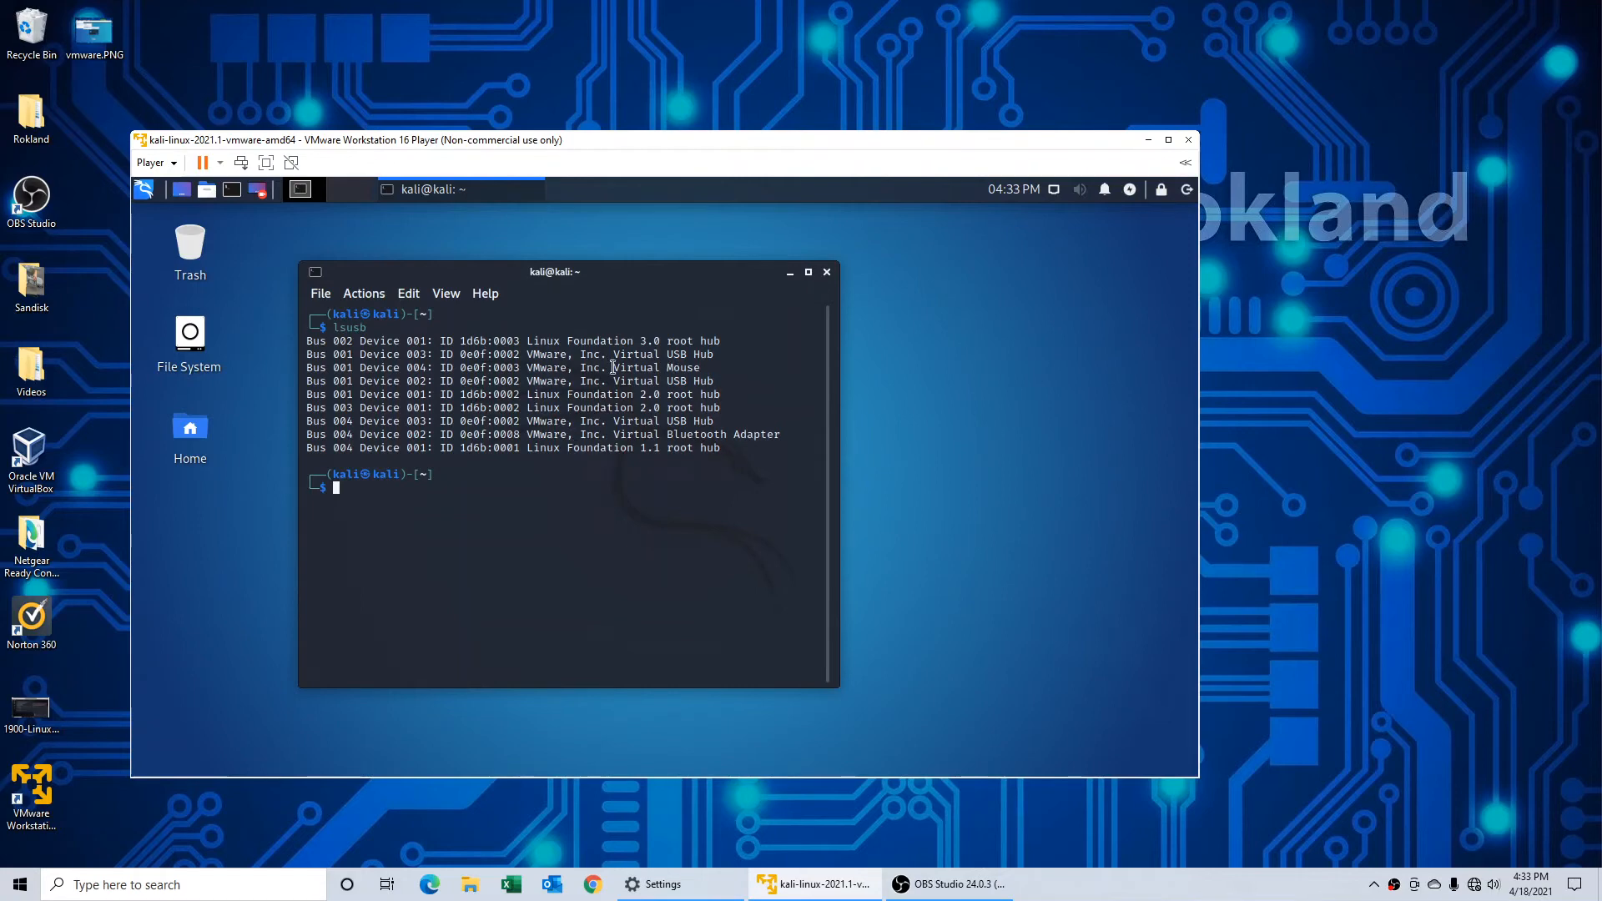
click(151, 162)
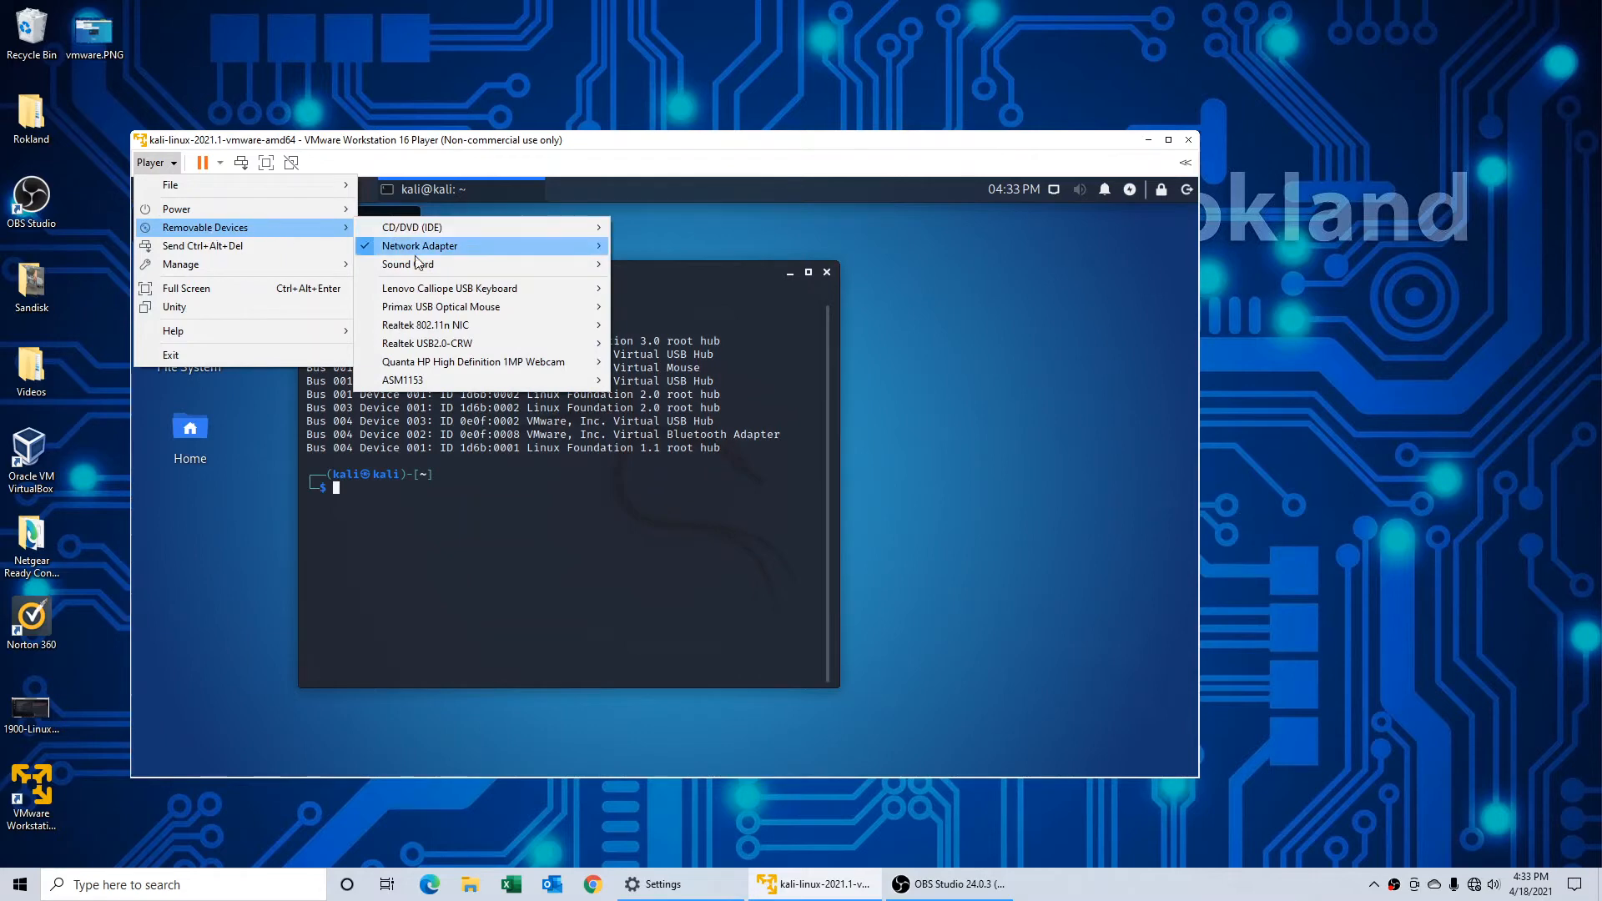
mouse_move(425, 324)
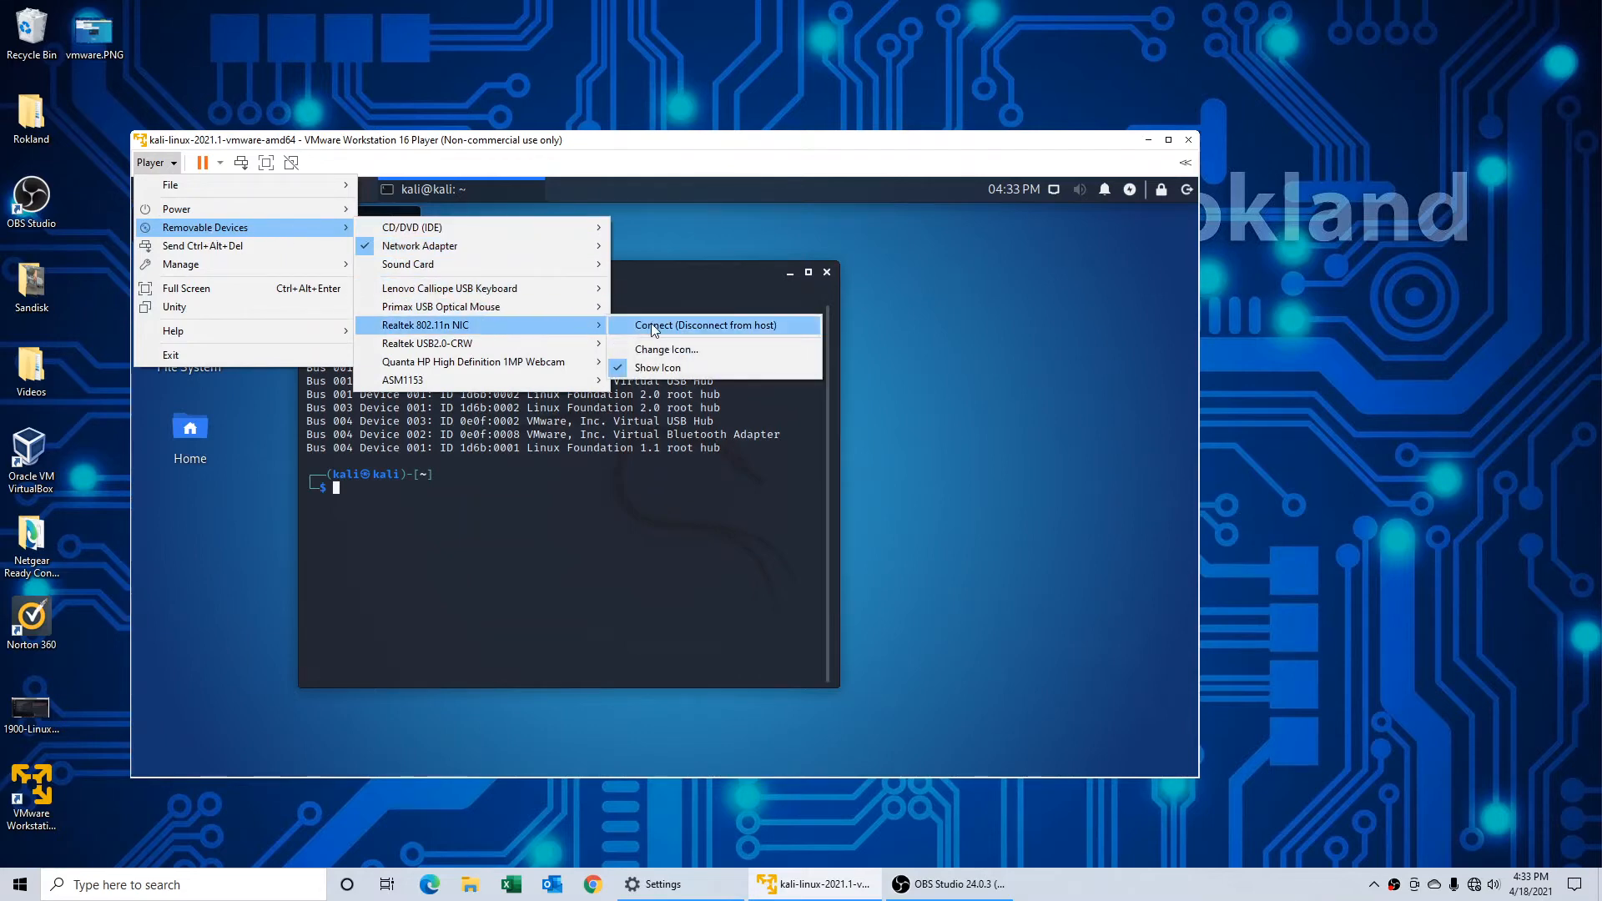
click(706, 325)
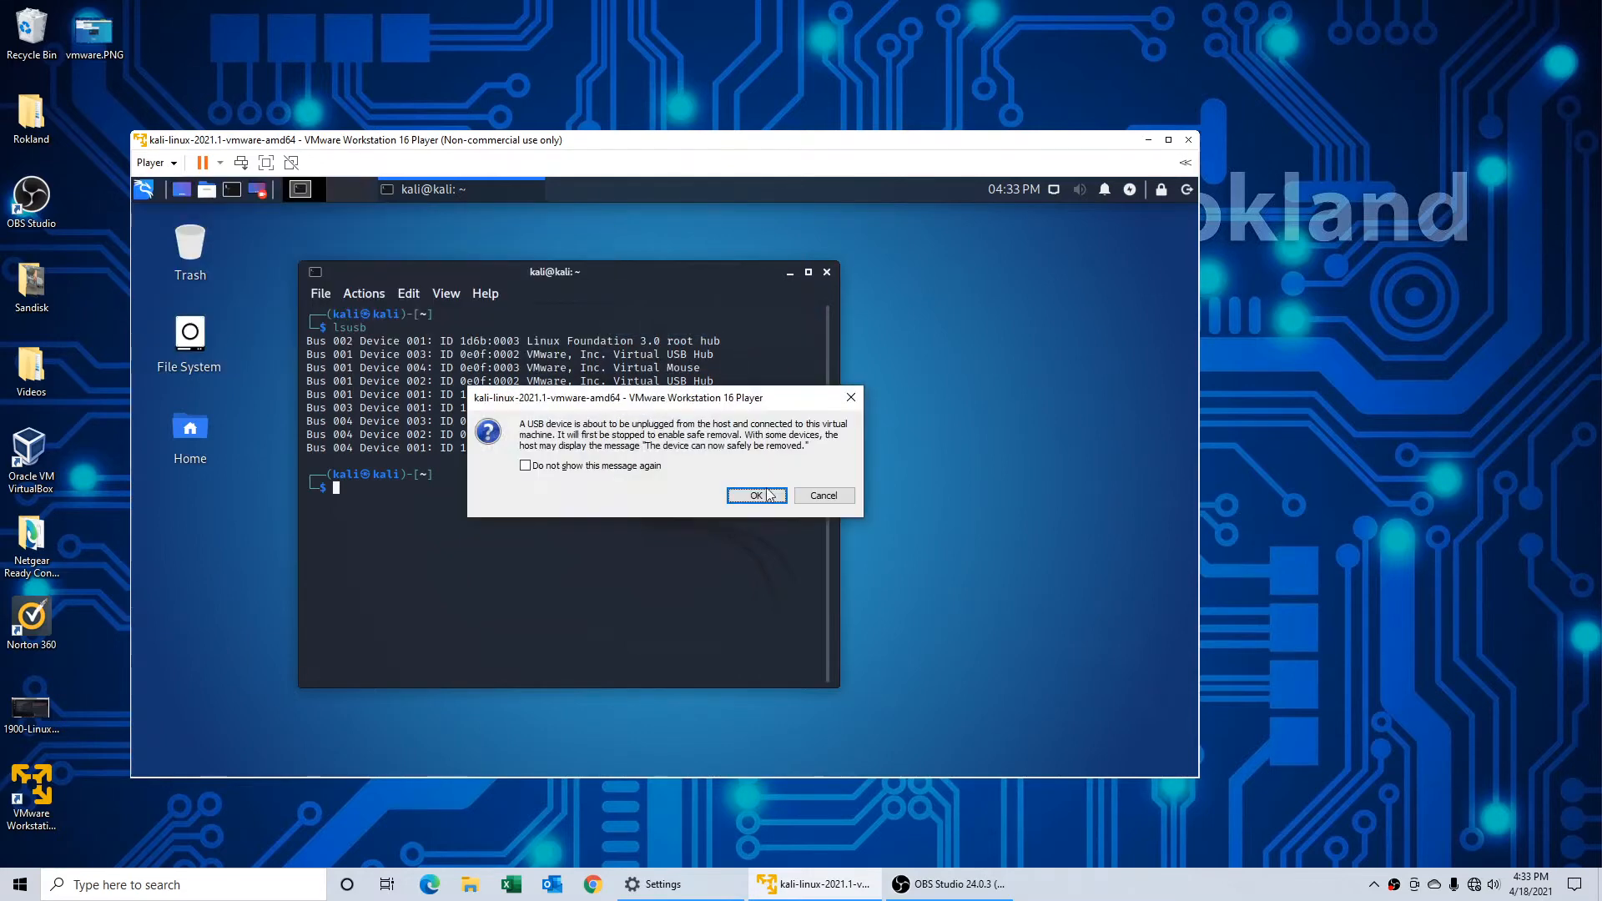
click(756, 496)
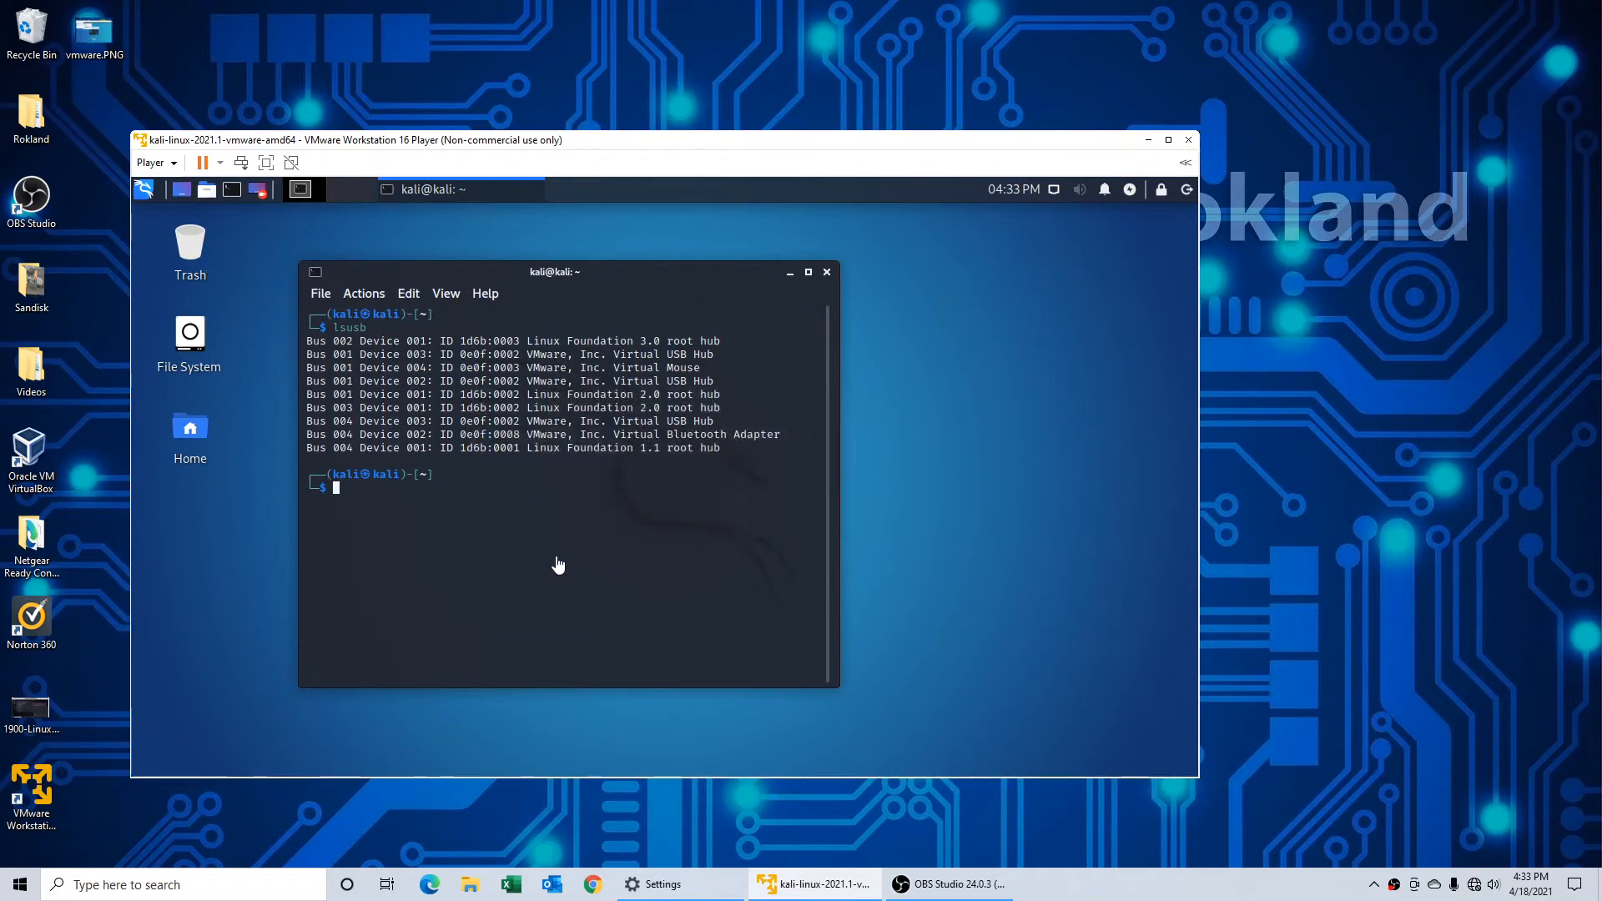
mouse_move(531, 534)
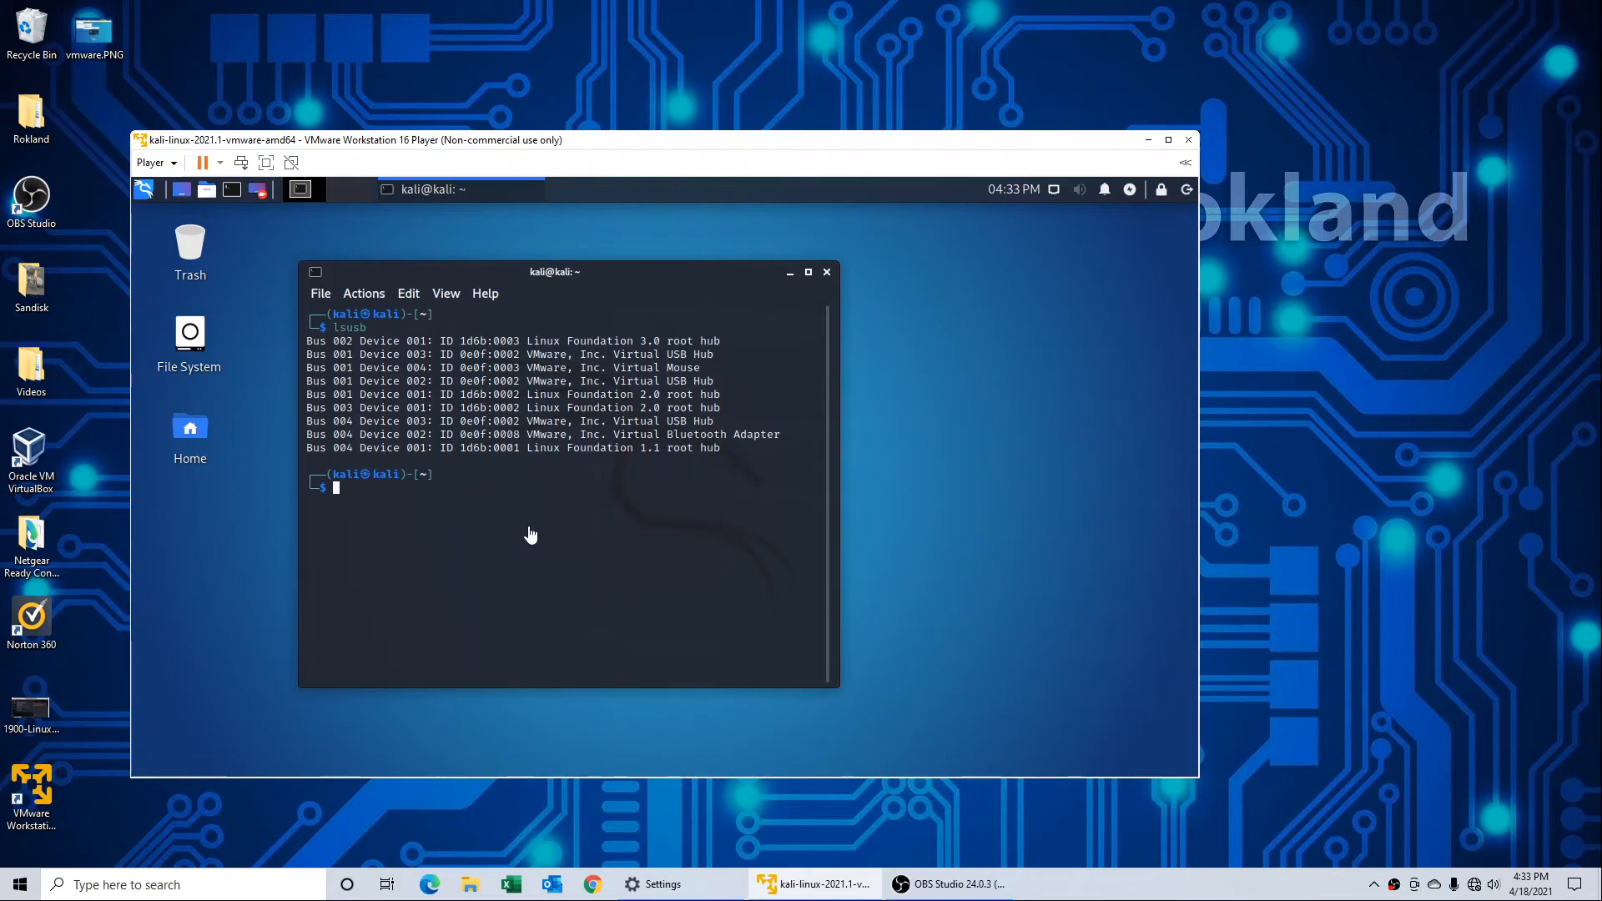
mouse_move(497, 516)
text(lsusb)
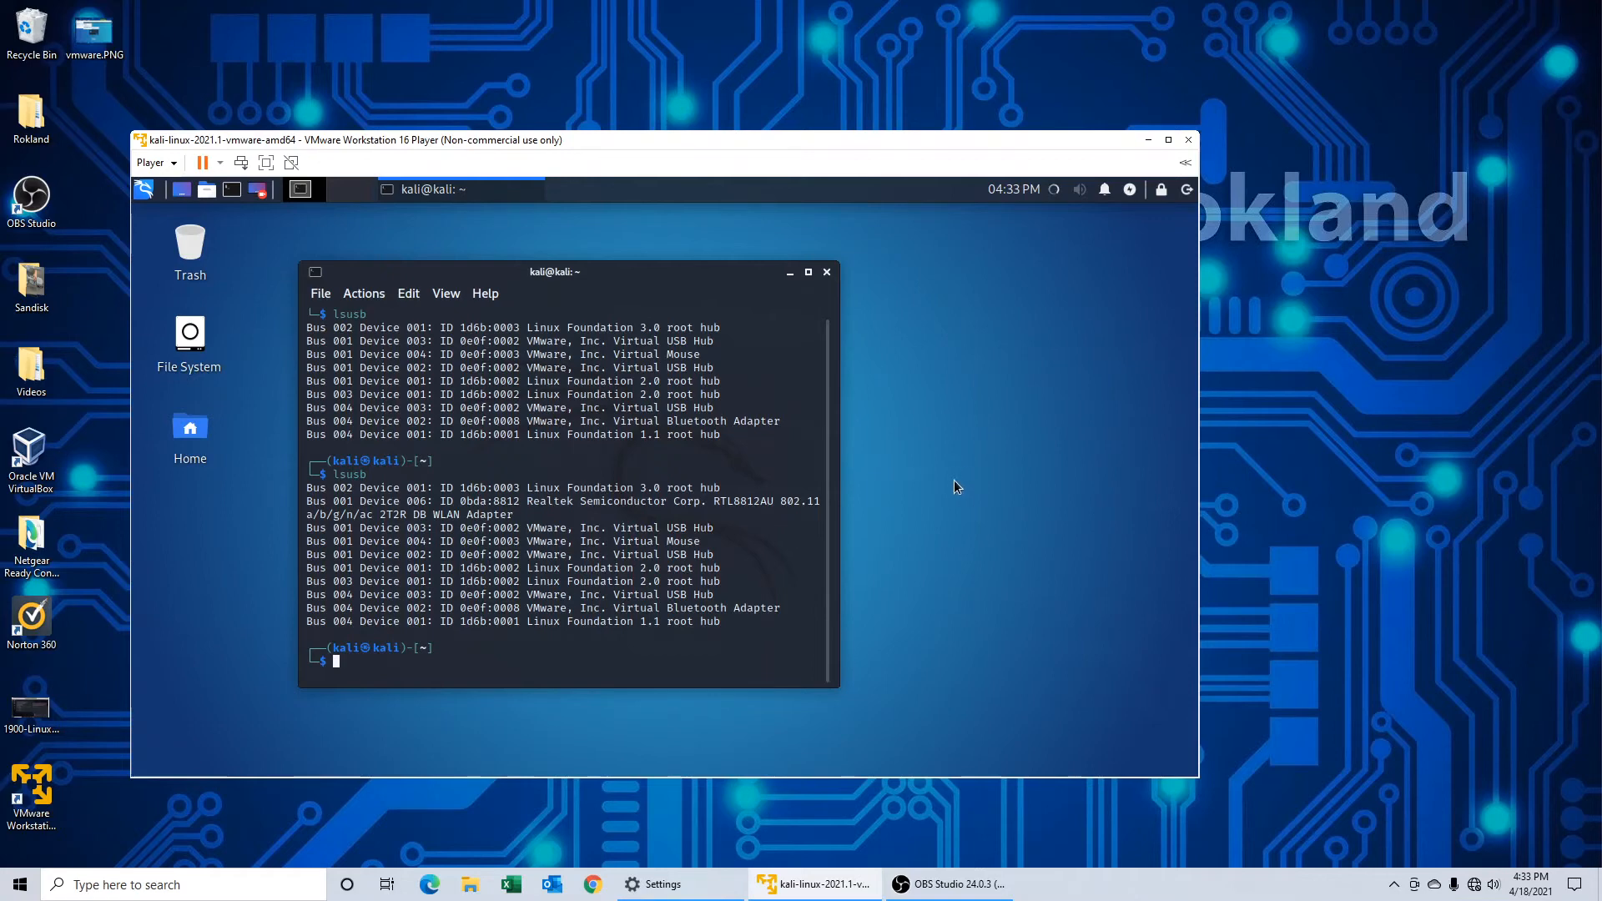
mouse_move(964, 481)
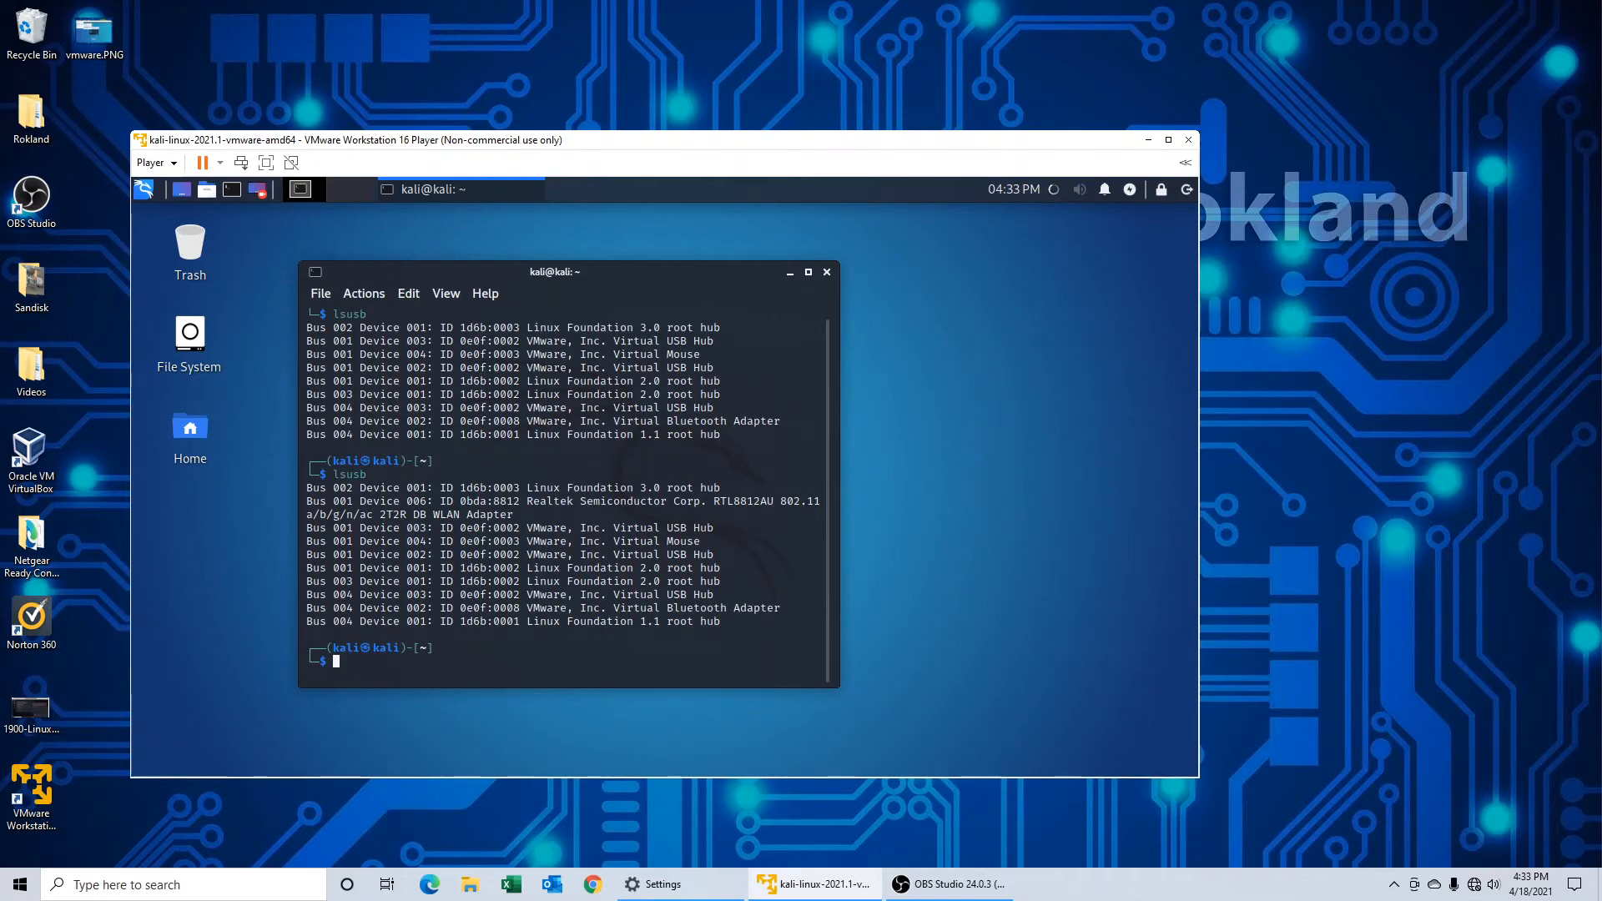
Step: Show Kali's available network connections after lsusb lists the Realtek RTL8812AU adapter
click(1053, 190)
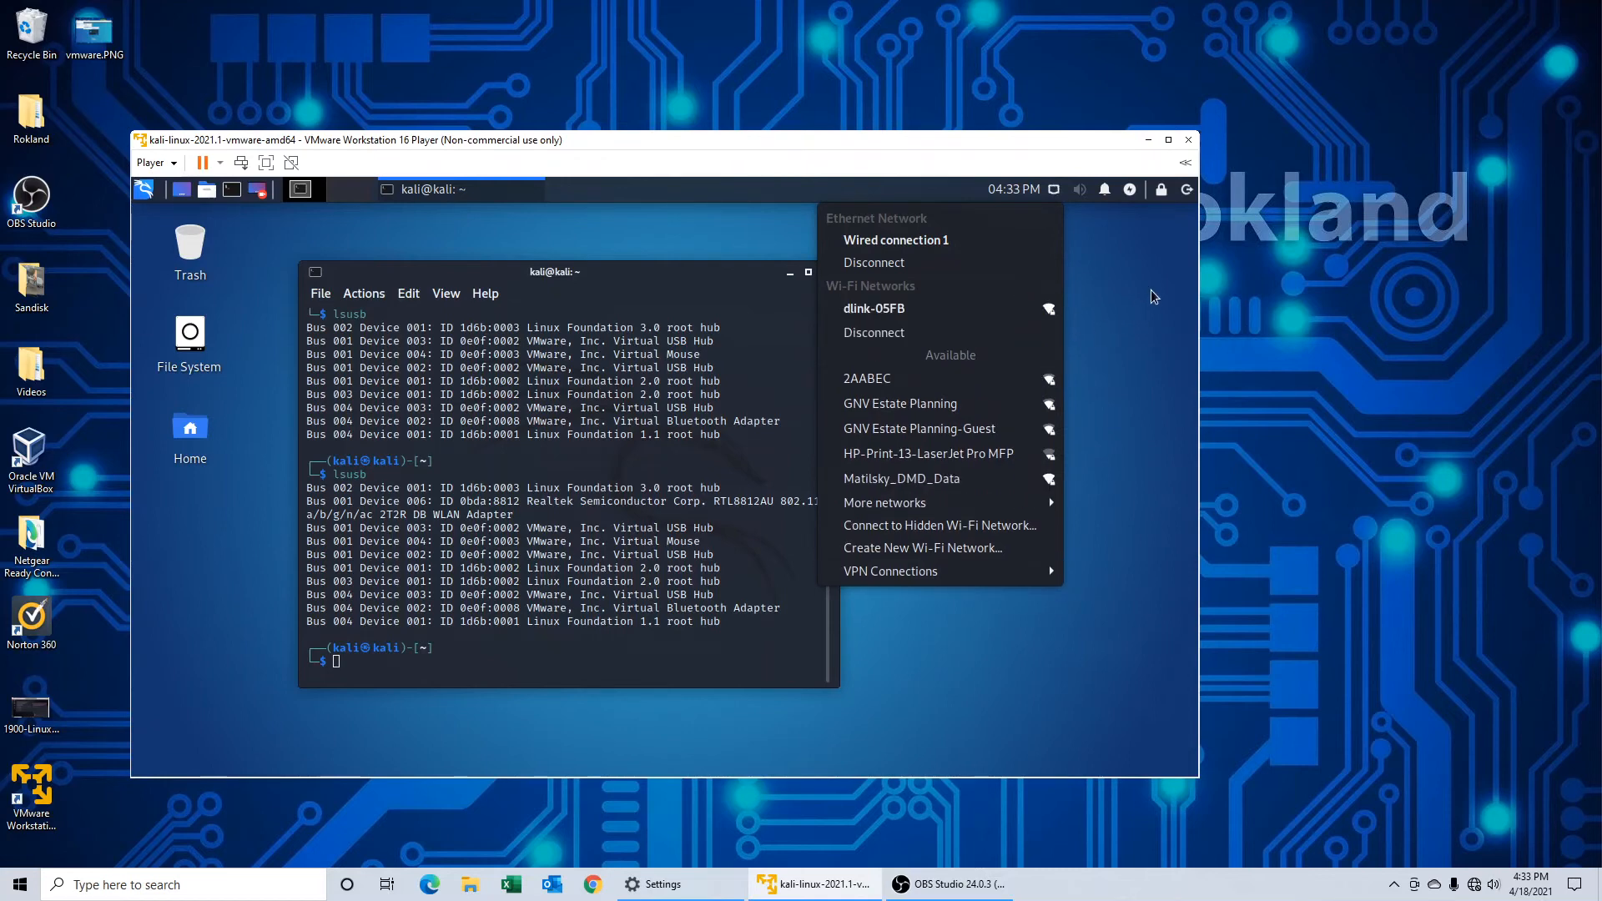
Step: Dismiss the network list and back out of the log out/power options without logging out
click(1187, 190)
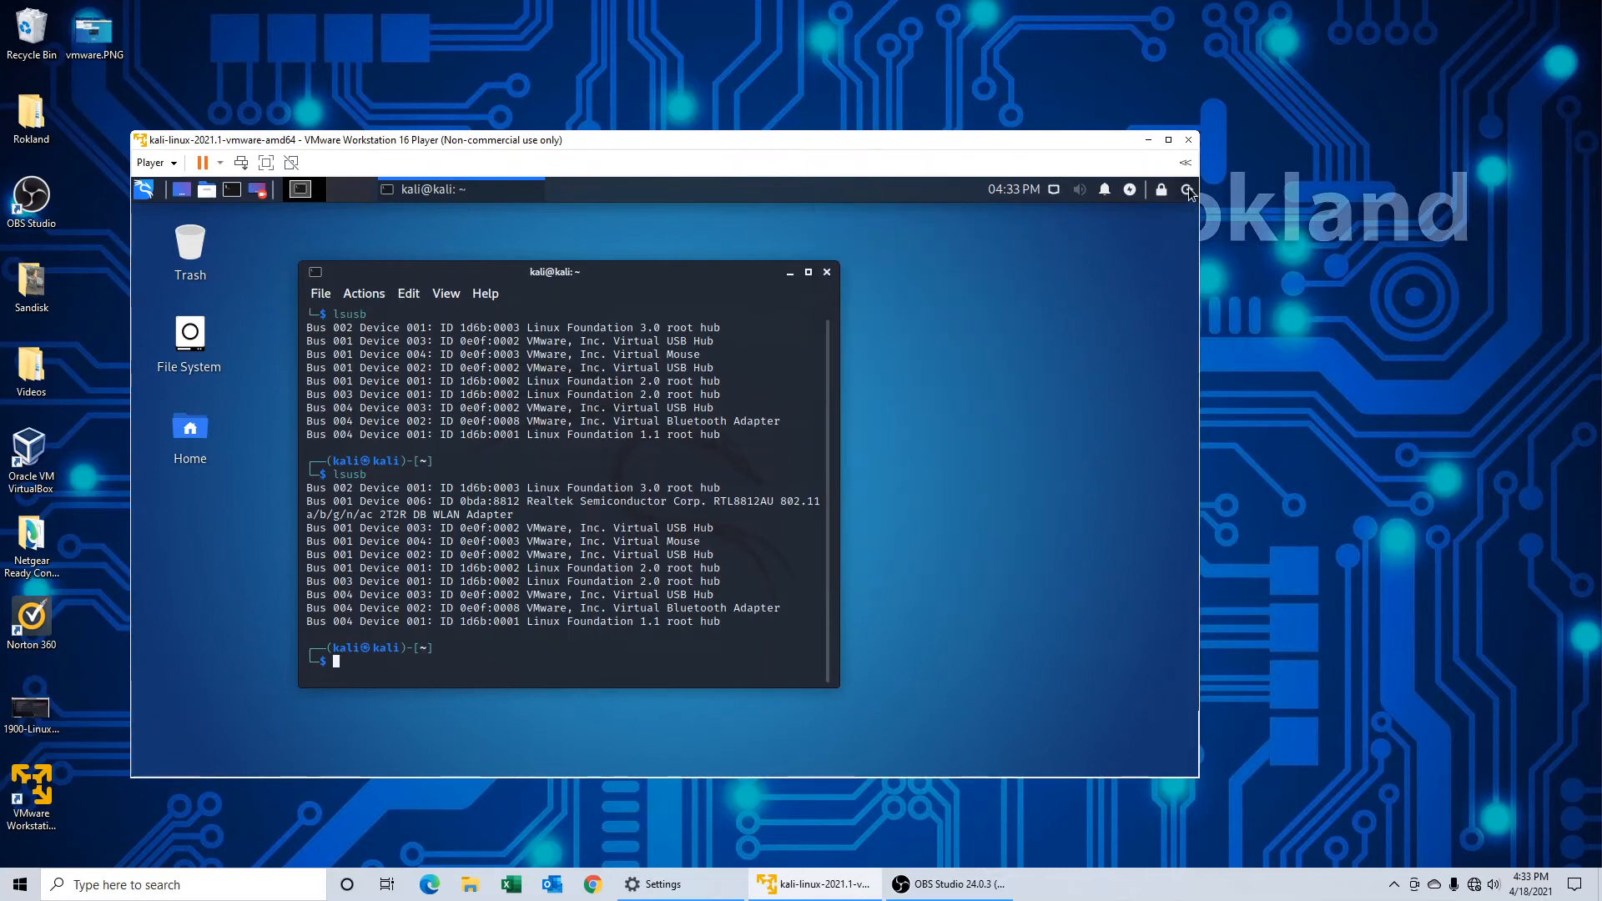
click(1188, 189)
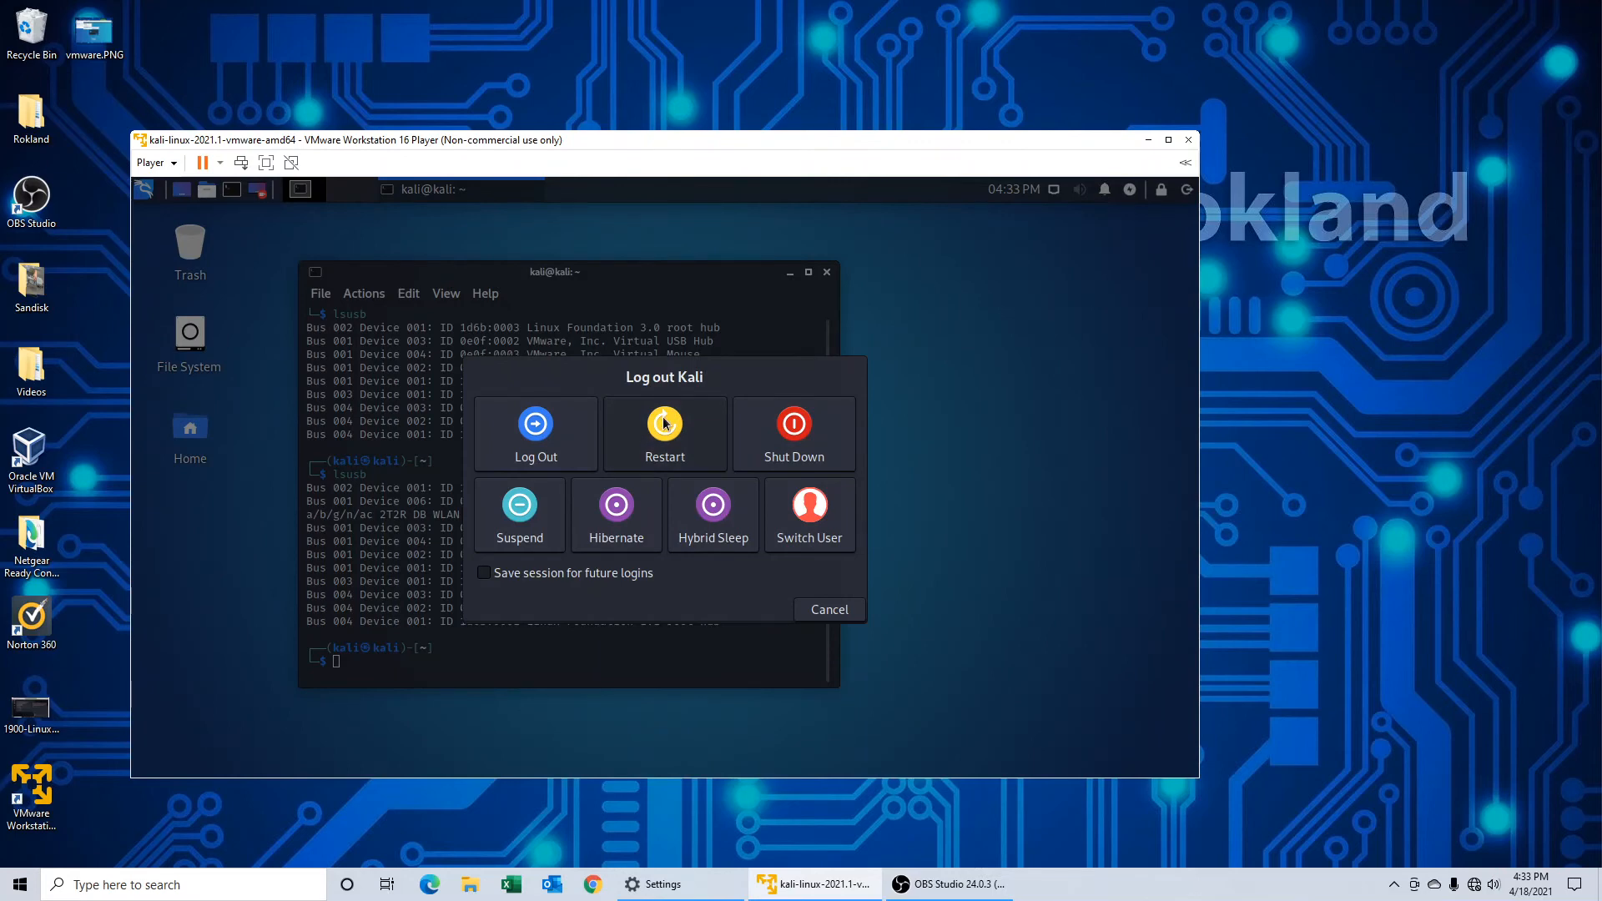
click(664, 424)
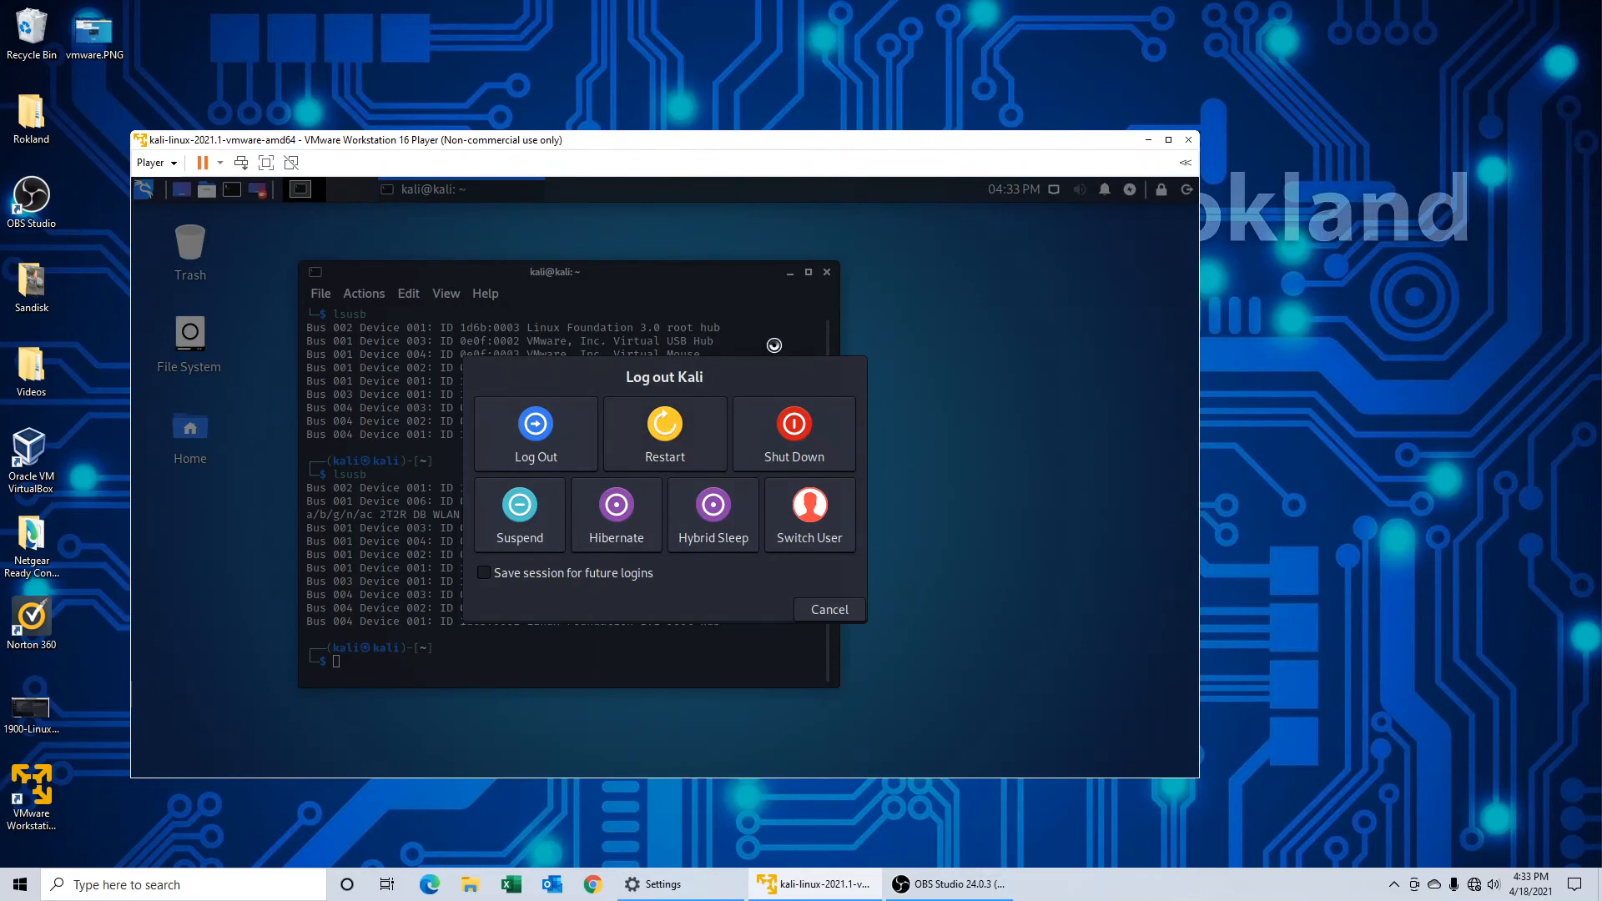
click(829, 609)
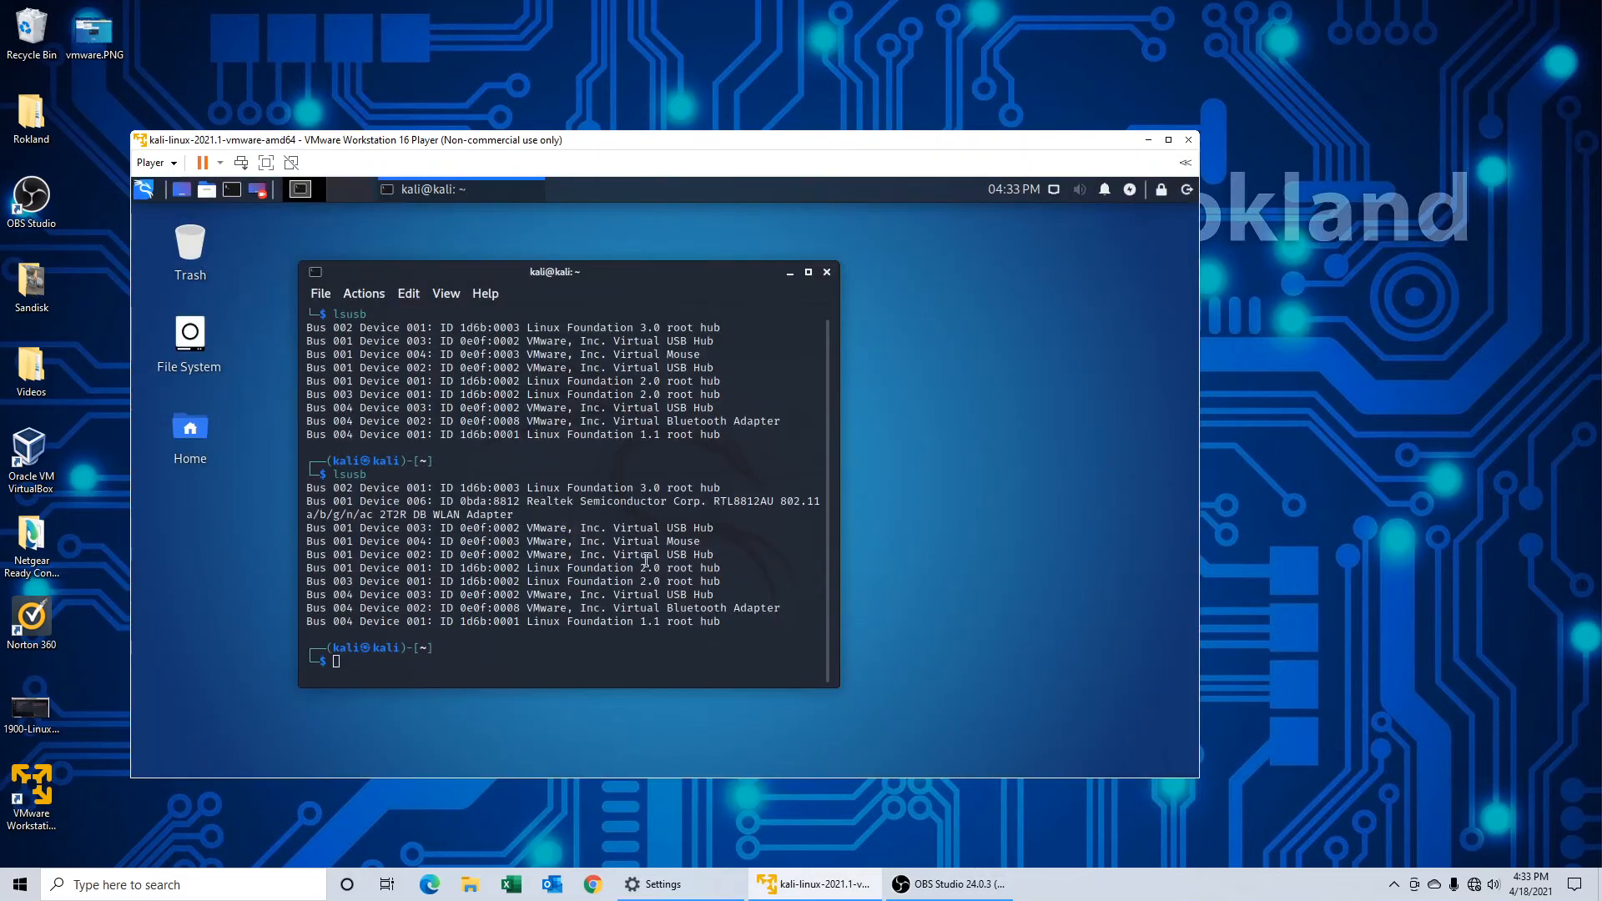
mouse_move(927, 413)
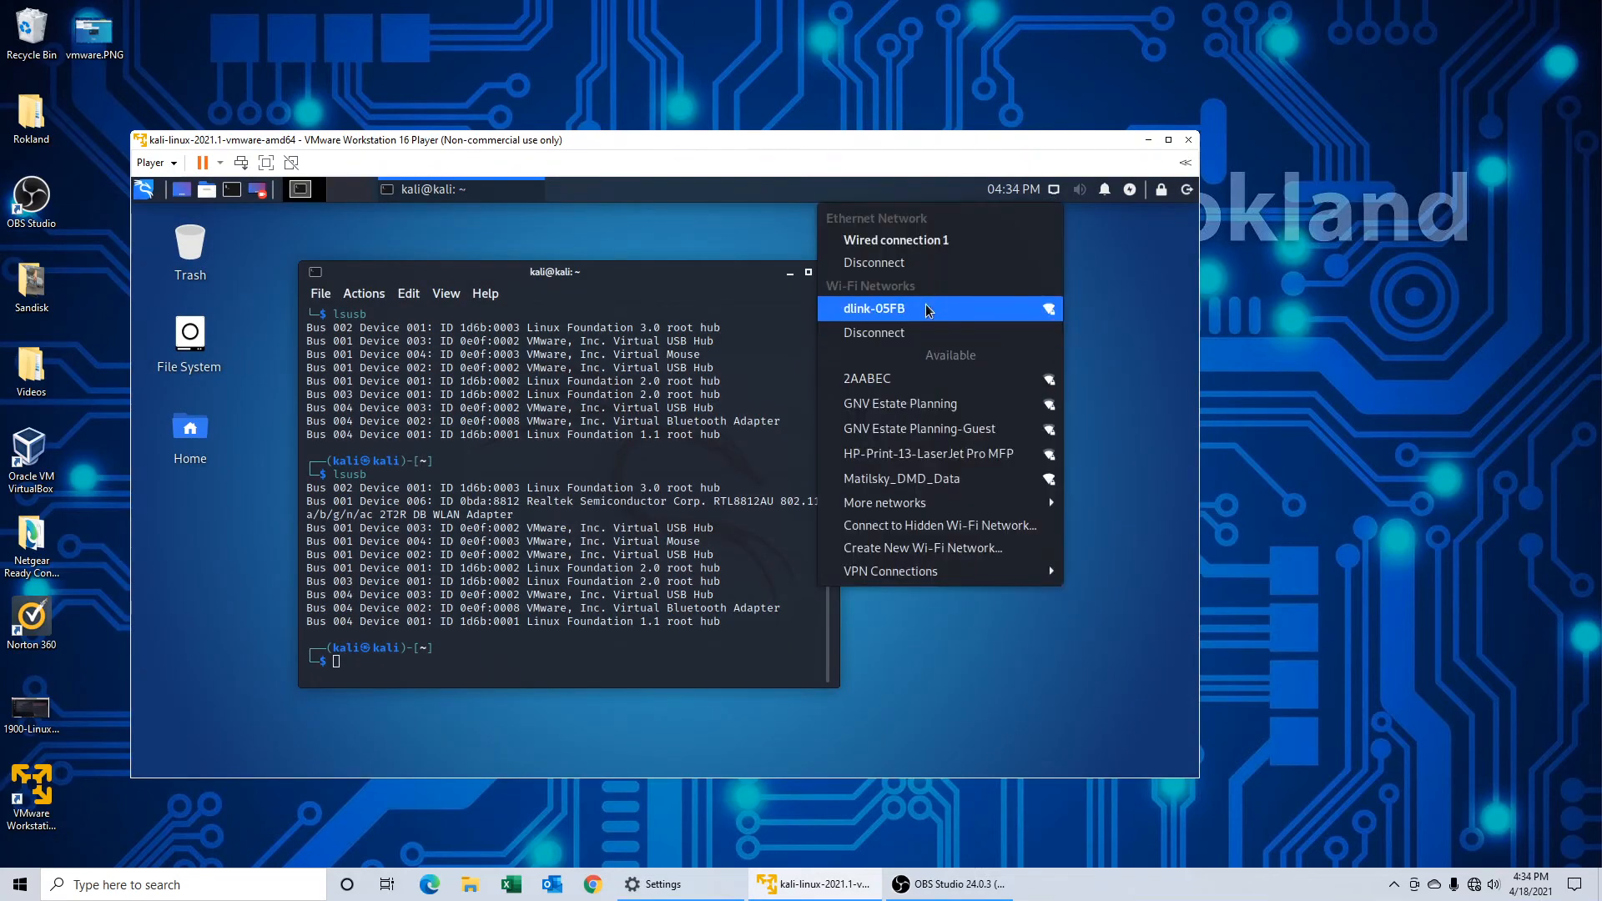
mouse_move(929, 478)
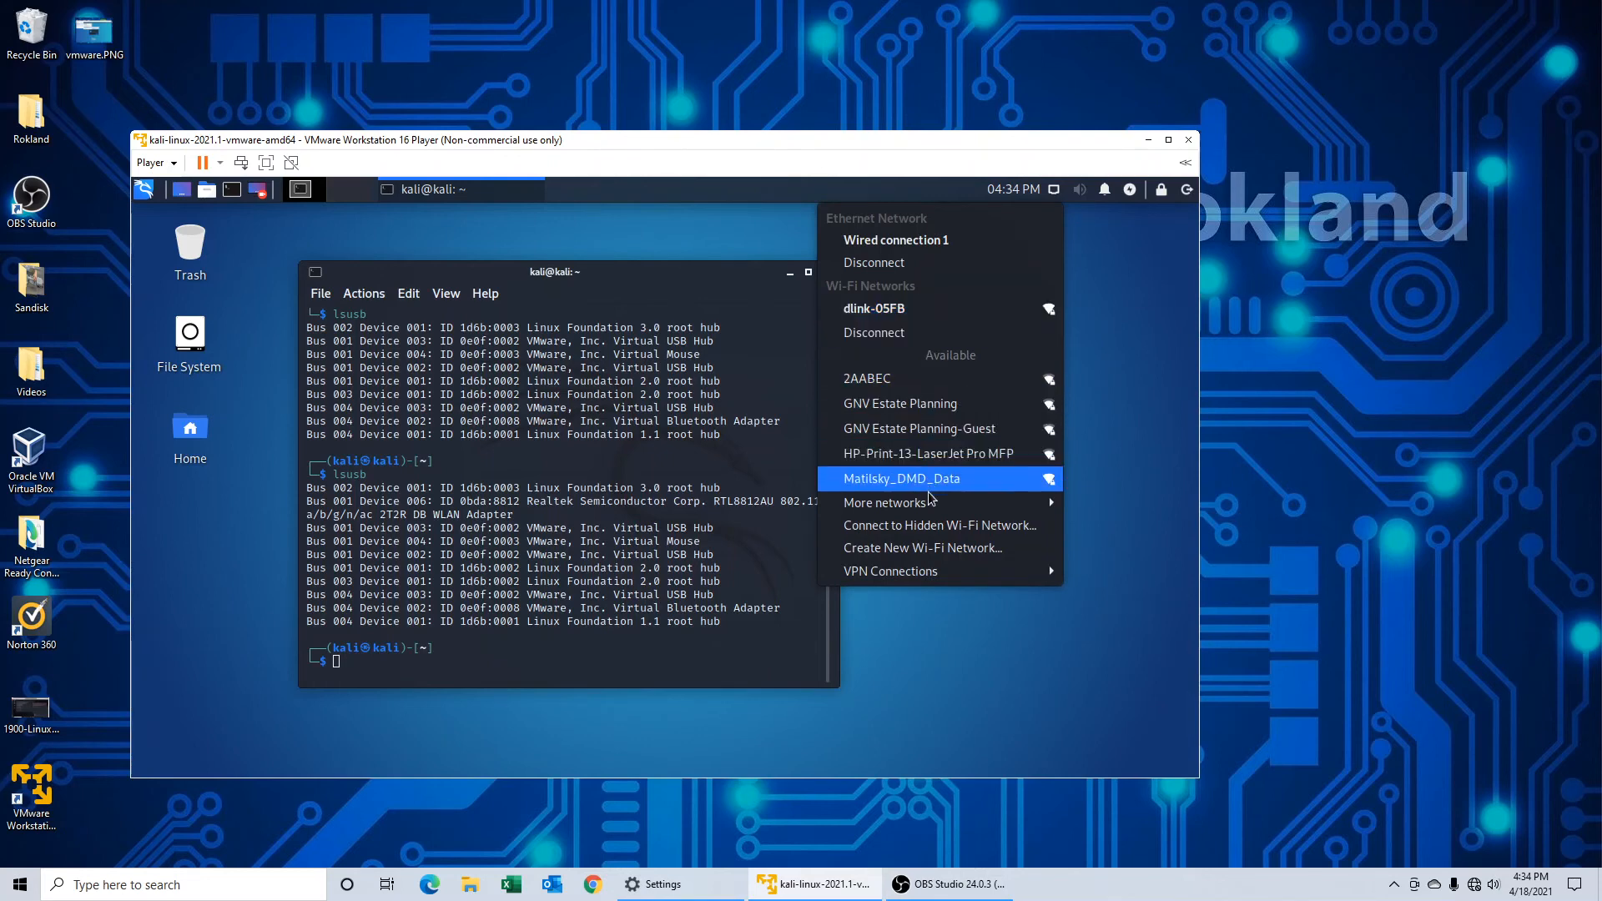
mouse_move(888, 502)
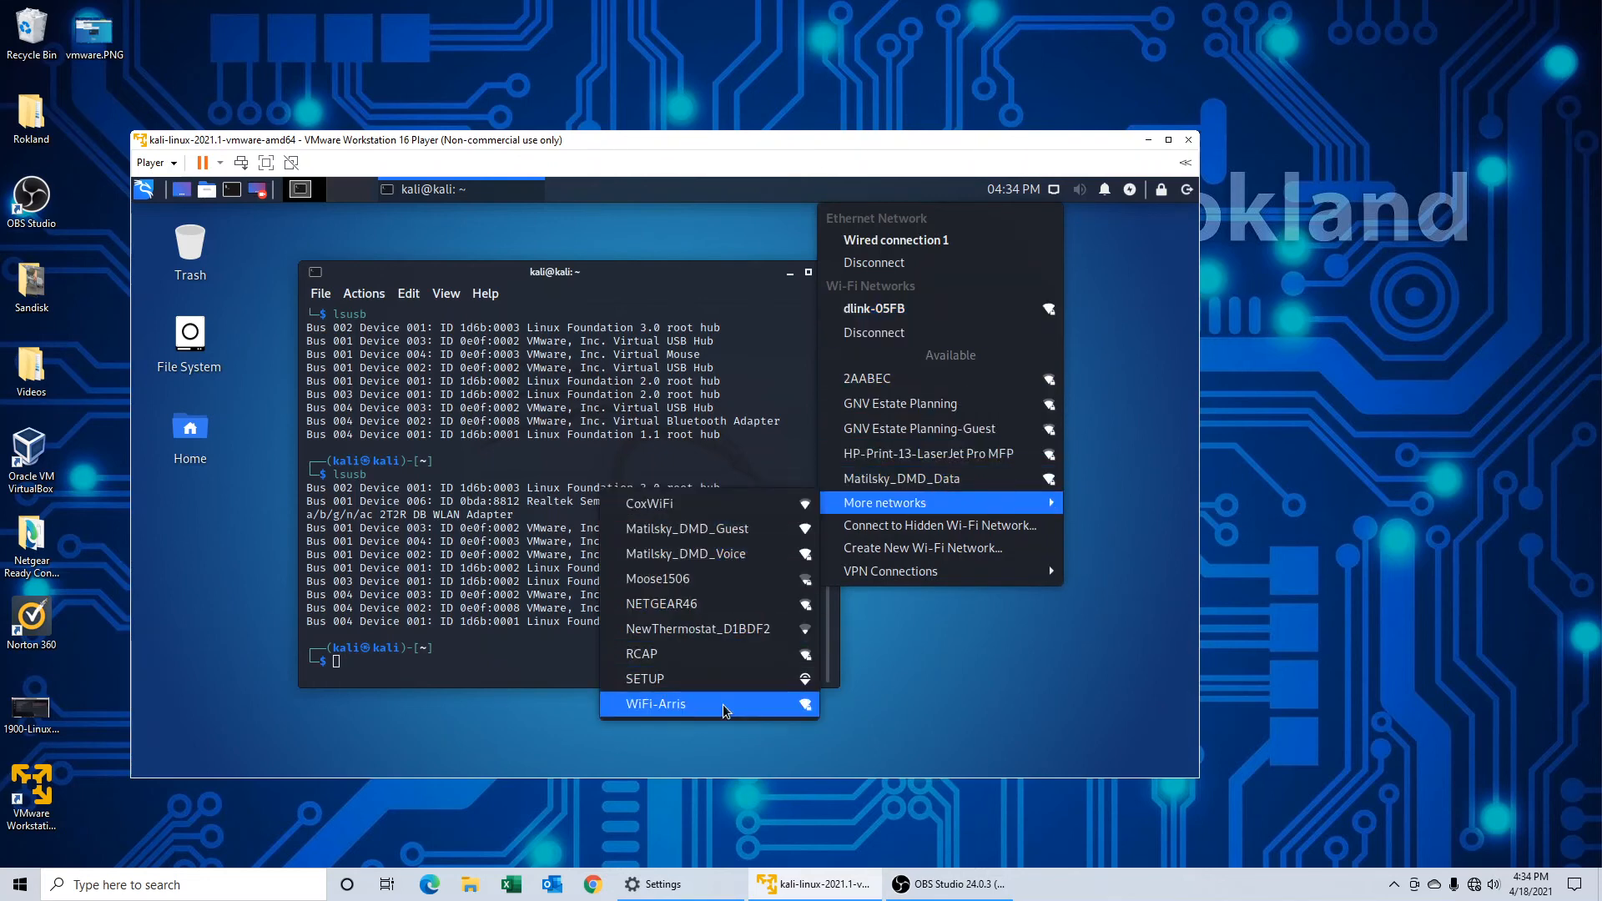
Step: Join the WiFi-Arris network, entering its password and connecting
click(656, 705)
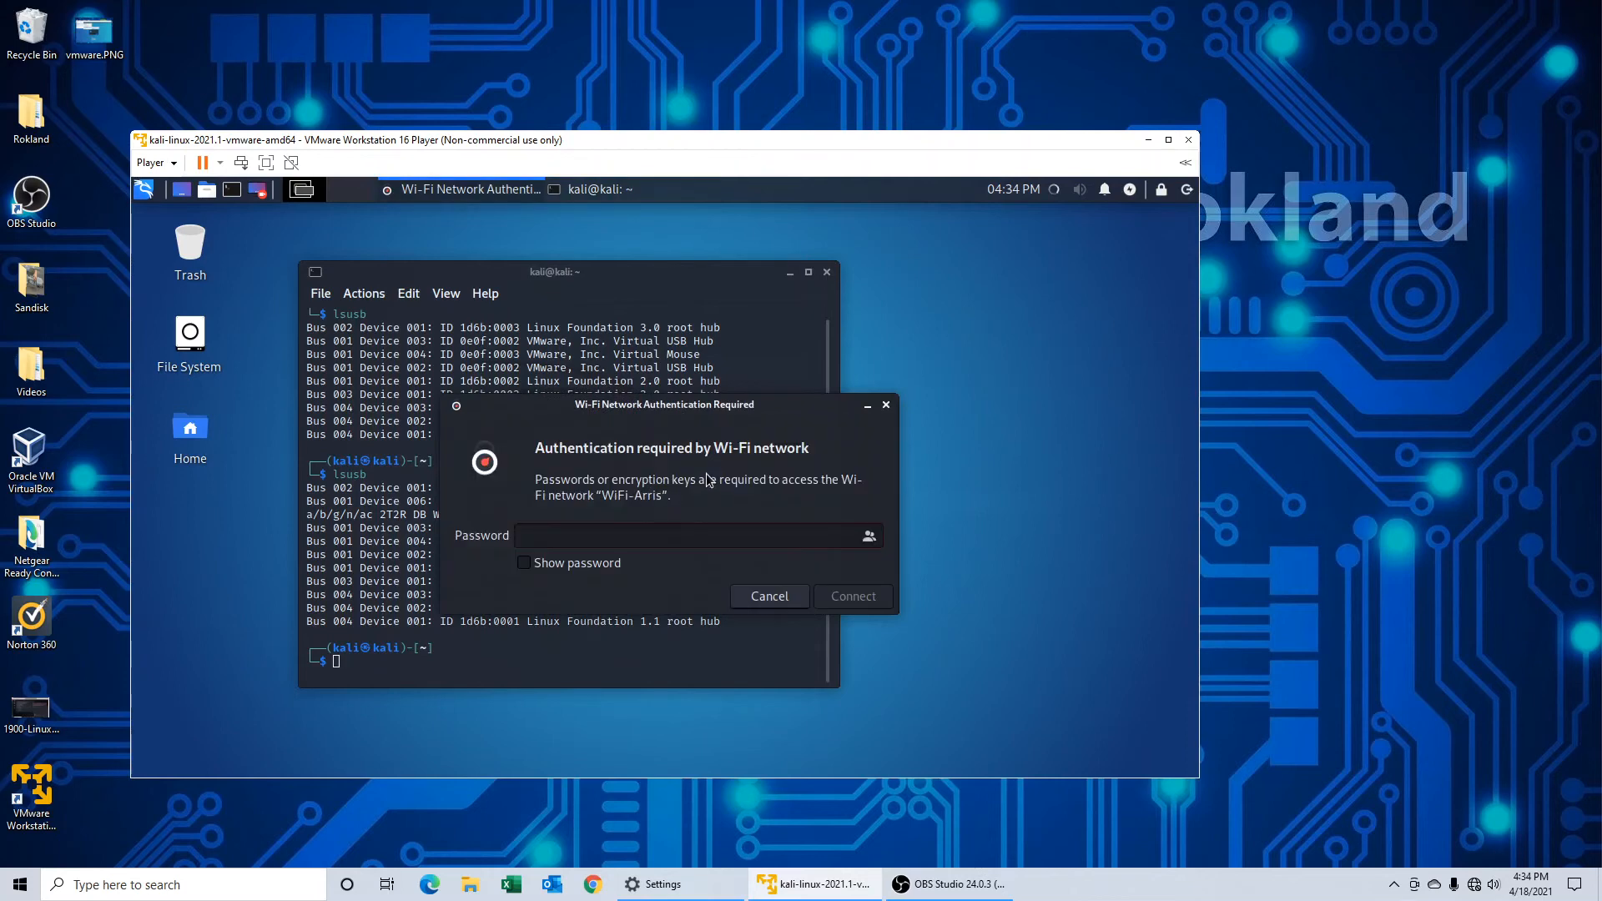
click(697, 535)
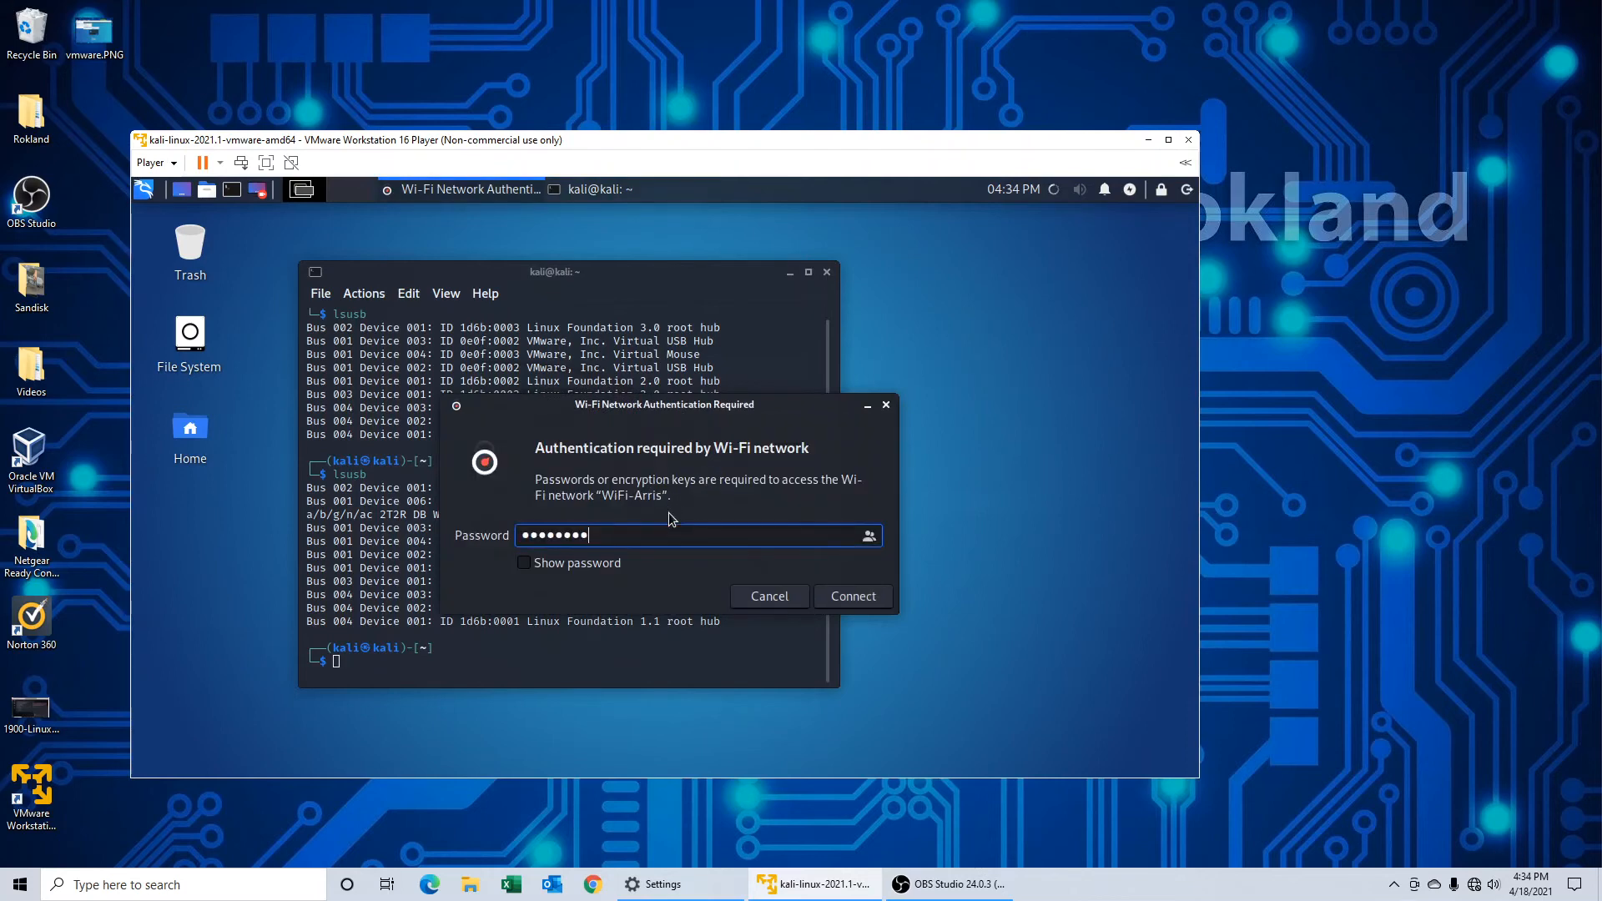
click(852, 596)
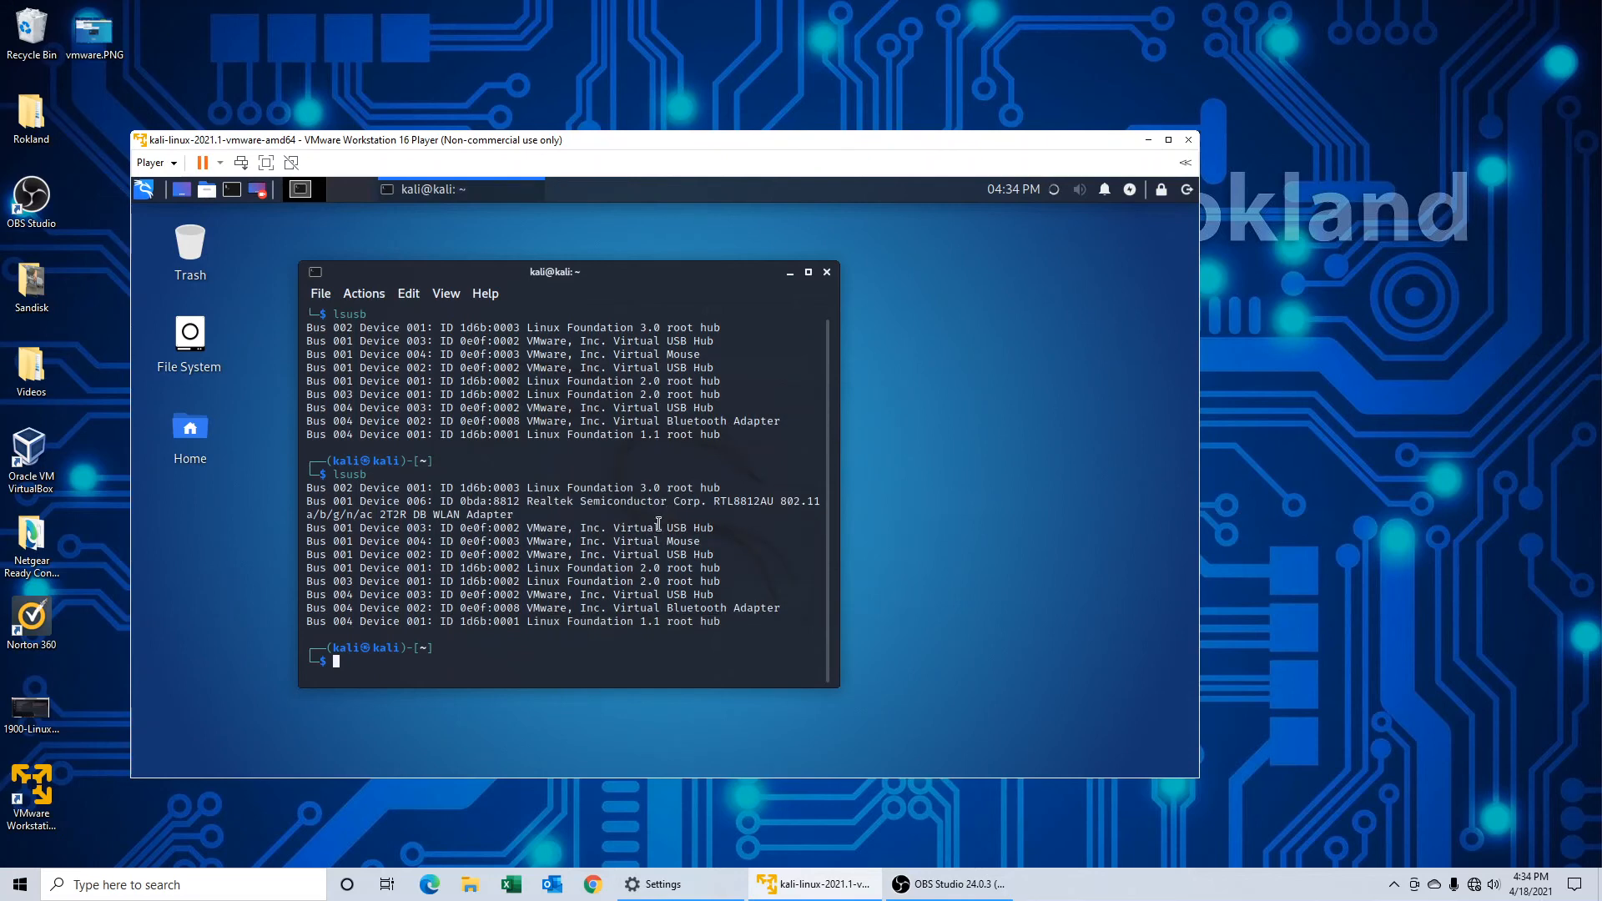